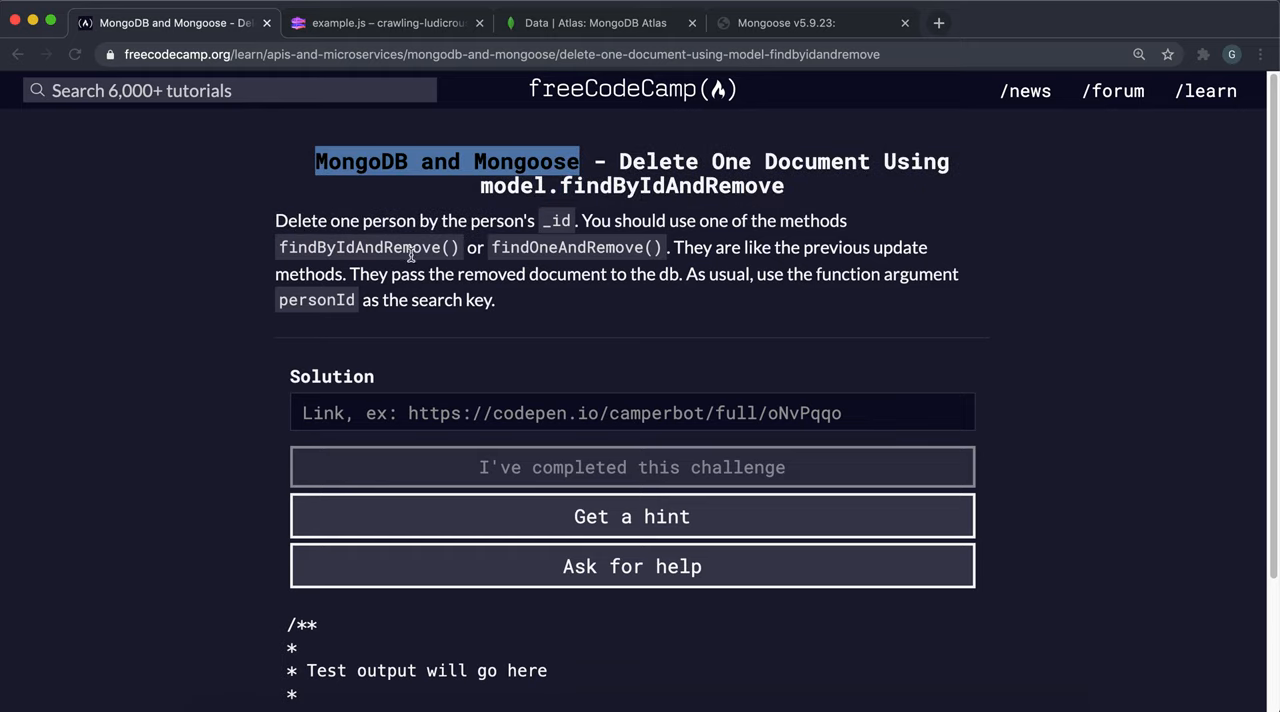
Review the Atlas people collection and the Mongoose findOneAndRemove docs before returning to example.js.
click(596, 22)
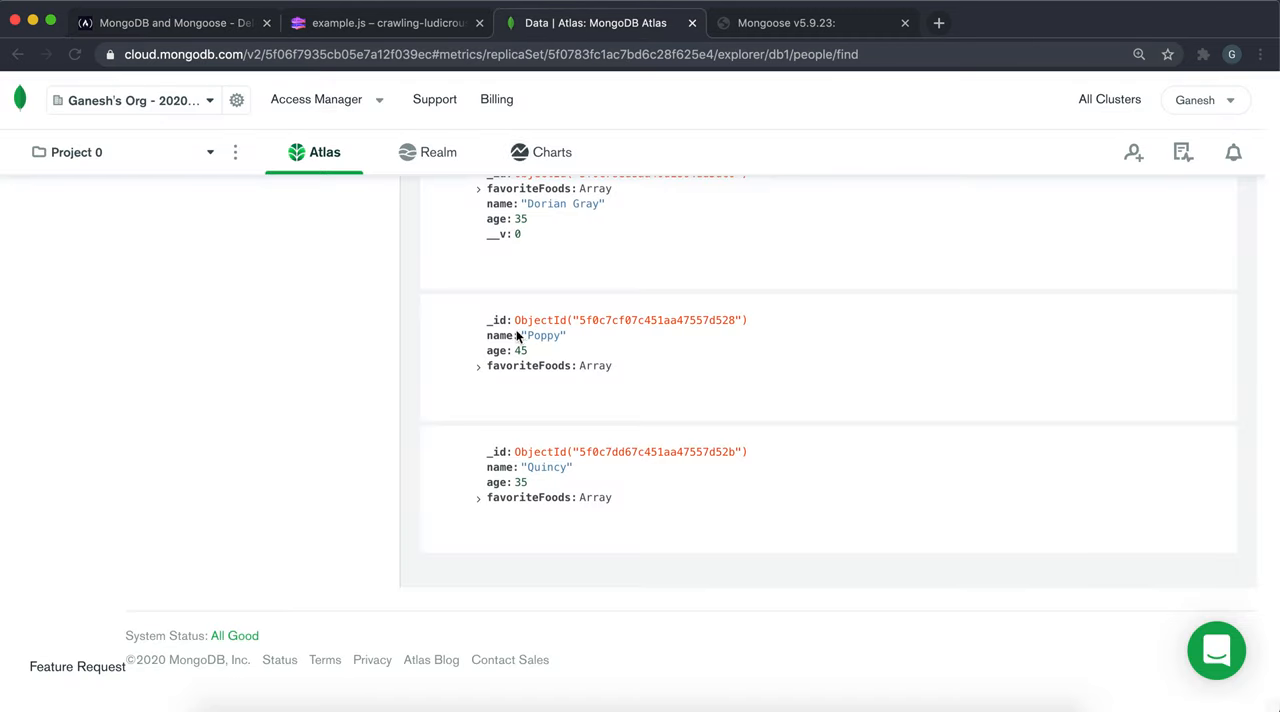
mouse_move(540, 336)
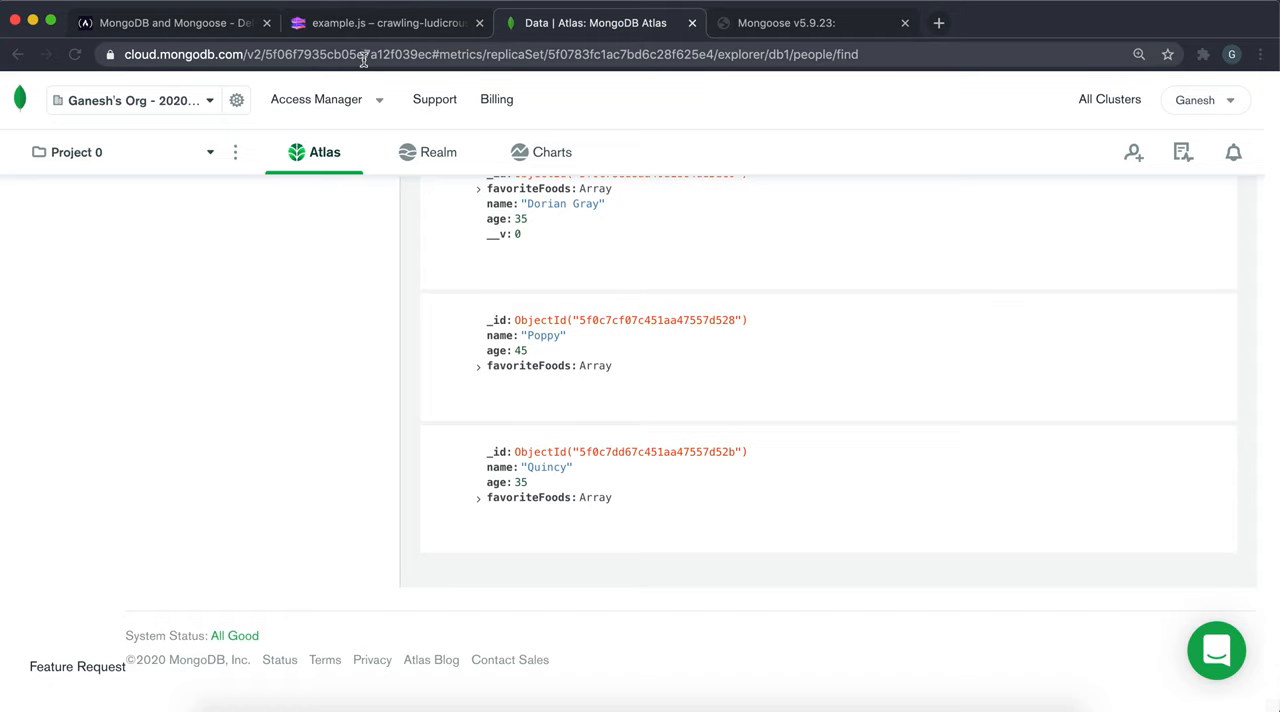
mouse_move(532, 336)
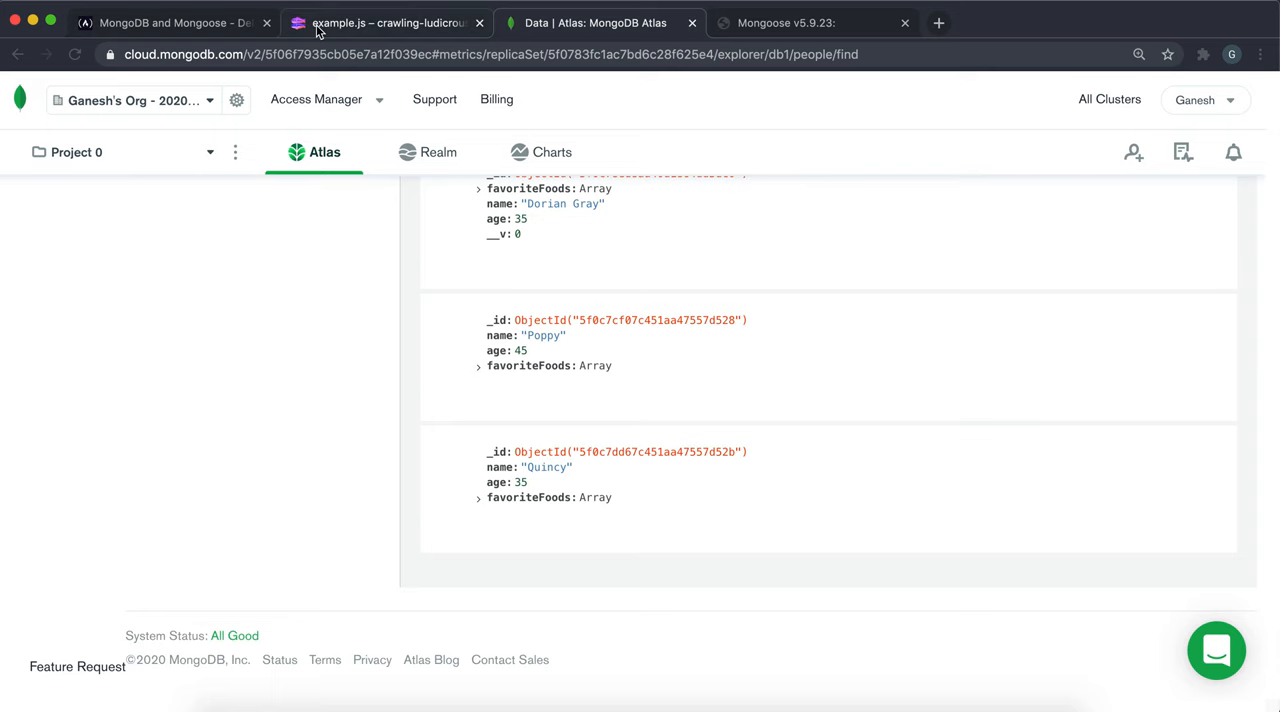
click(812, 22)
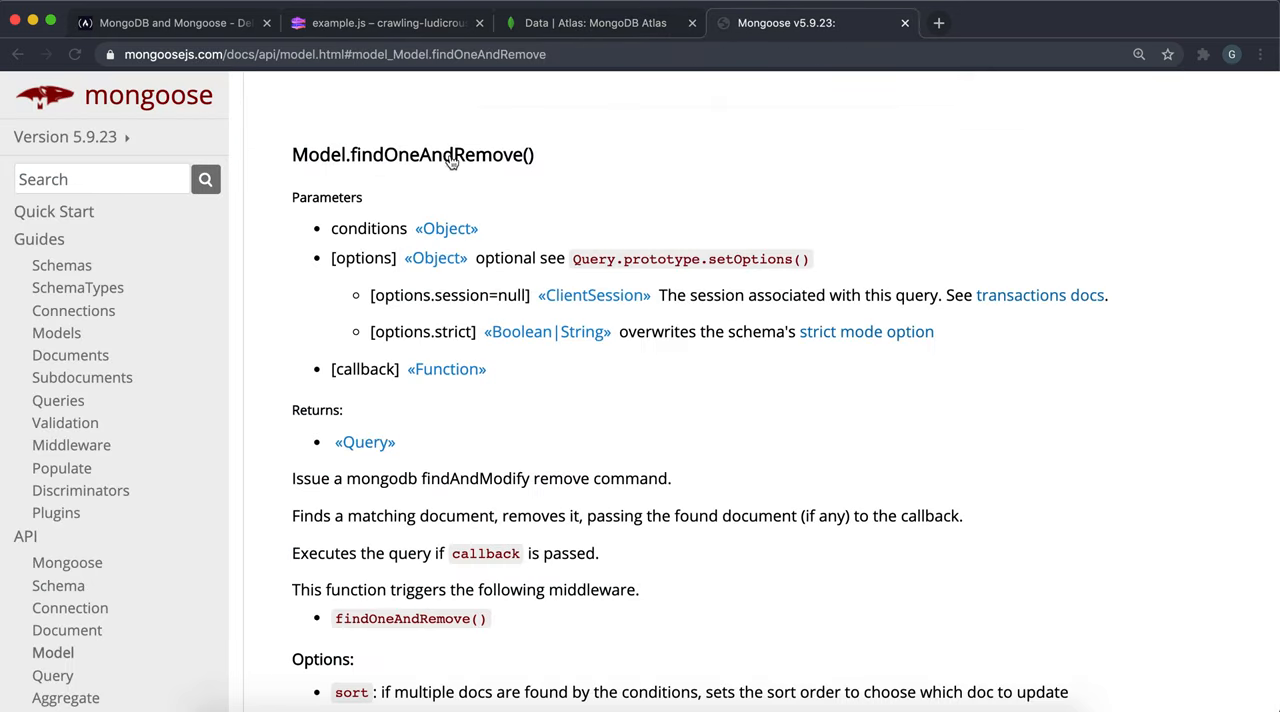
mouse_move(478, 160)
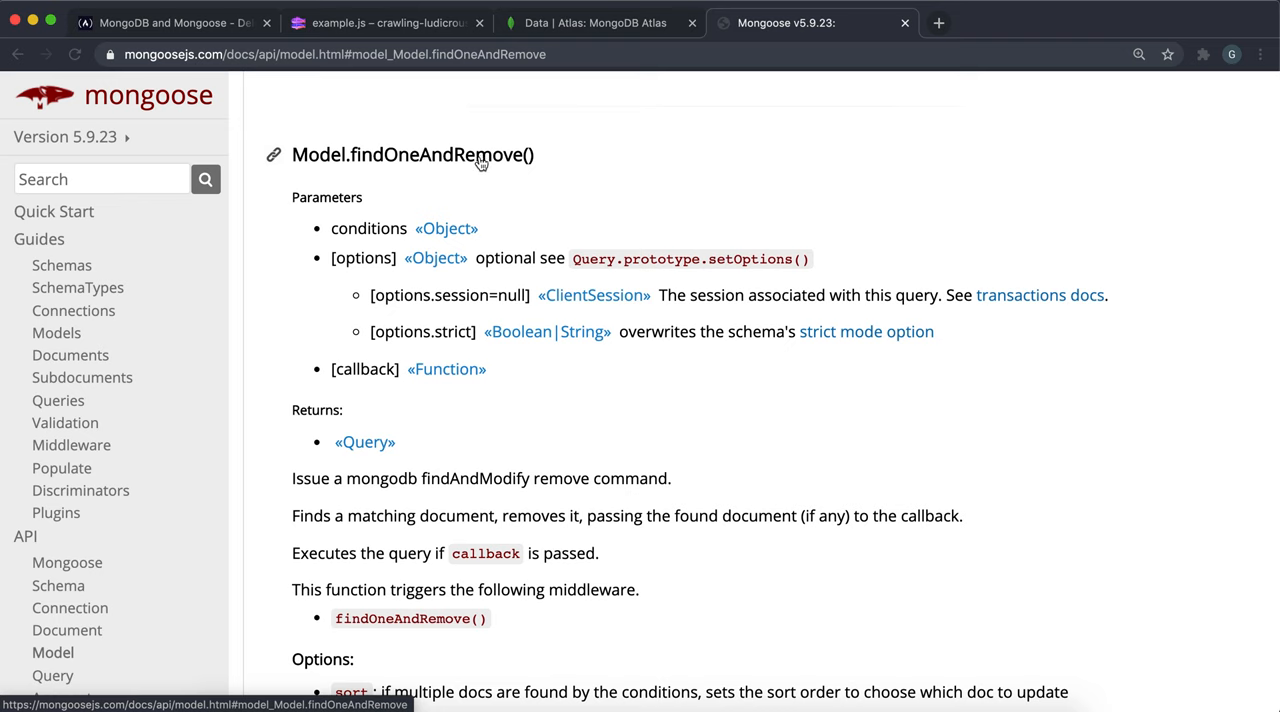
click(384, 22)
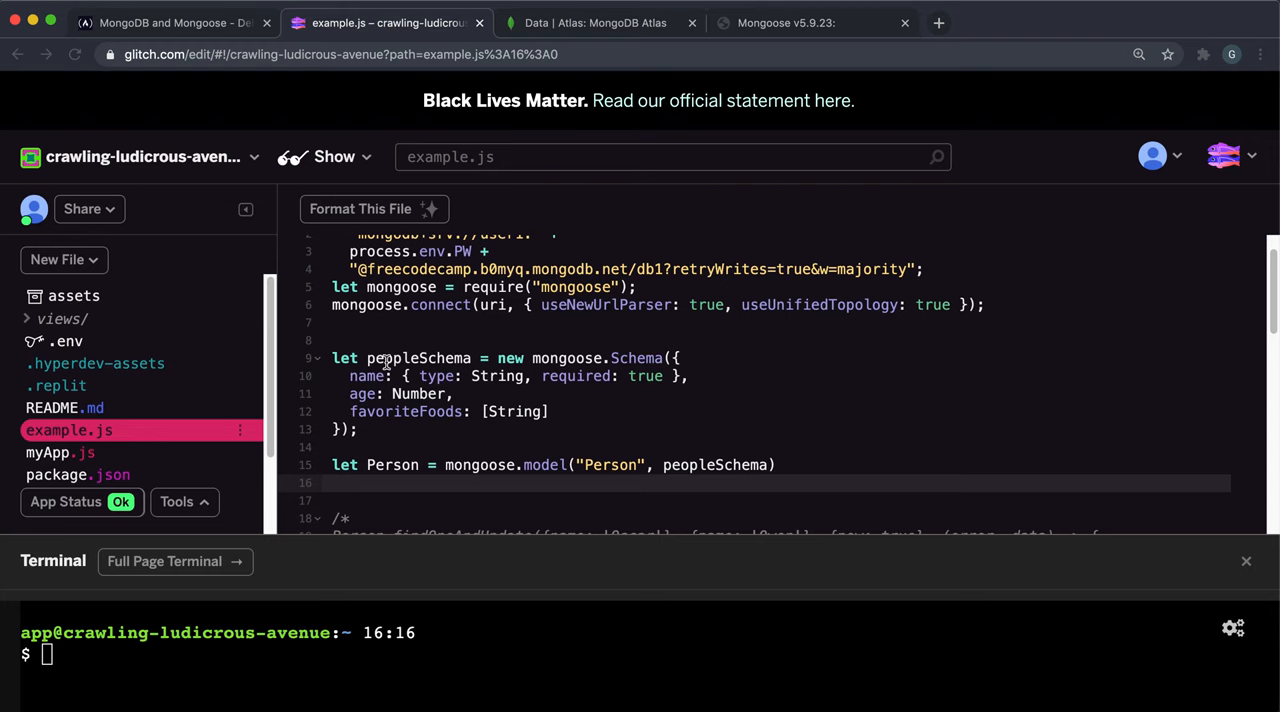
Write Person.findOneAndRemove({name: 'Poppy'}, (error, deletedRecord) => ...) in example.js.
text(P)
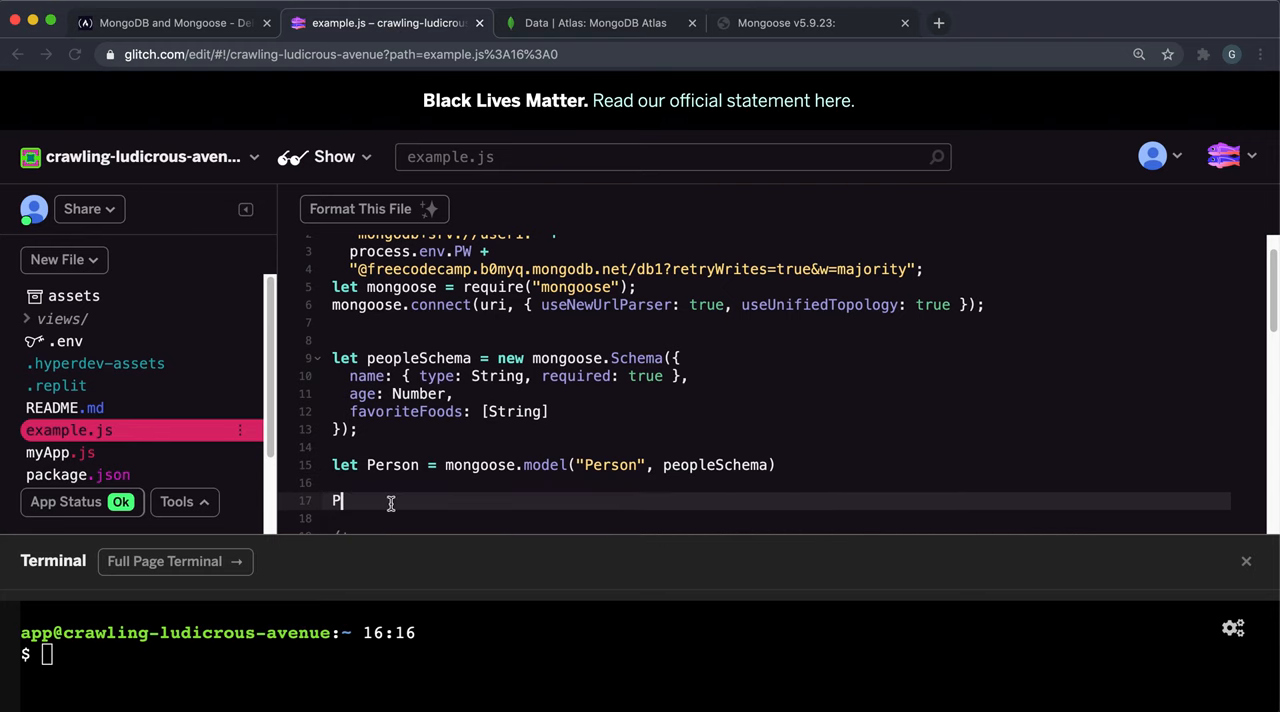
text(erson.f)
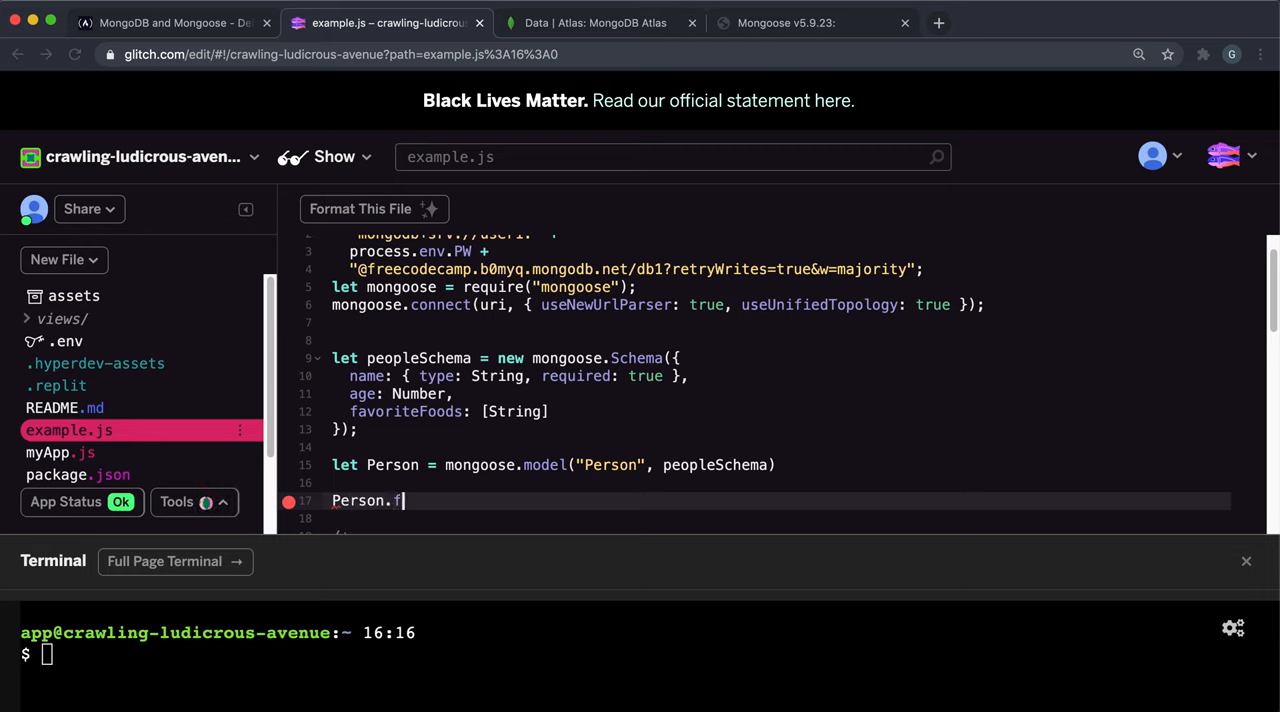
text(indOneAn)
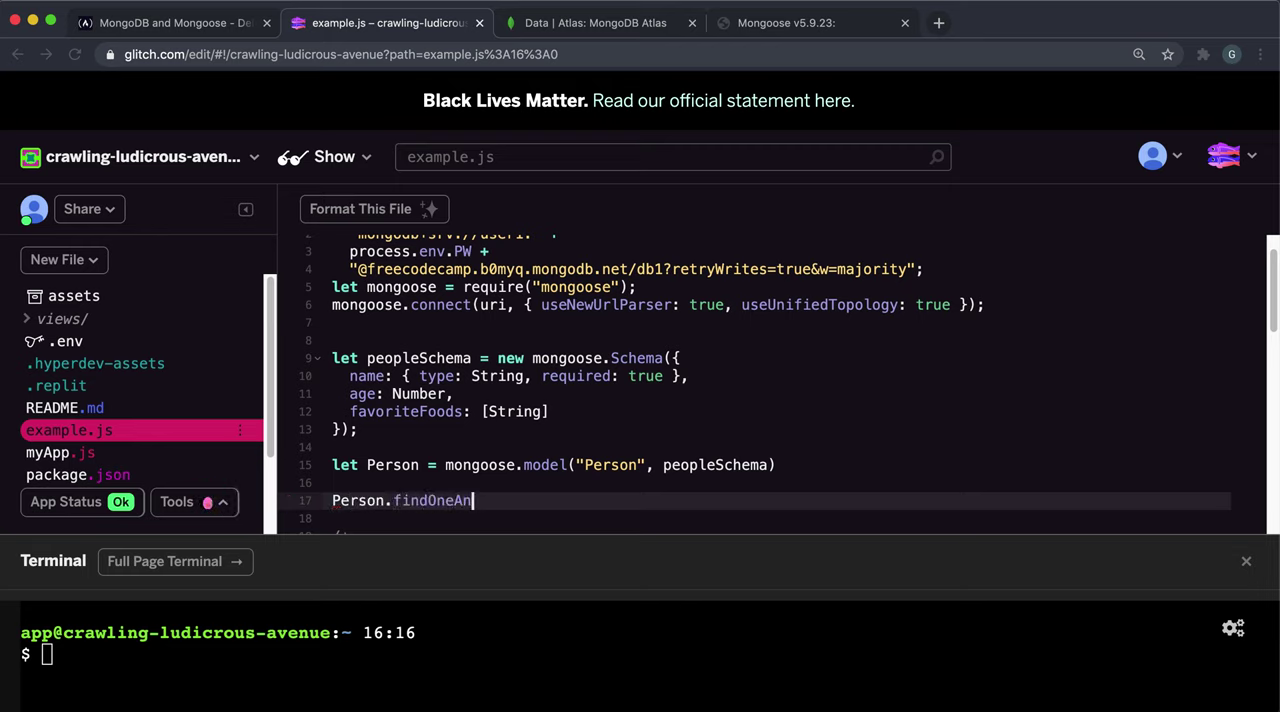
text(dRemove())
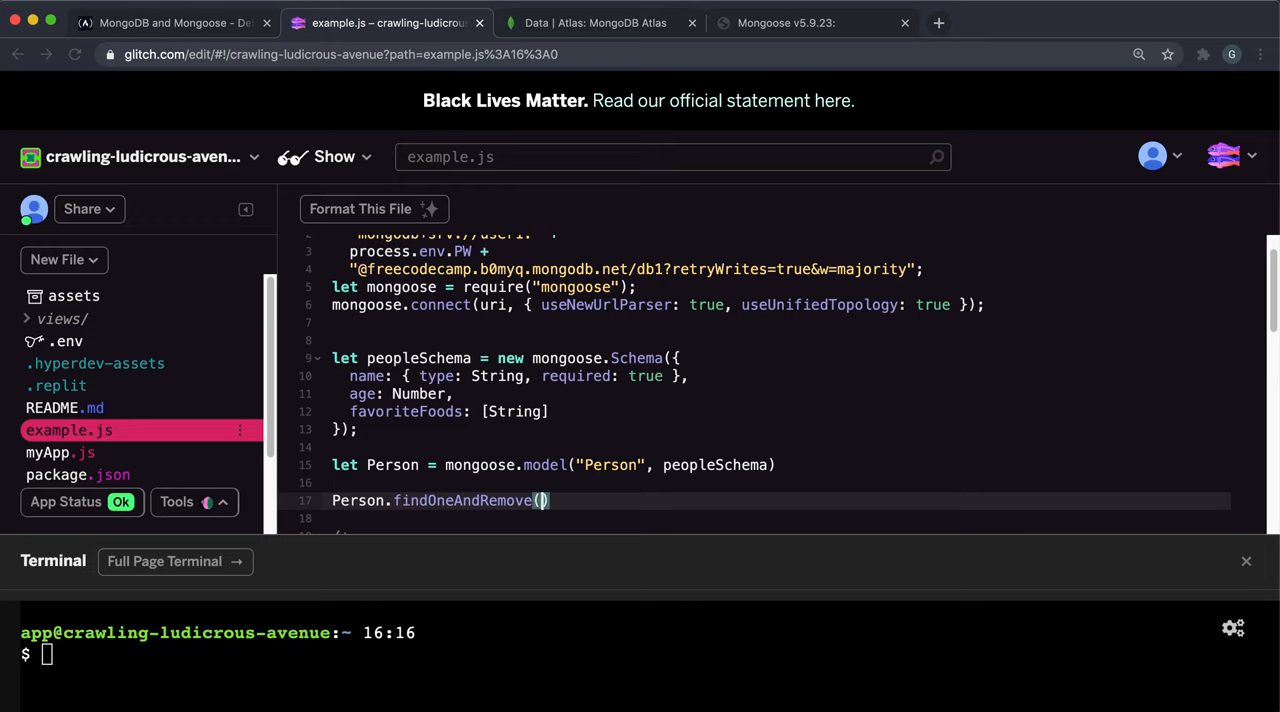
text({})
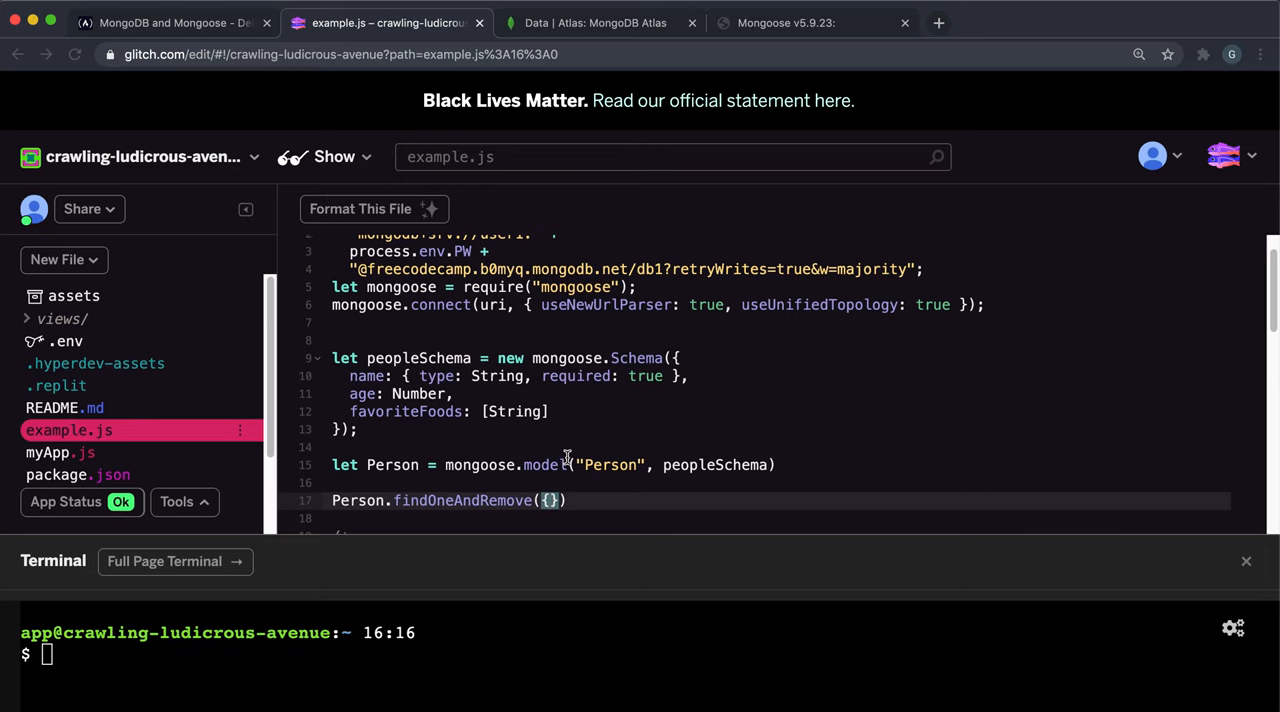
text(name)
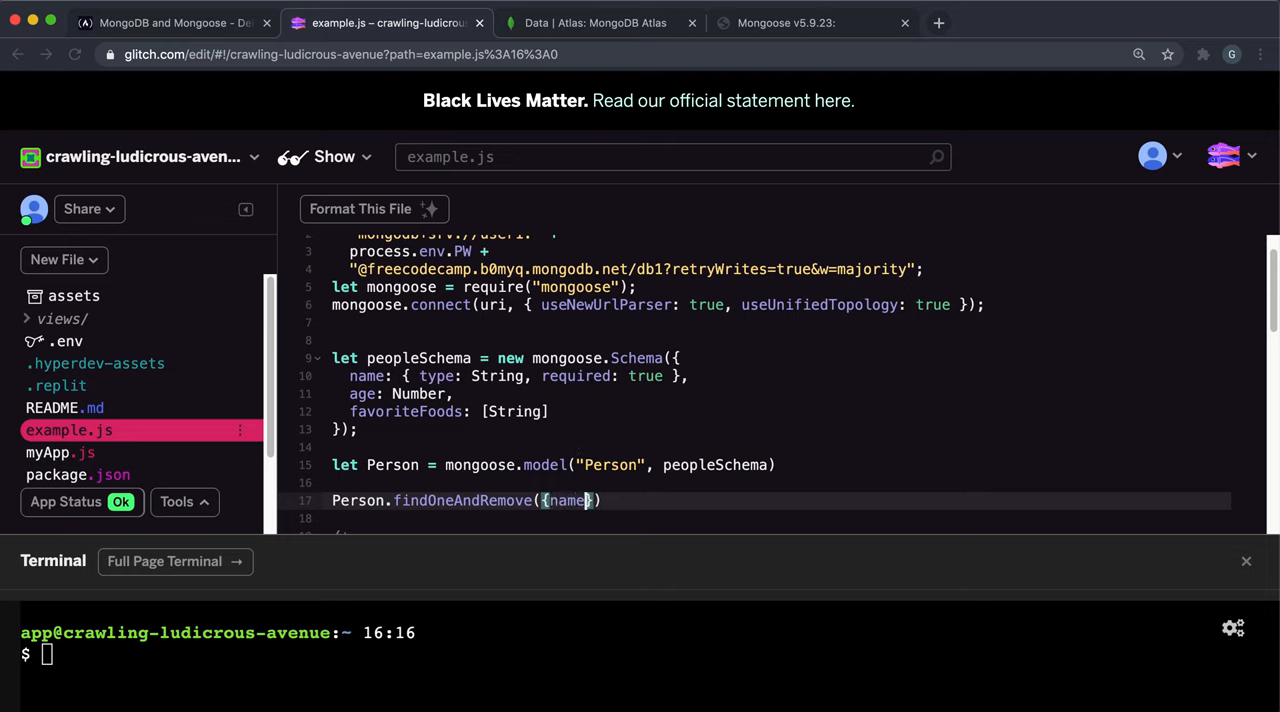
text(: '')
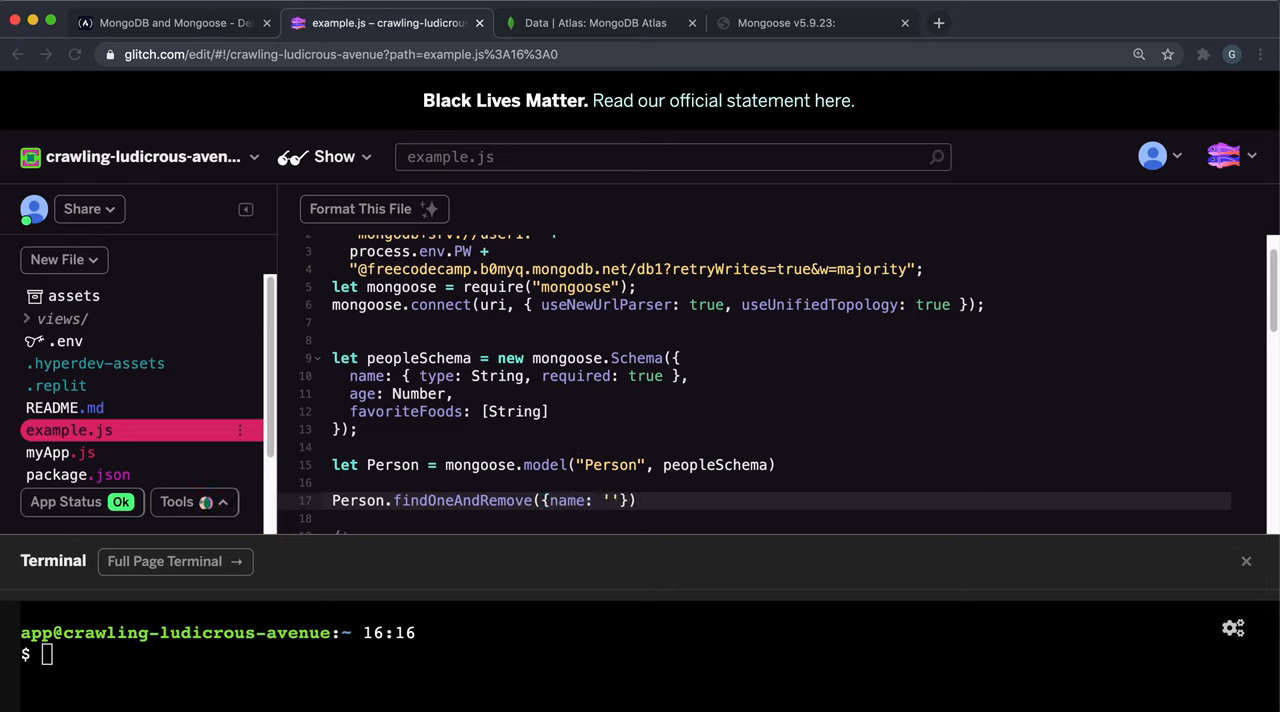
text(Poppy)
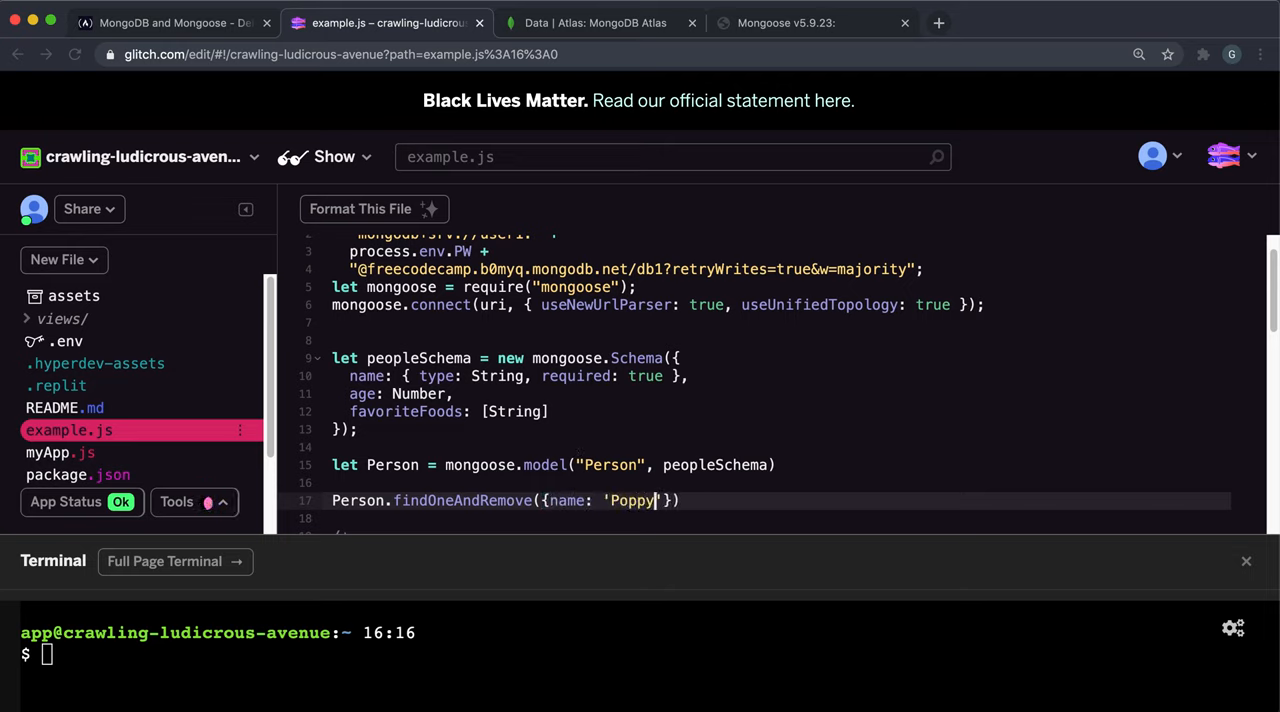
text(, ())
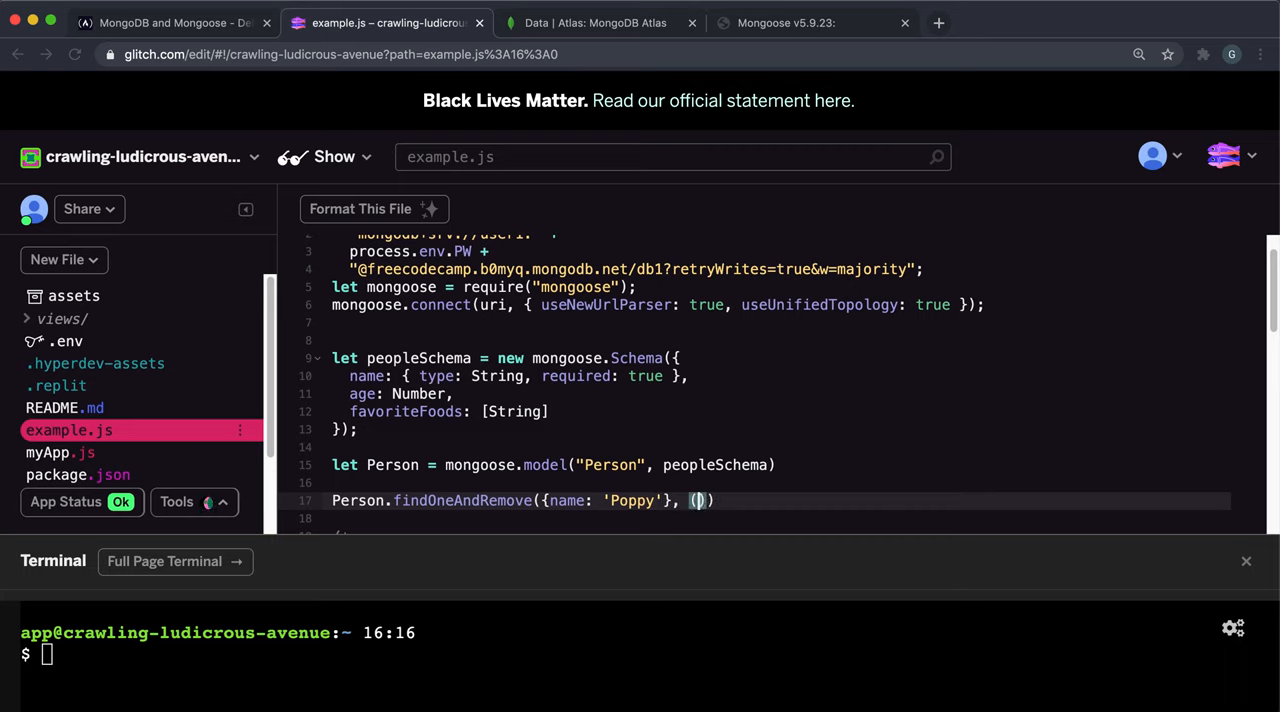
text(error,)
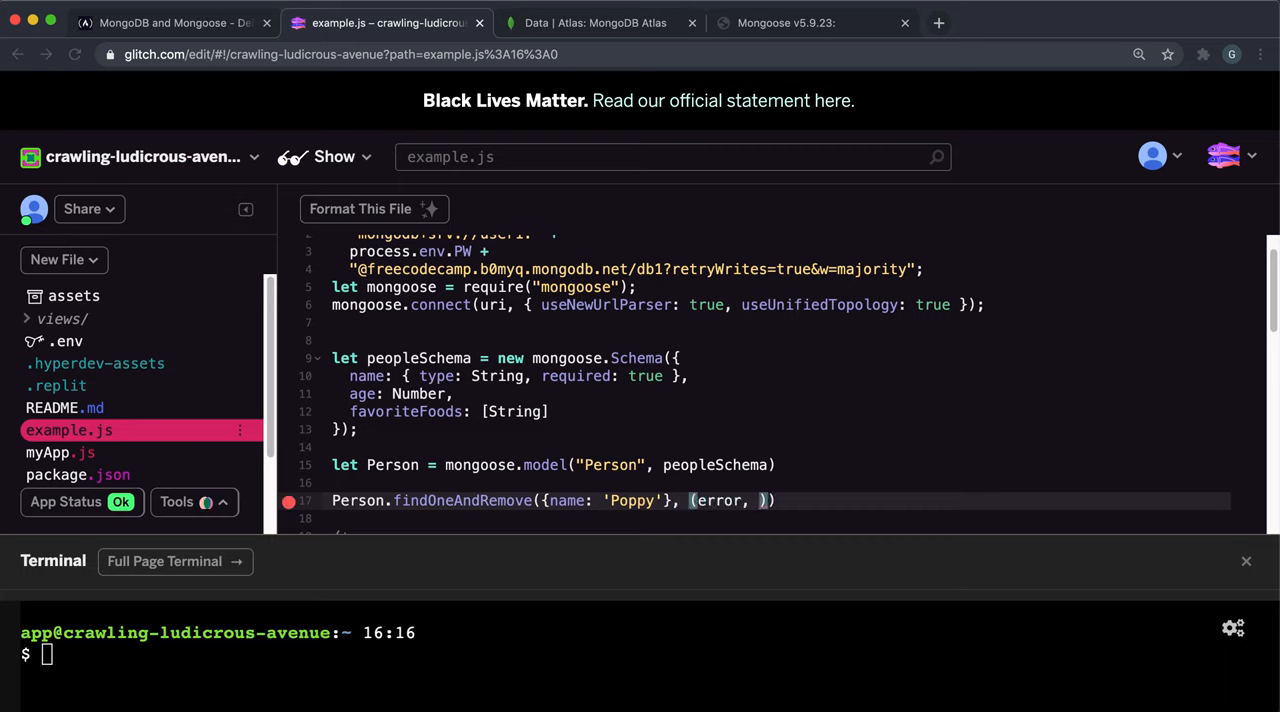
text(de)
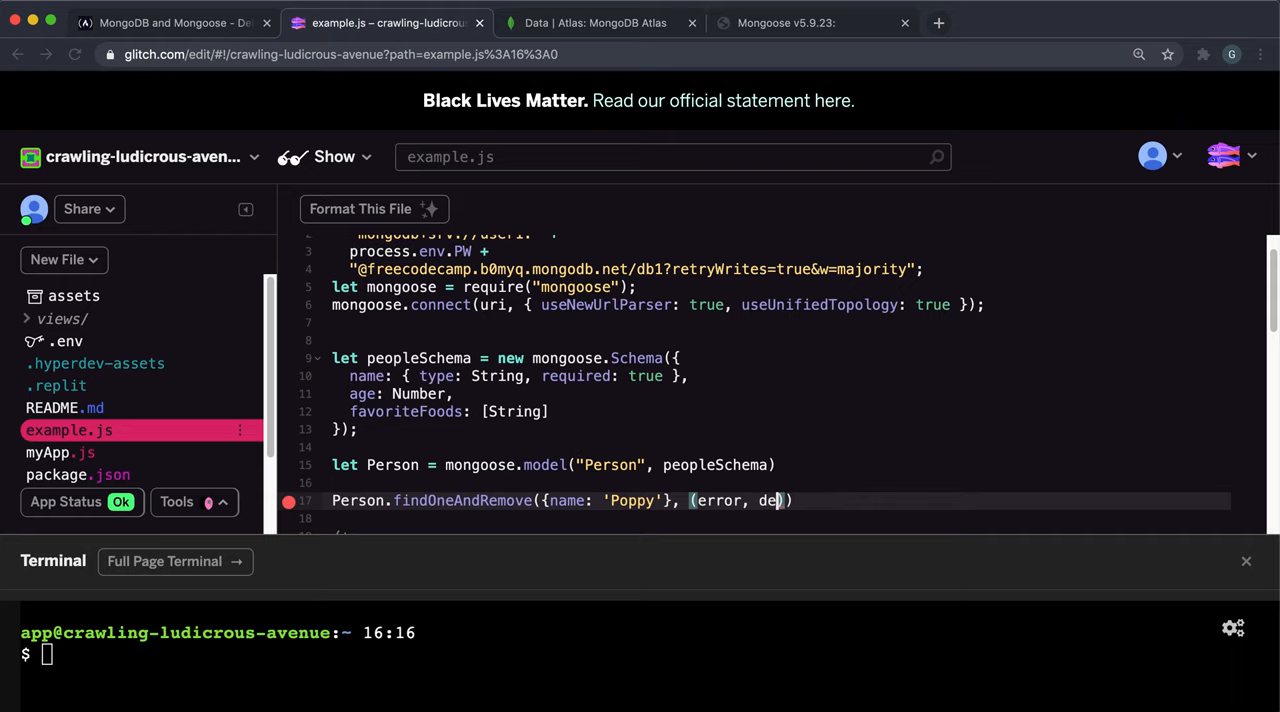
text(letedRecord)
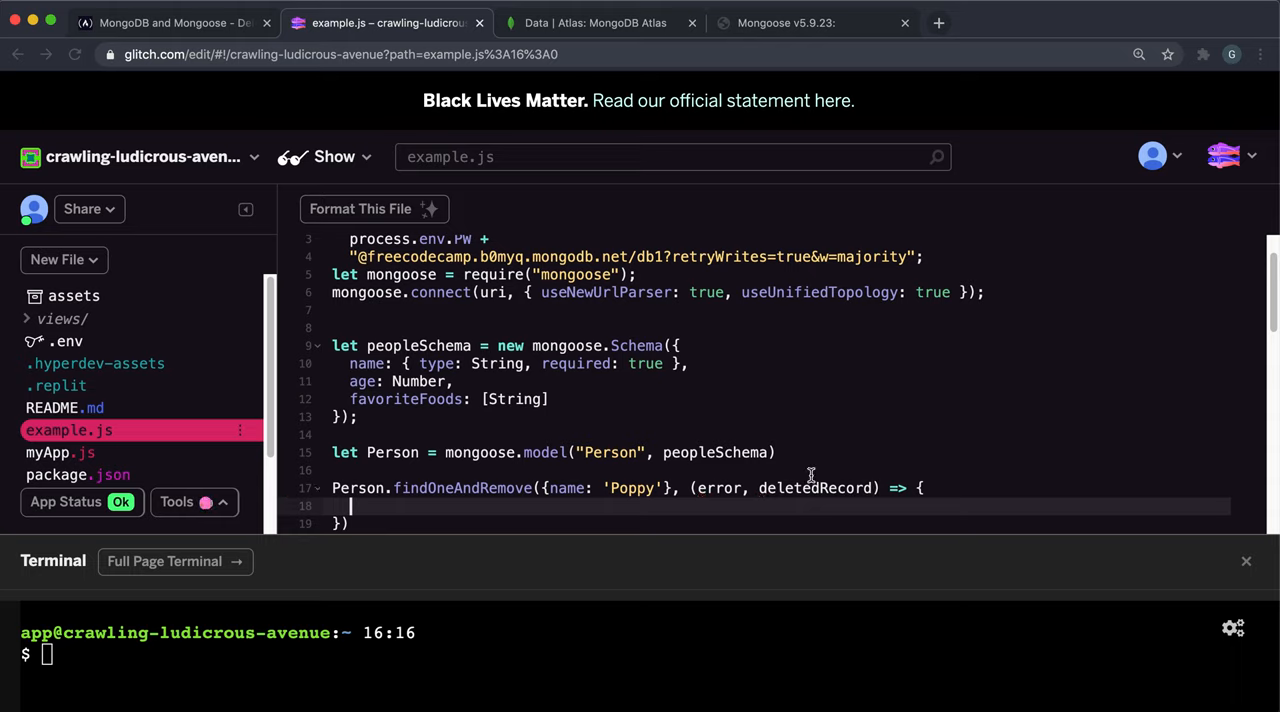
Add the callback body if(!error){ console.log(deletedRecord) } and start the node run command.
double_click(464, 488)
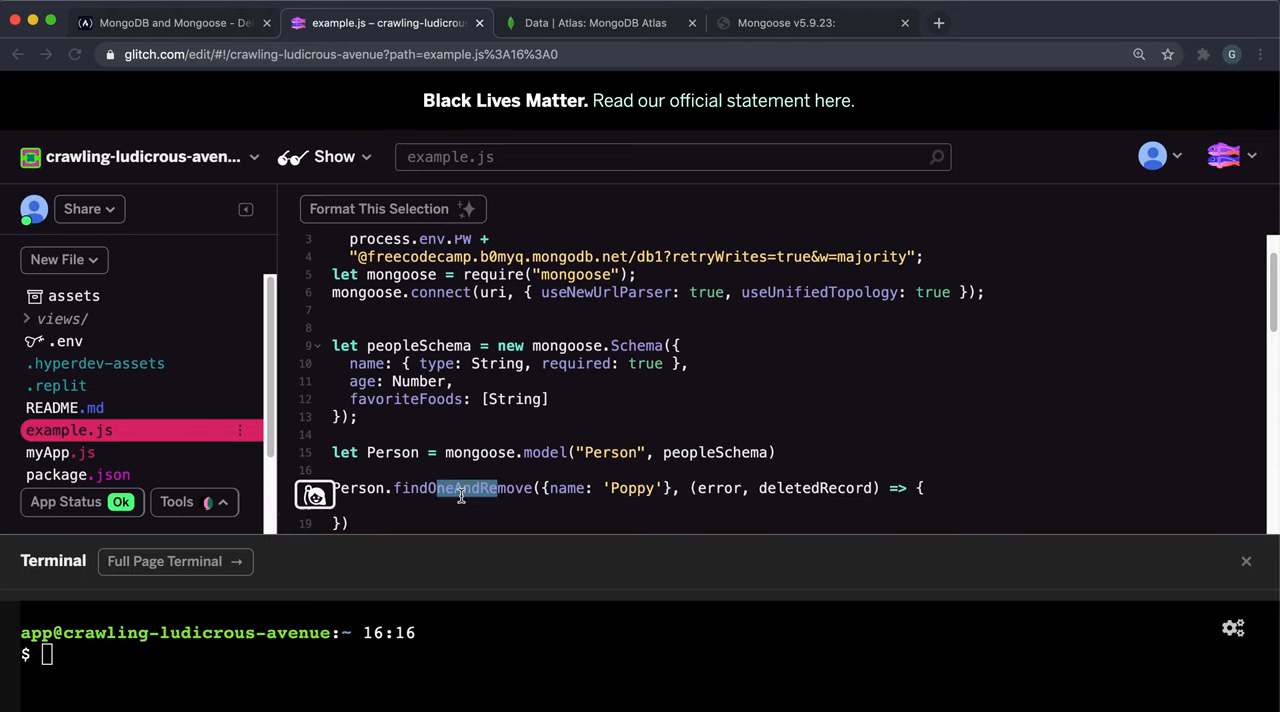
text(if)
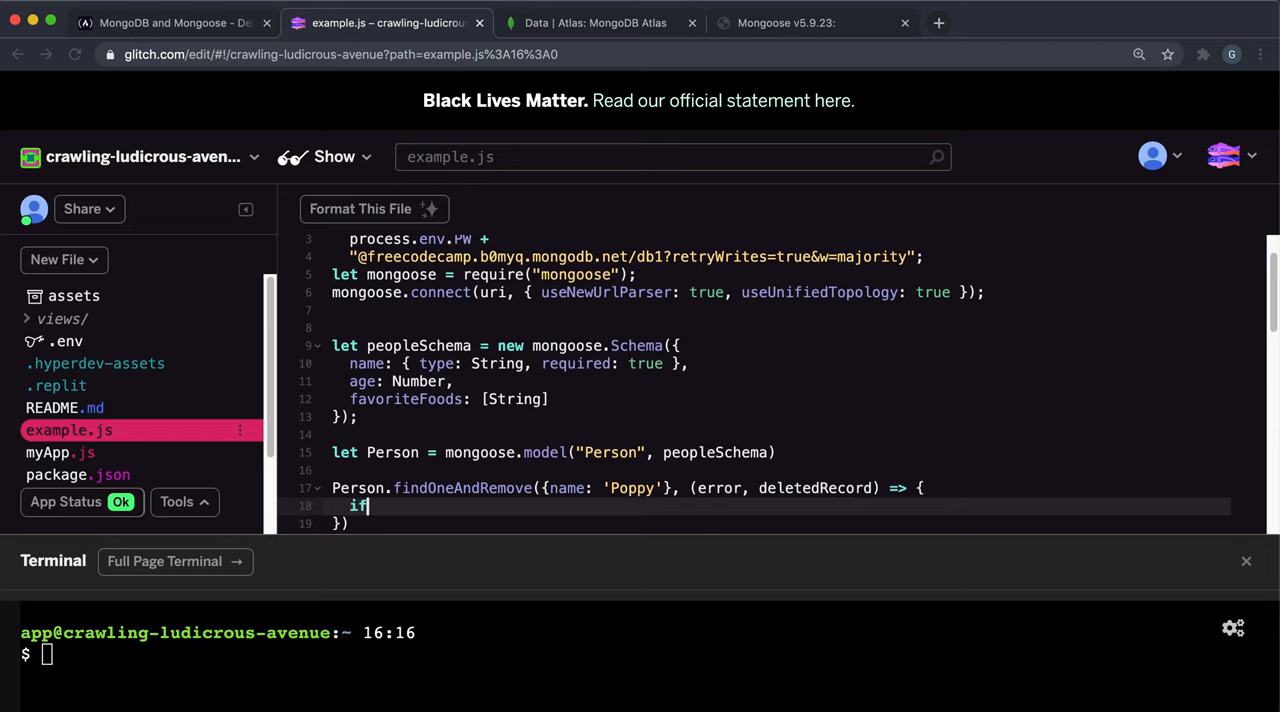
text((!er)
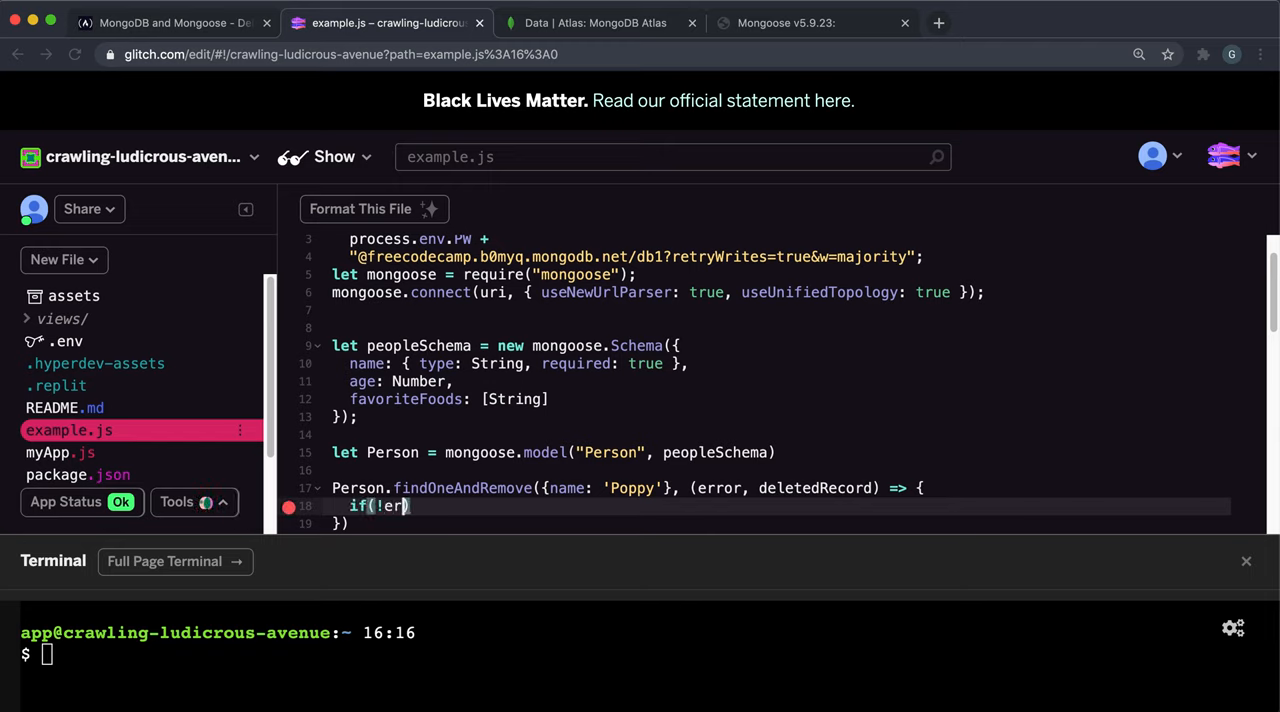
text(ror)
text(co)
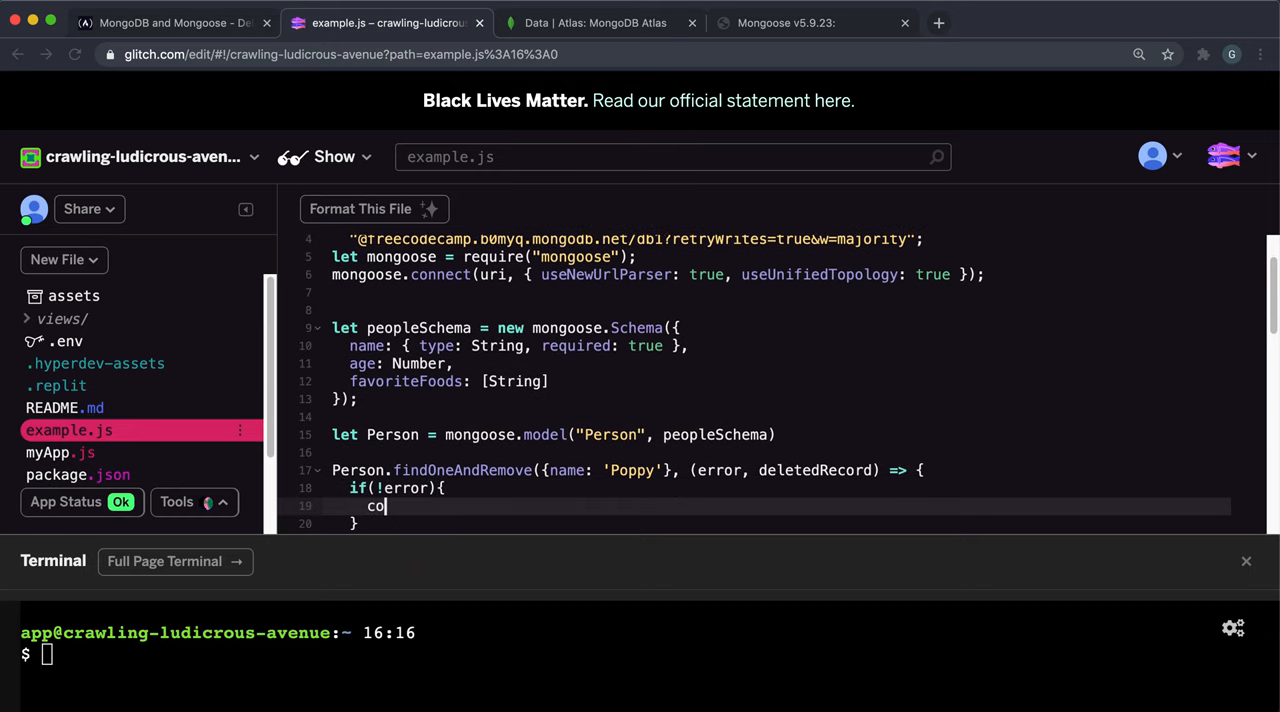
text(nsole.log()
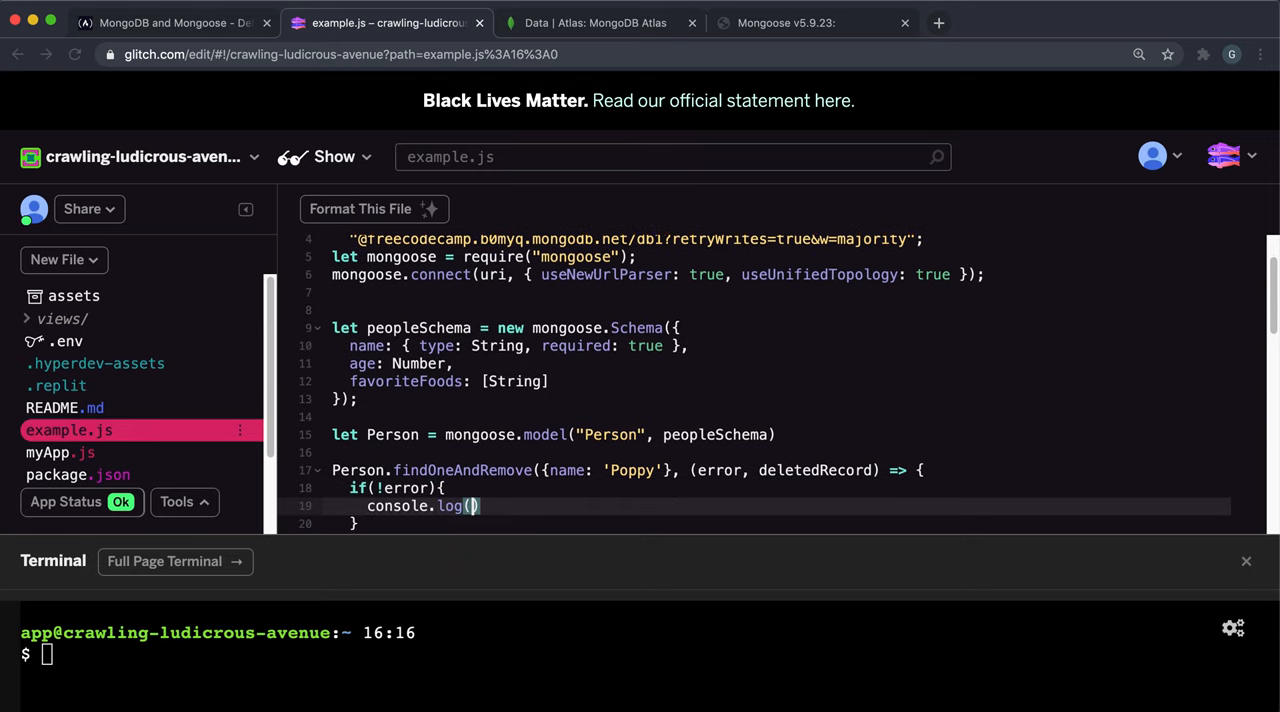
text(deletedRecord)
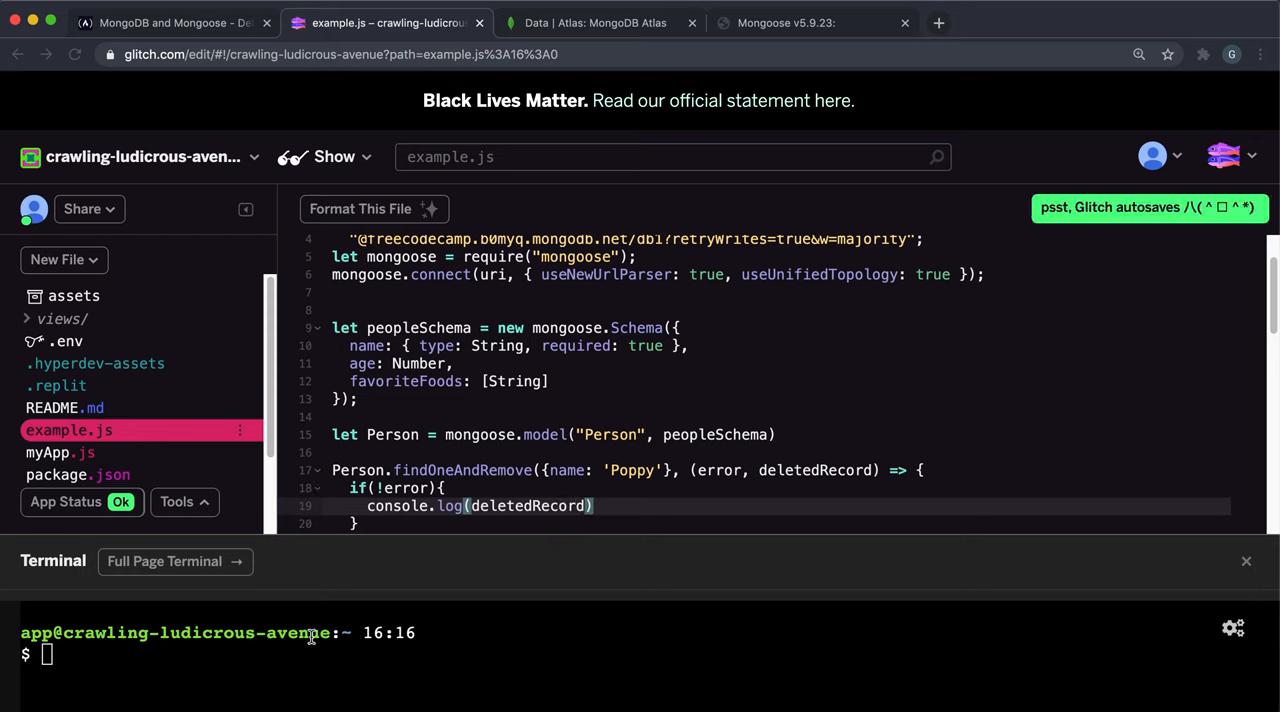
text(node examp)
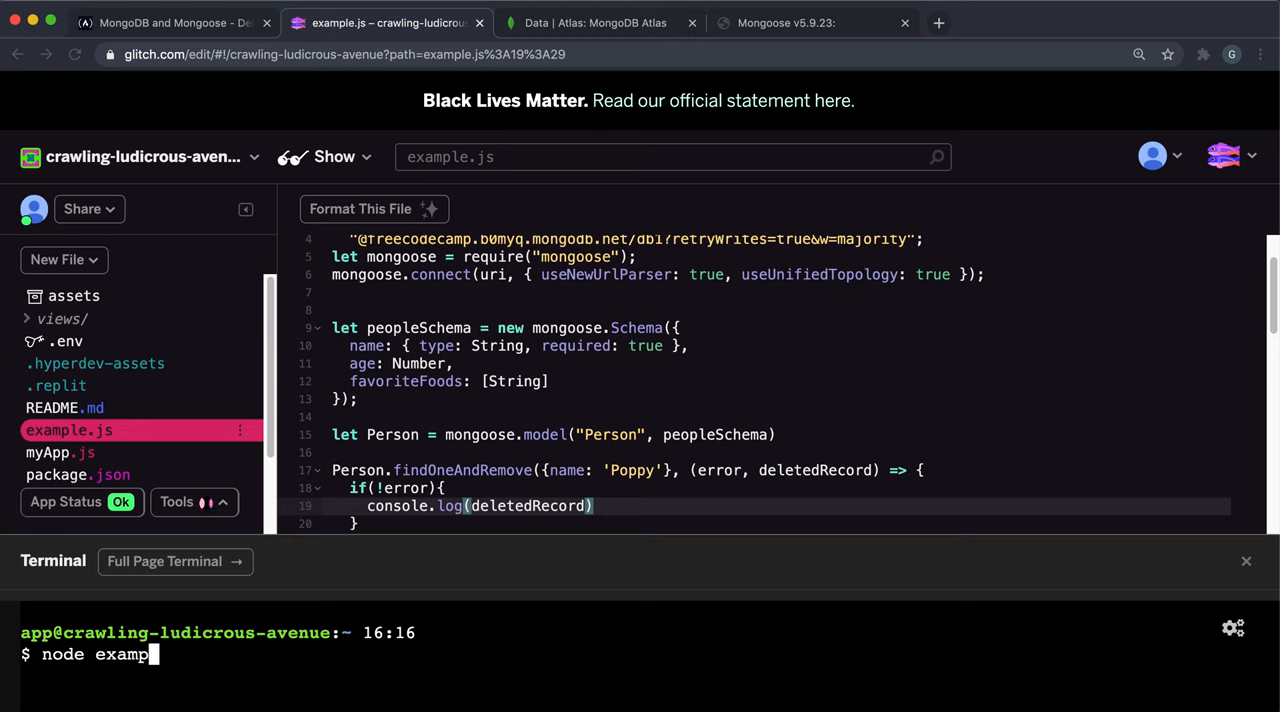
Run node example.js so Poppy's deleted record is logged in the terminal.
text(le.js)
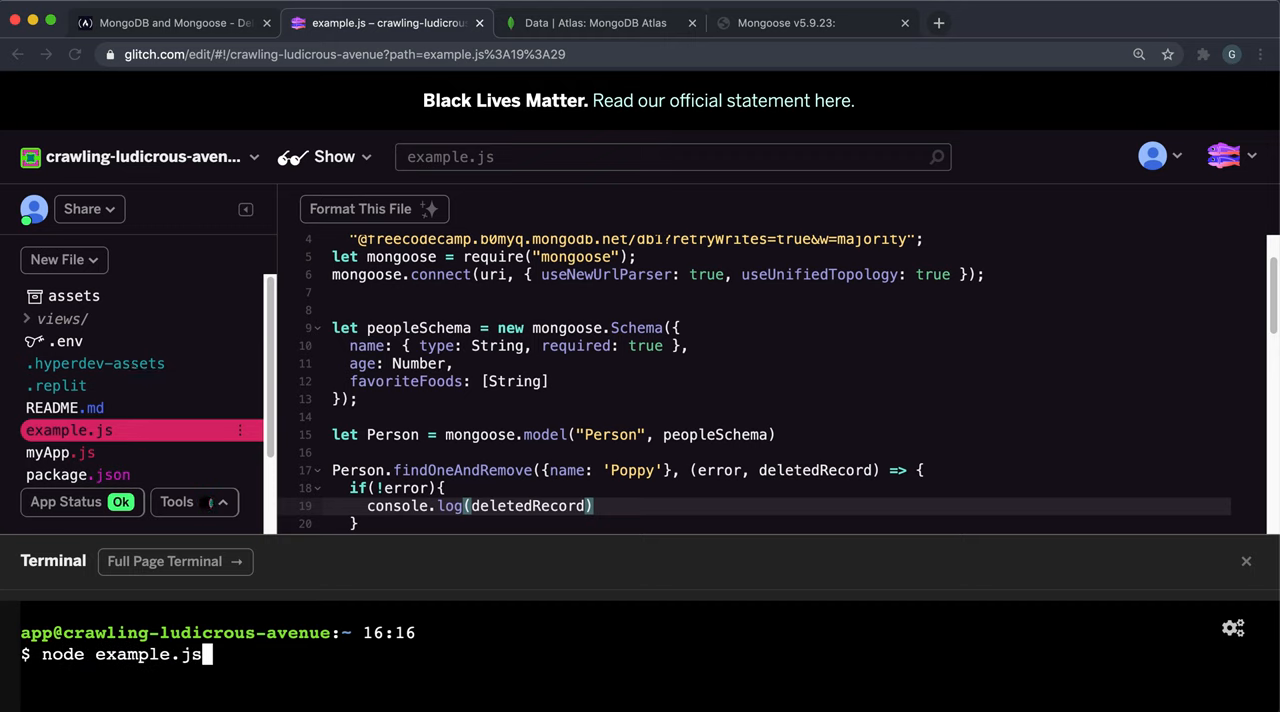
key(Return)
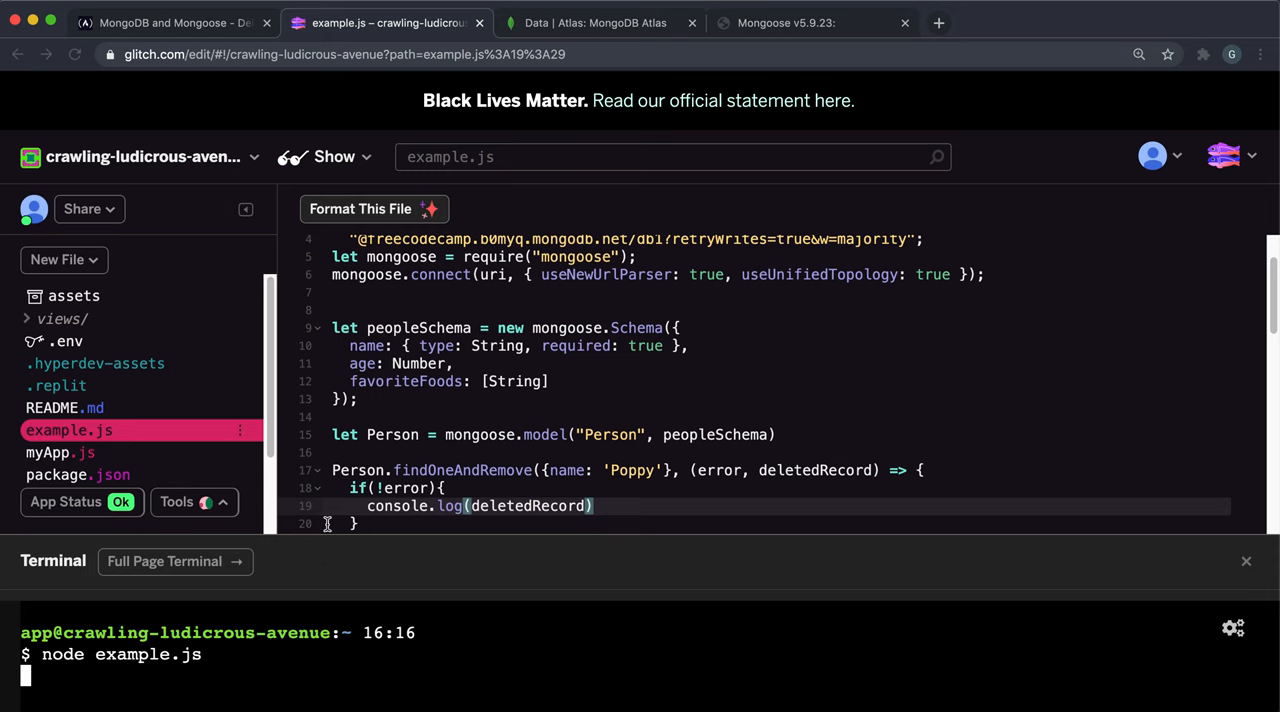
scroll(down, 3)
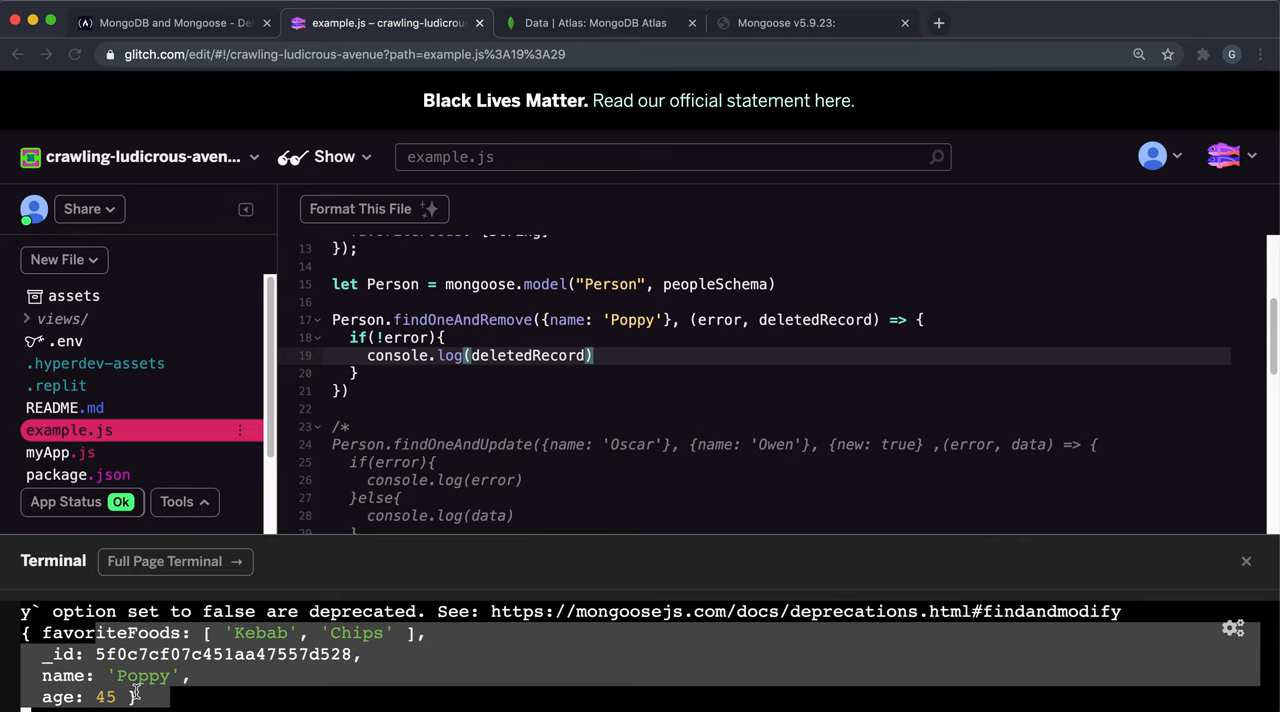
Refresh db1.people in Atlas to confirm the Poppy document is gone.
click(596, 22)
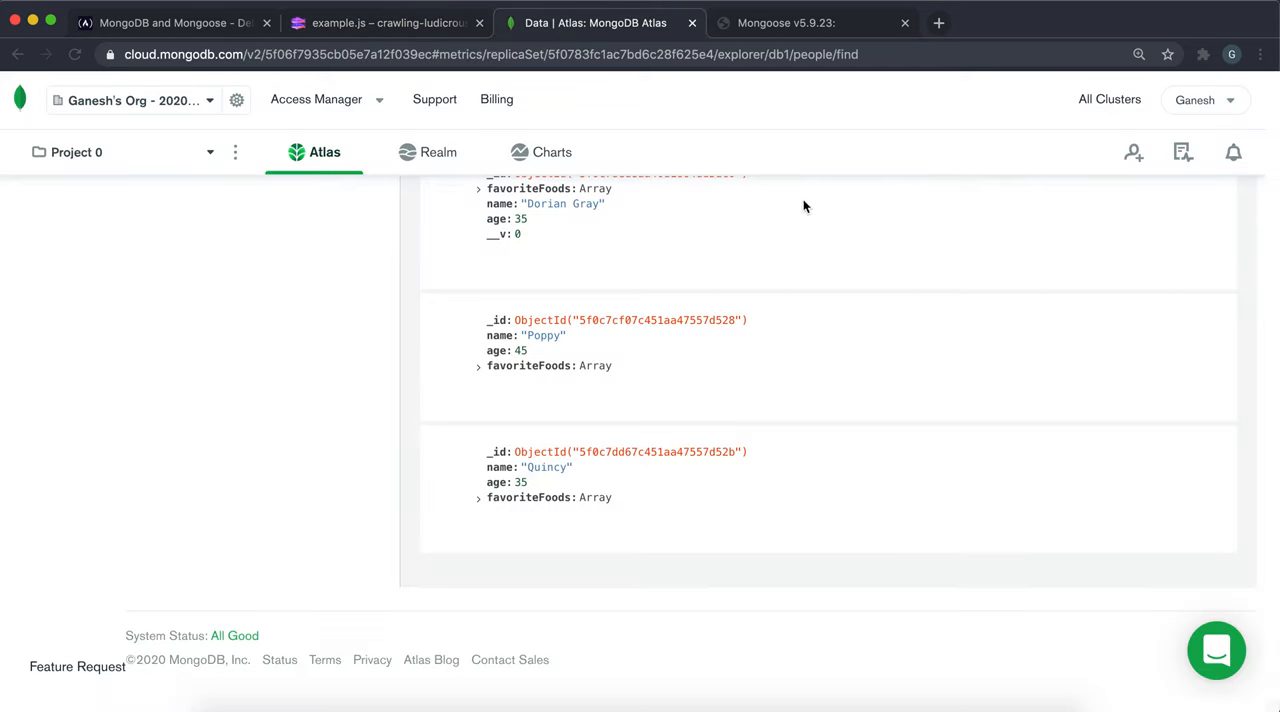
click(1216, 338)
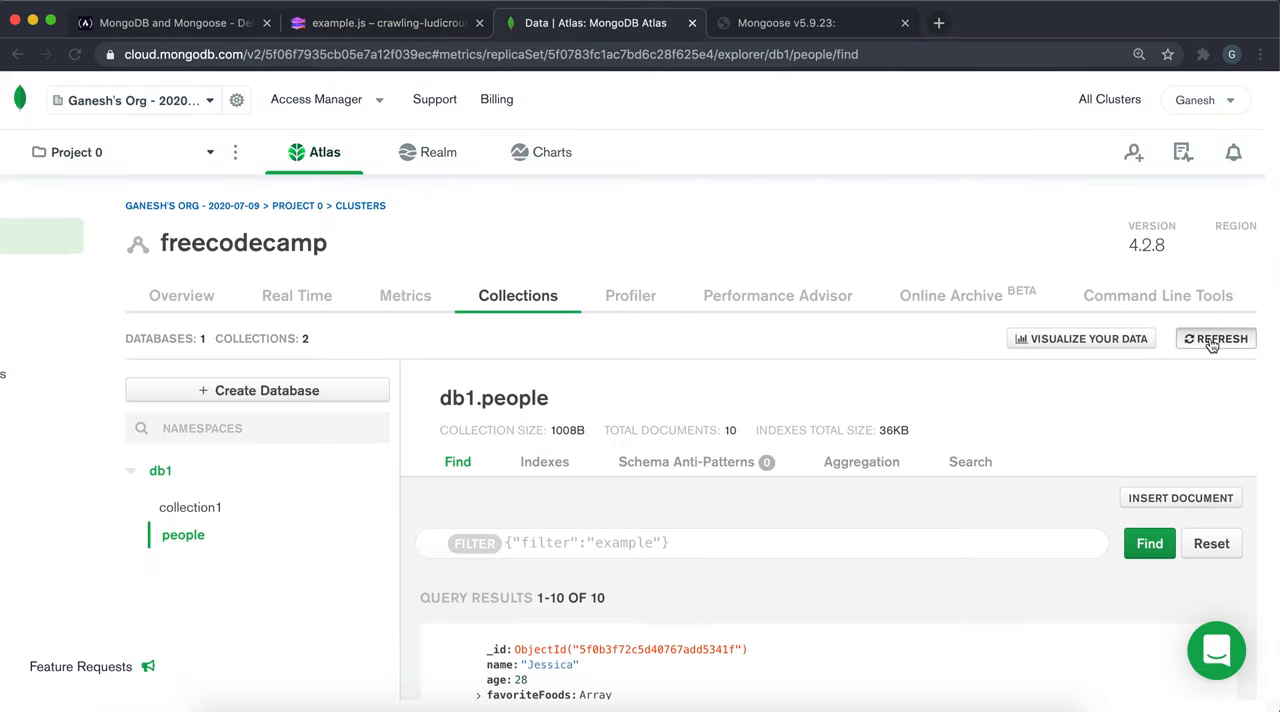
click(1216, 338)
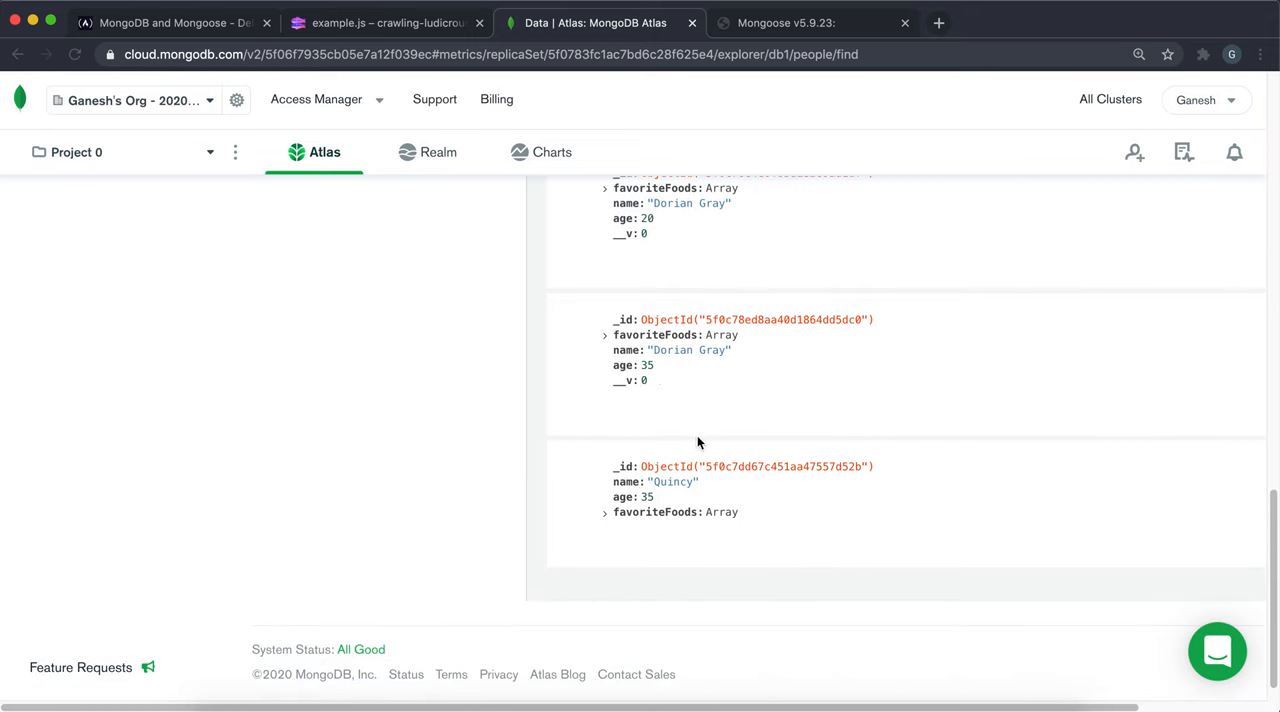
mouse_move(642, 448)
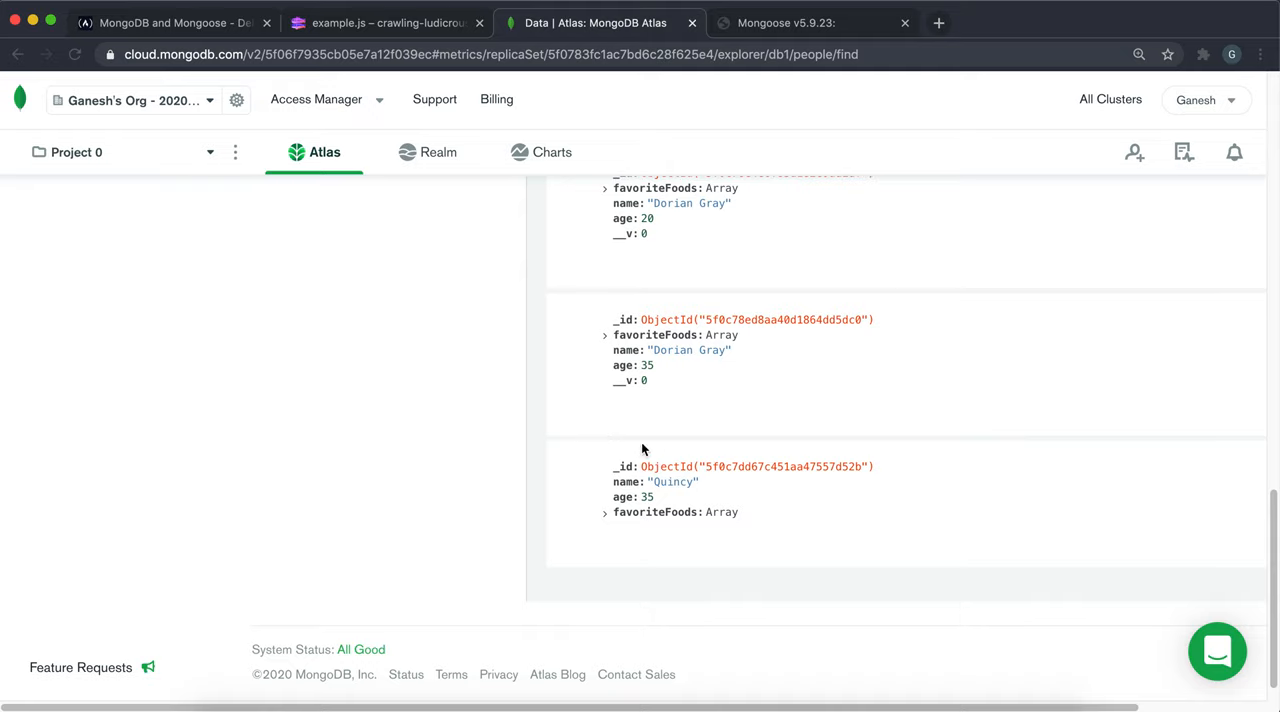
mouse_move(776, 440)
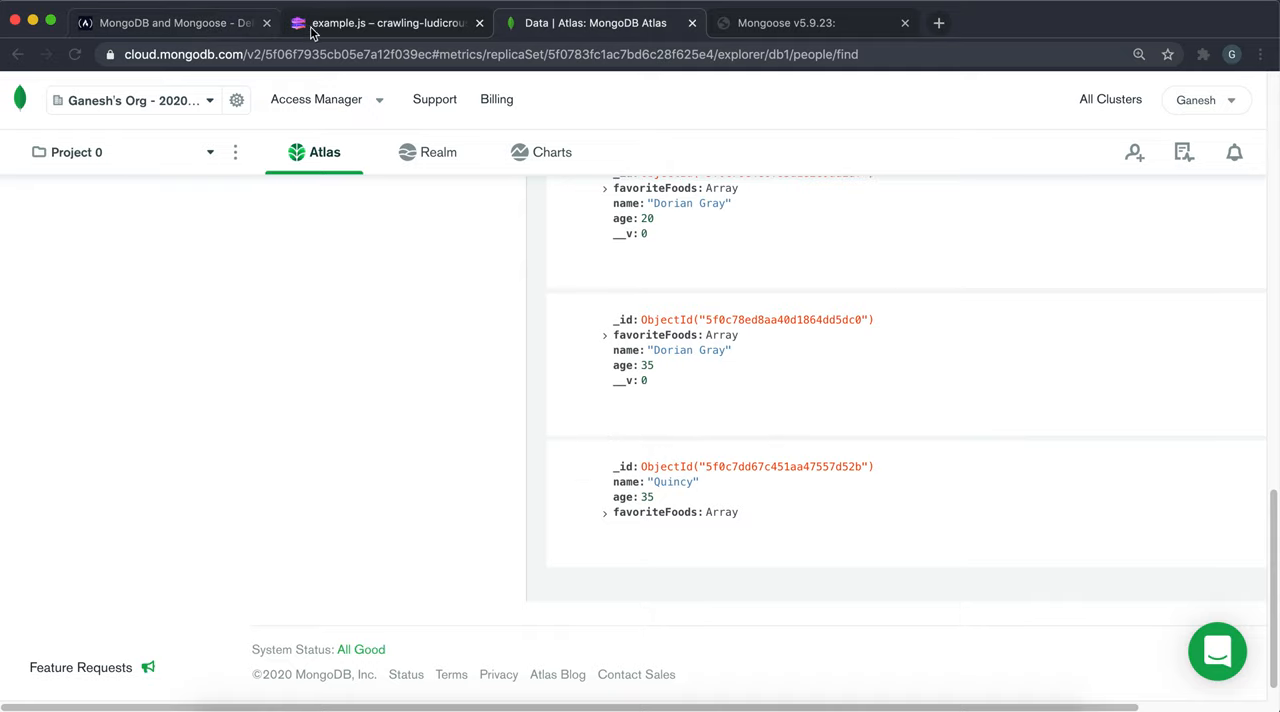
click(384, 22)
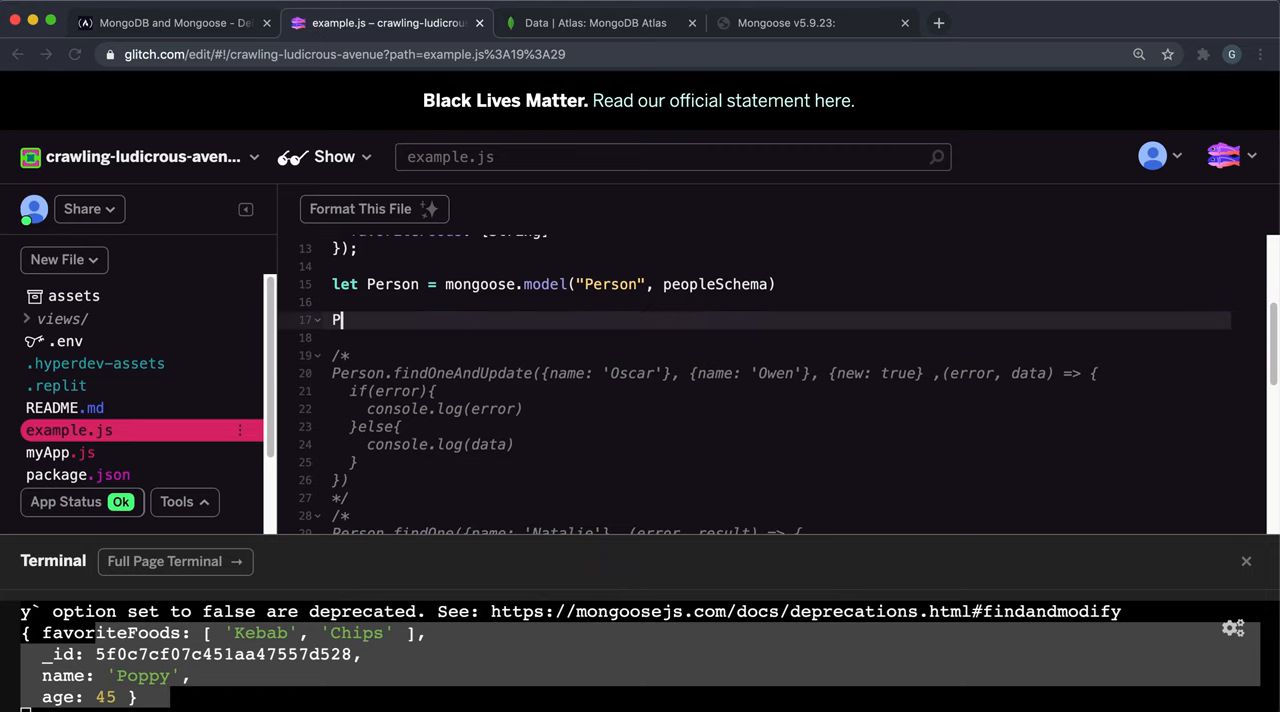
Note Quincy's ObjectId in Atlas and bring up the freeCodeCamp findByIdAndRemove challenge.
click(596, 22)
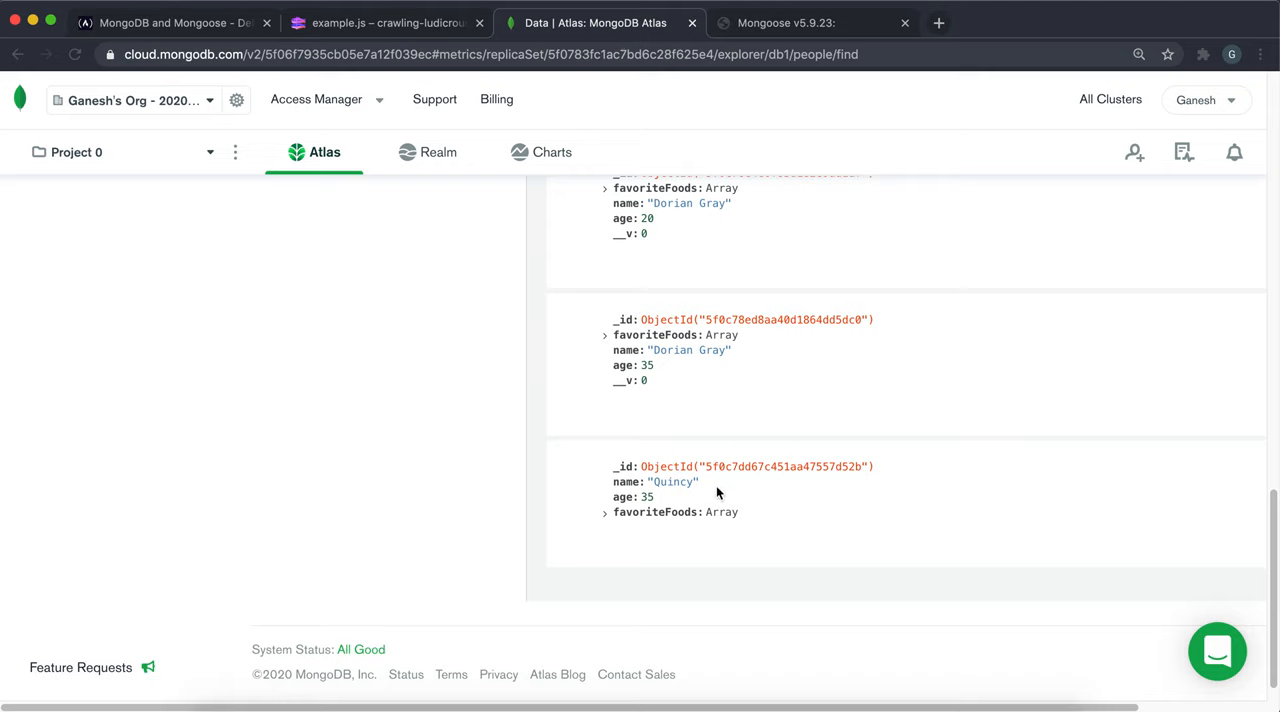
mouse_move(838, 474)
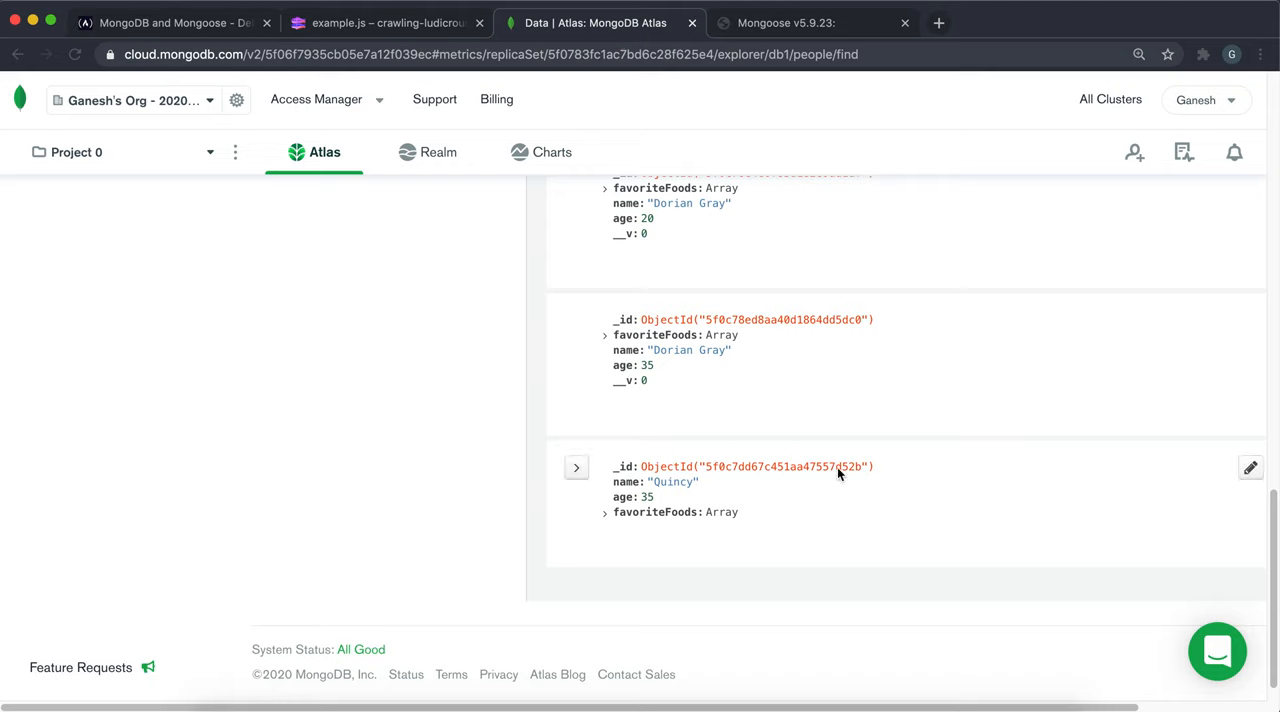
mouse_move(1186, 484)
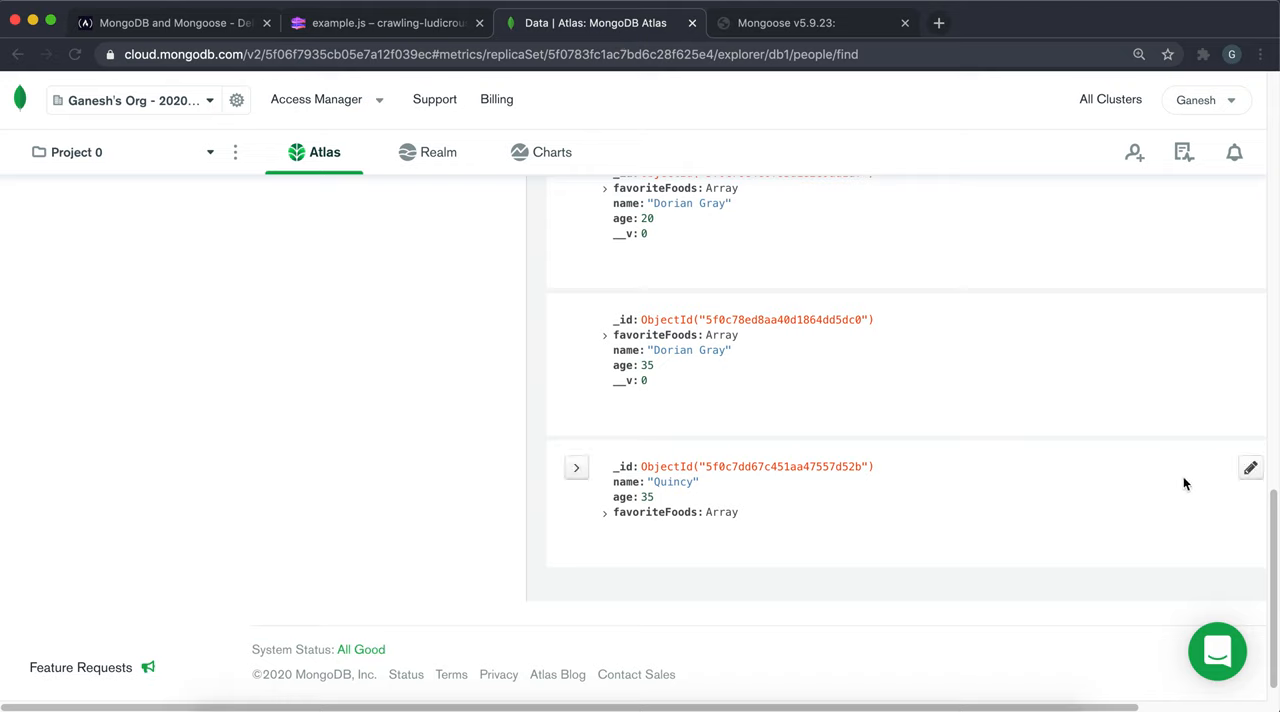
click(1250, 468)
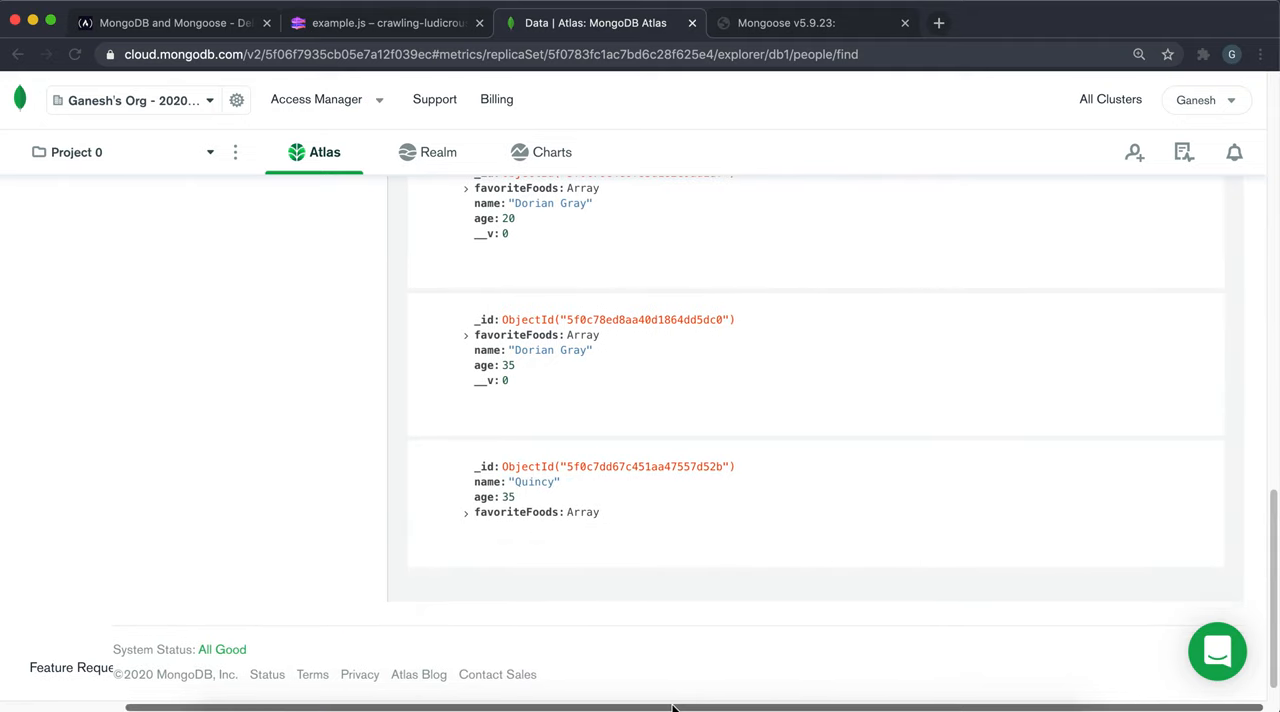
click(170, 22)
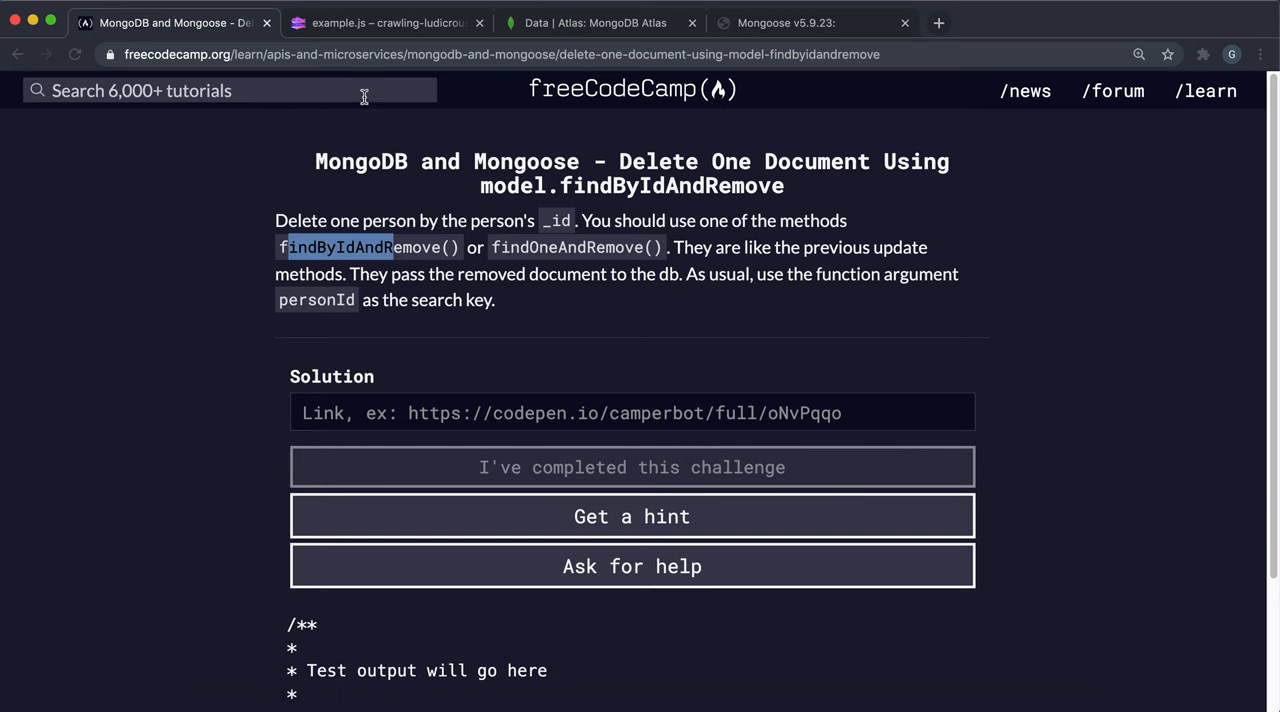
Write Person.findByIdAndRemove('5f0c7dd67c451aa47557d52b') in example.js.
click(388, 22)
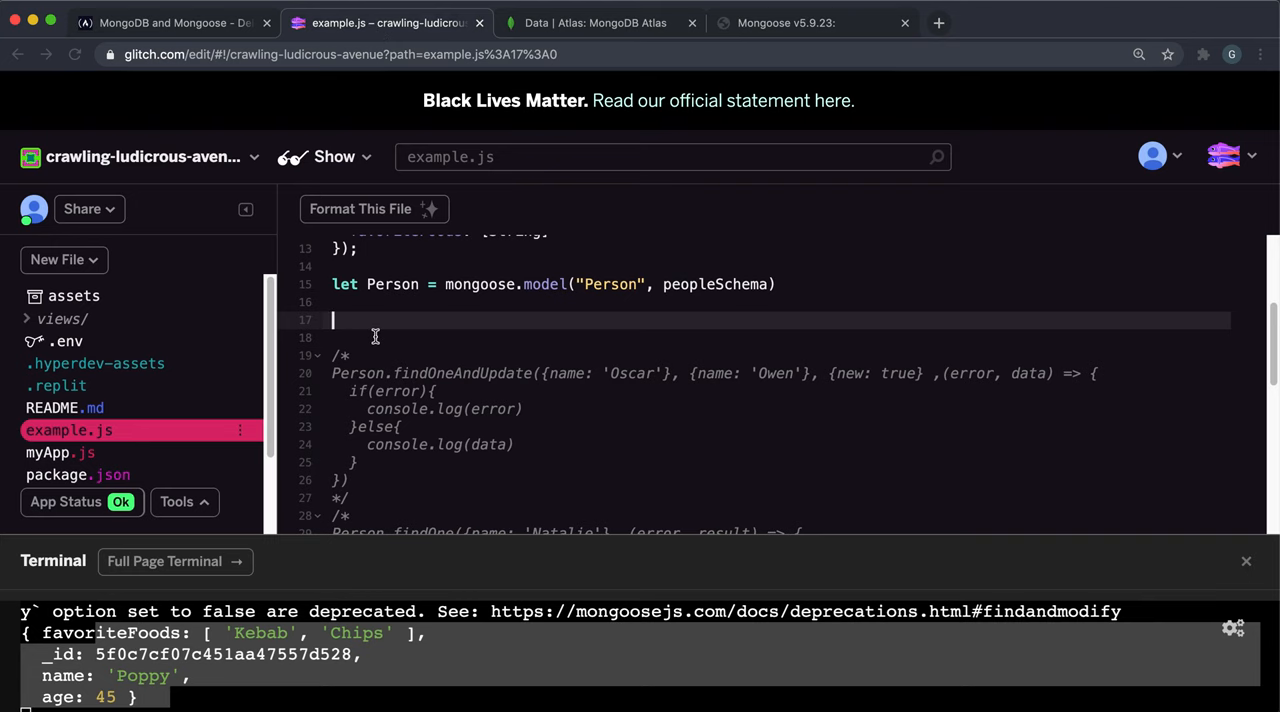
text(Person)
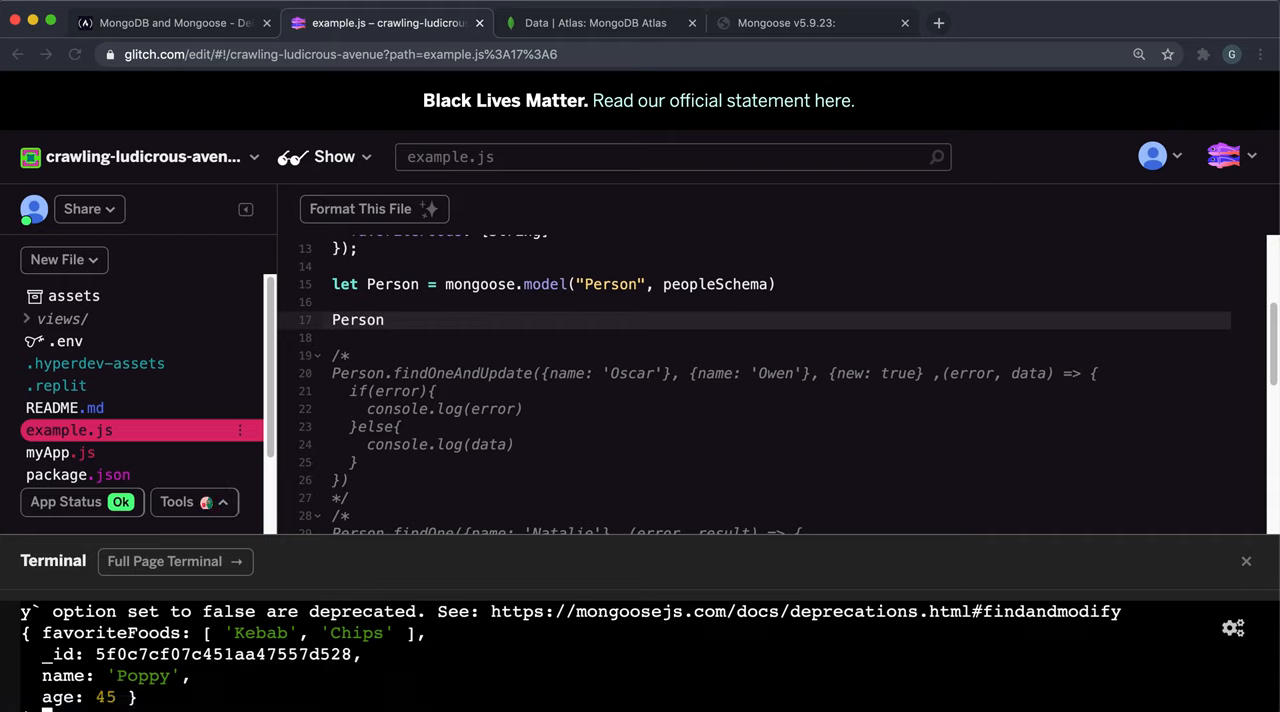
text(.)
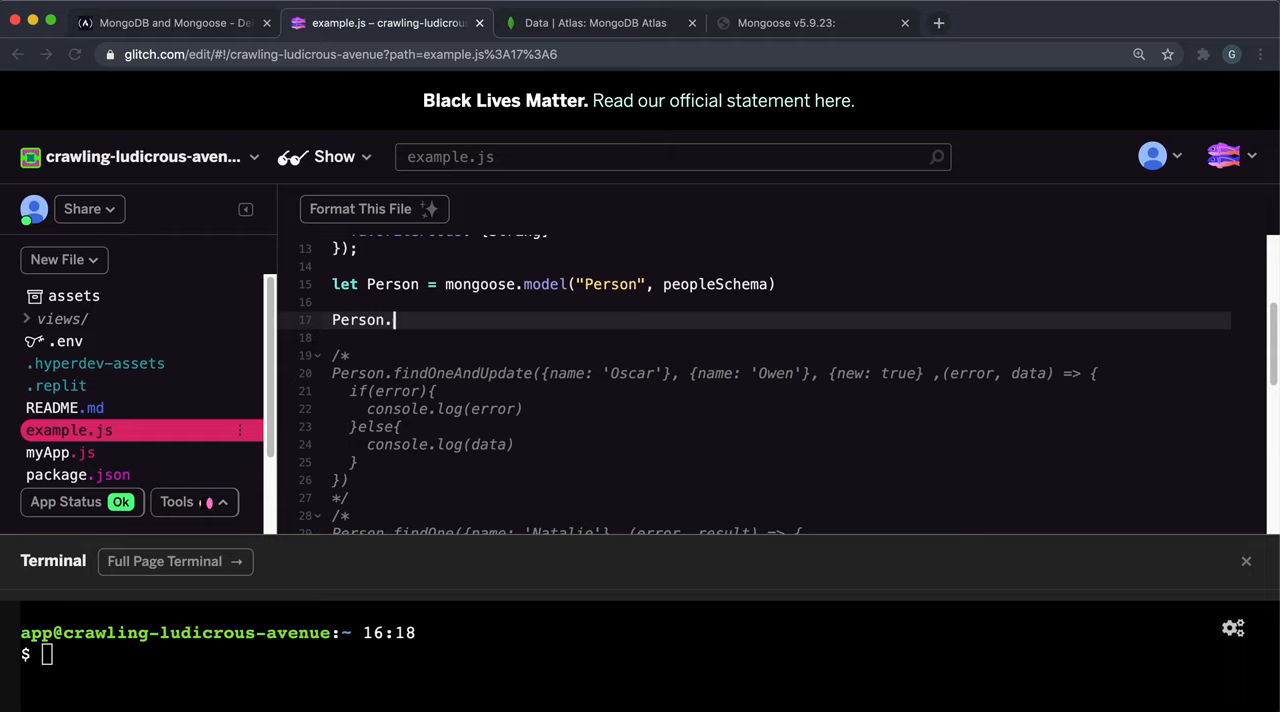
text(findById)
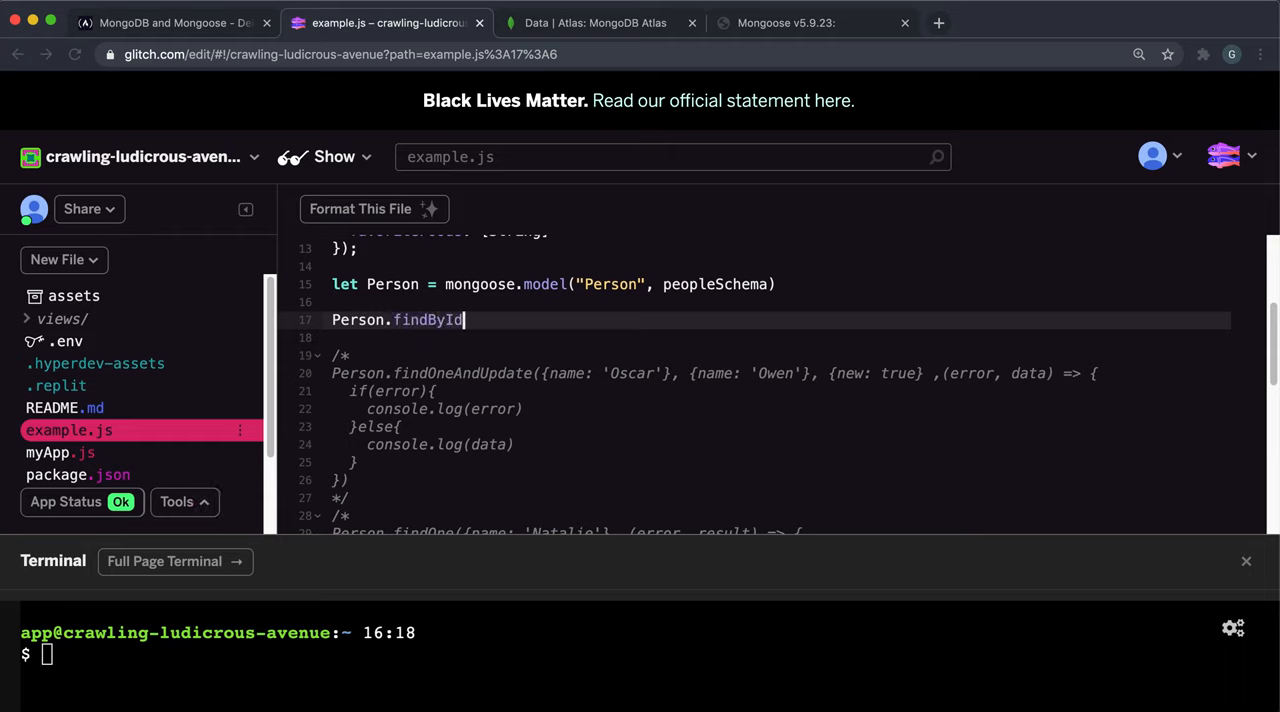
text(AndRemove)
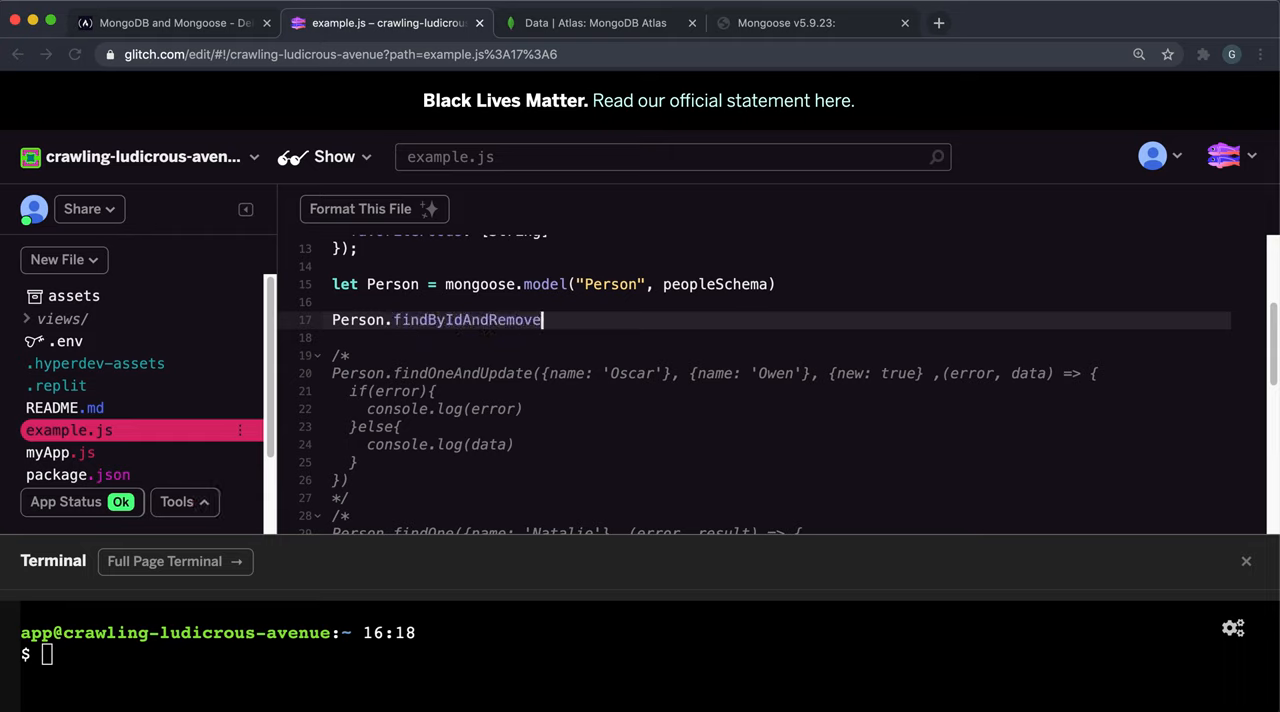
text(('5f0c7dd67c451aa47557d52b'))
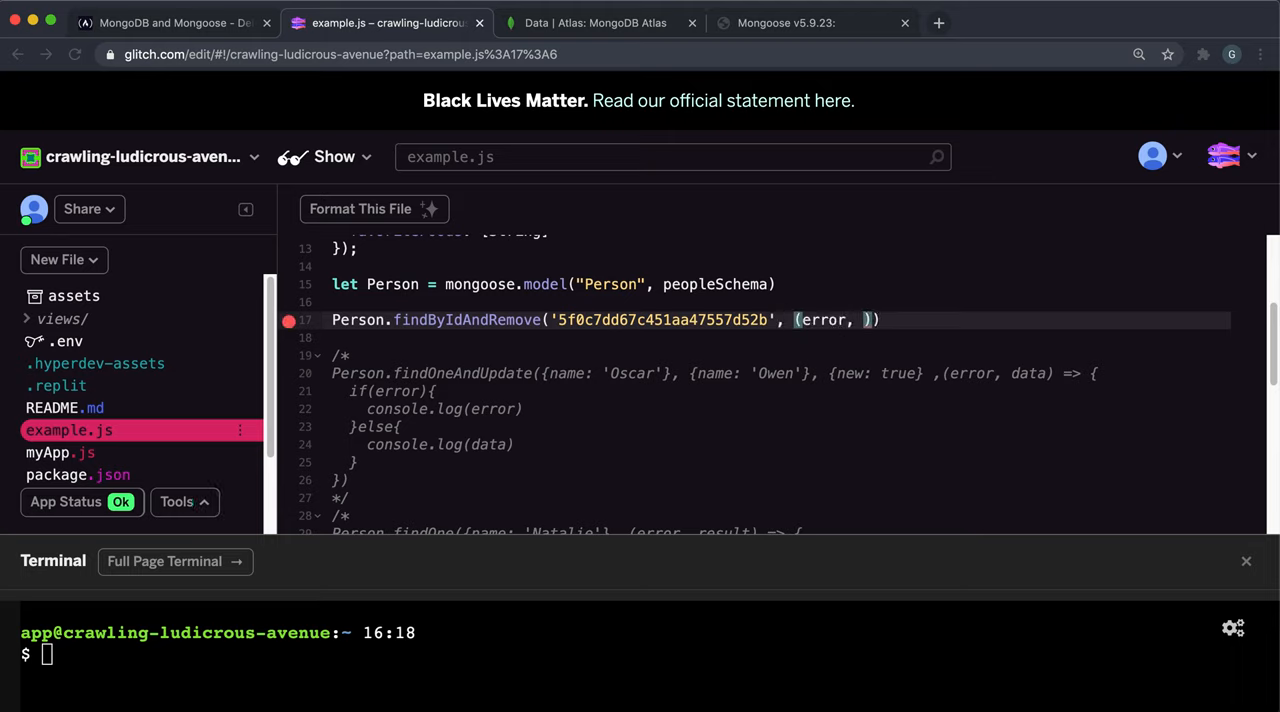
Add an (error, deletedRecord) callback logging deletedRecord when no error, and type node example.js.
text(deletedRecord)
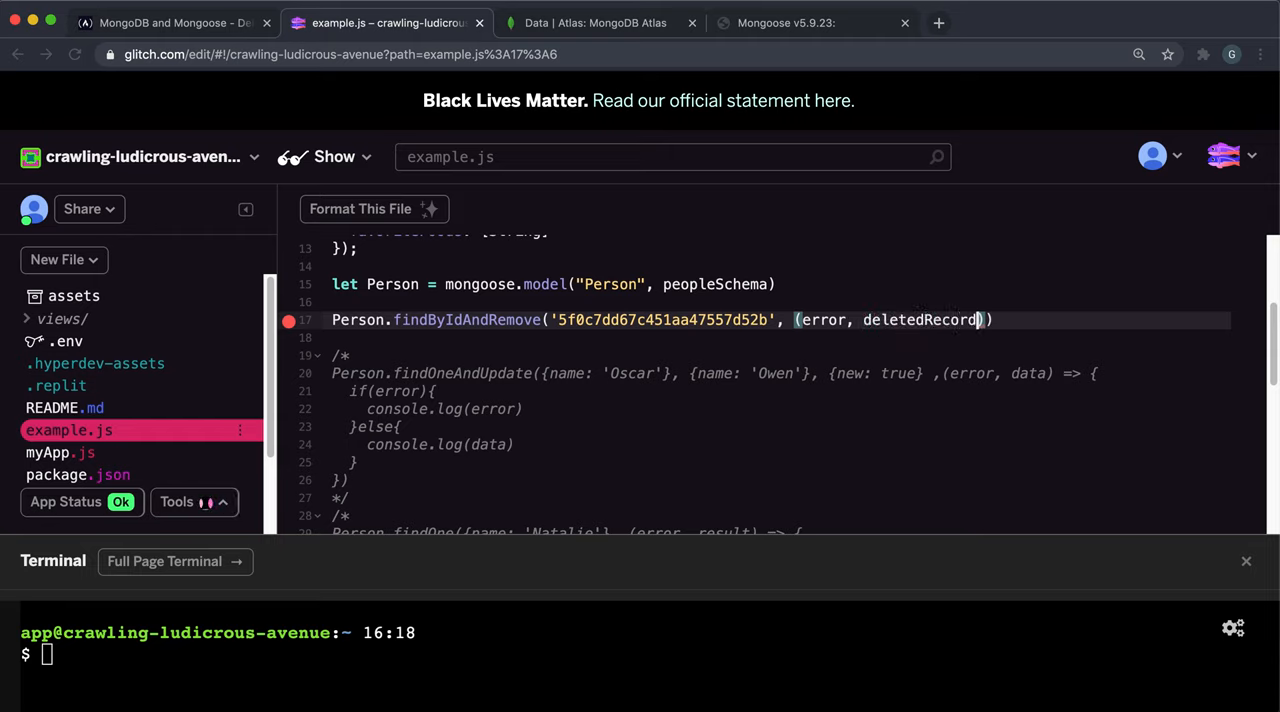
text(=> {)
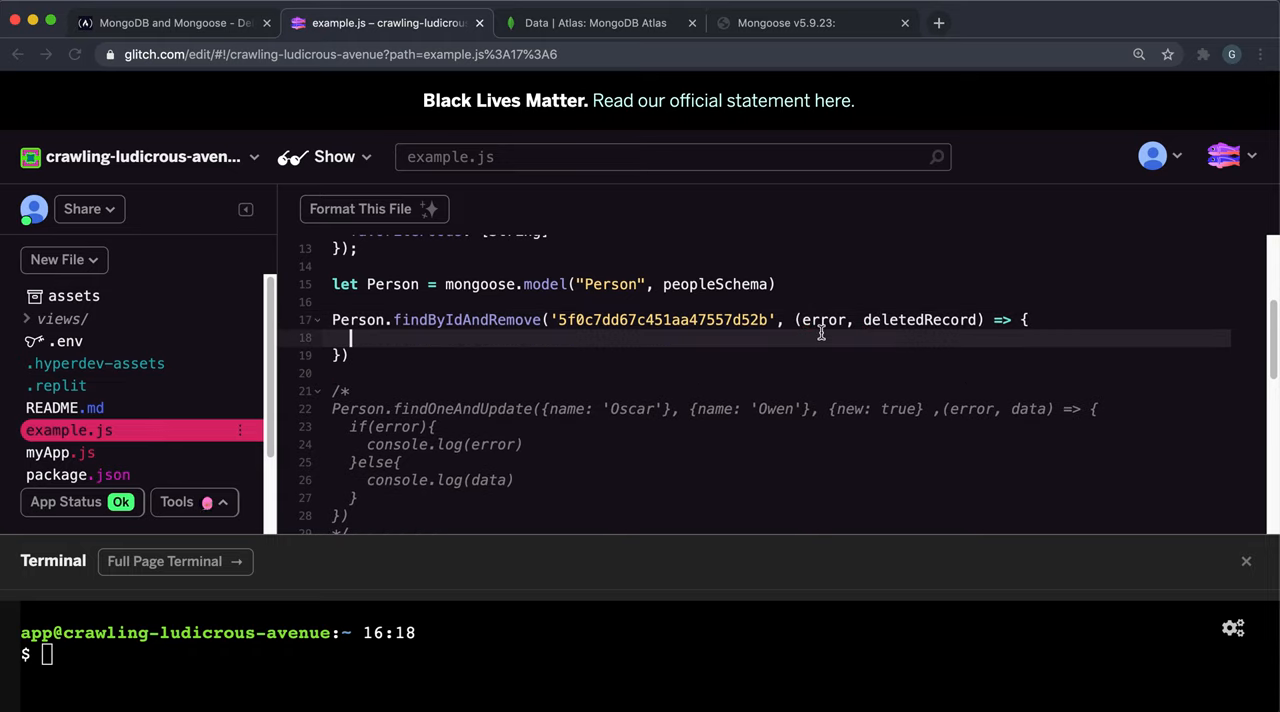
text(if)
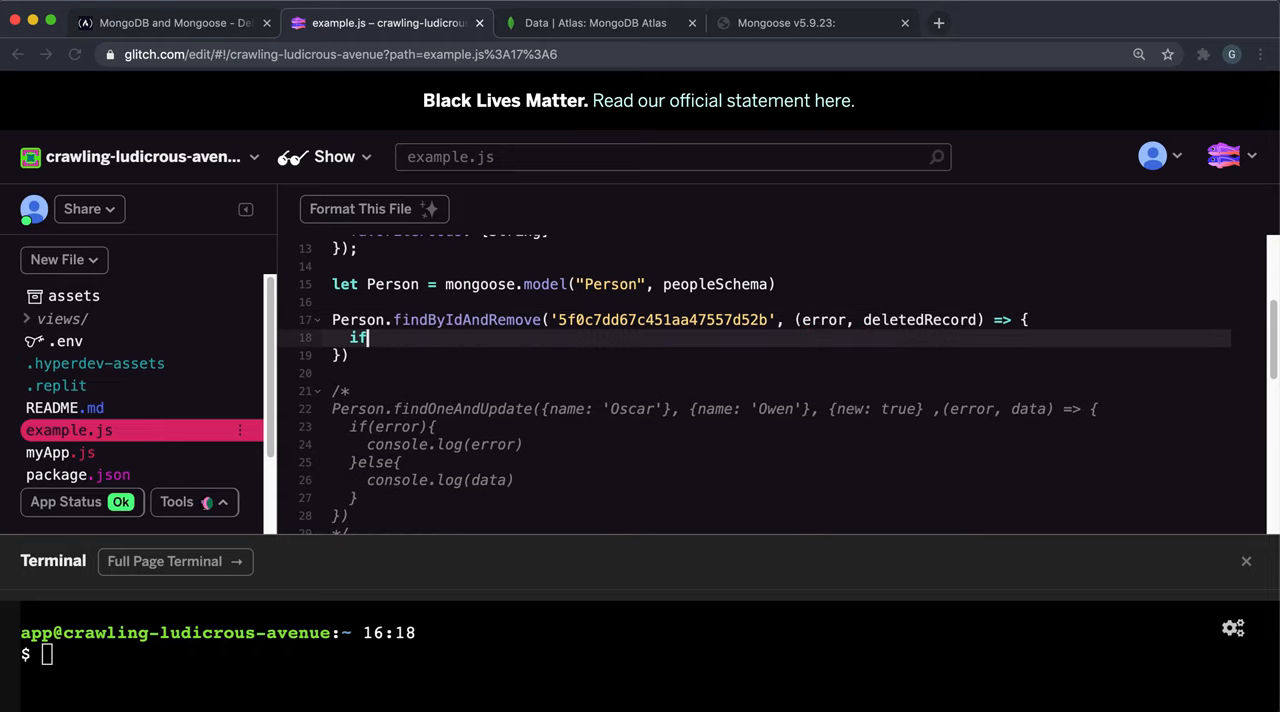
text((!ee)
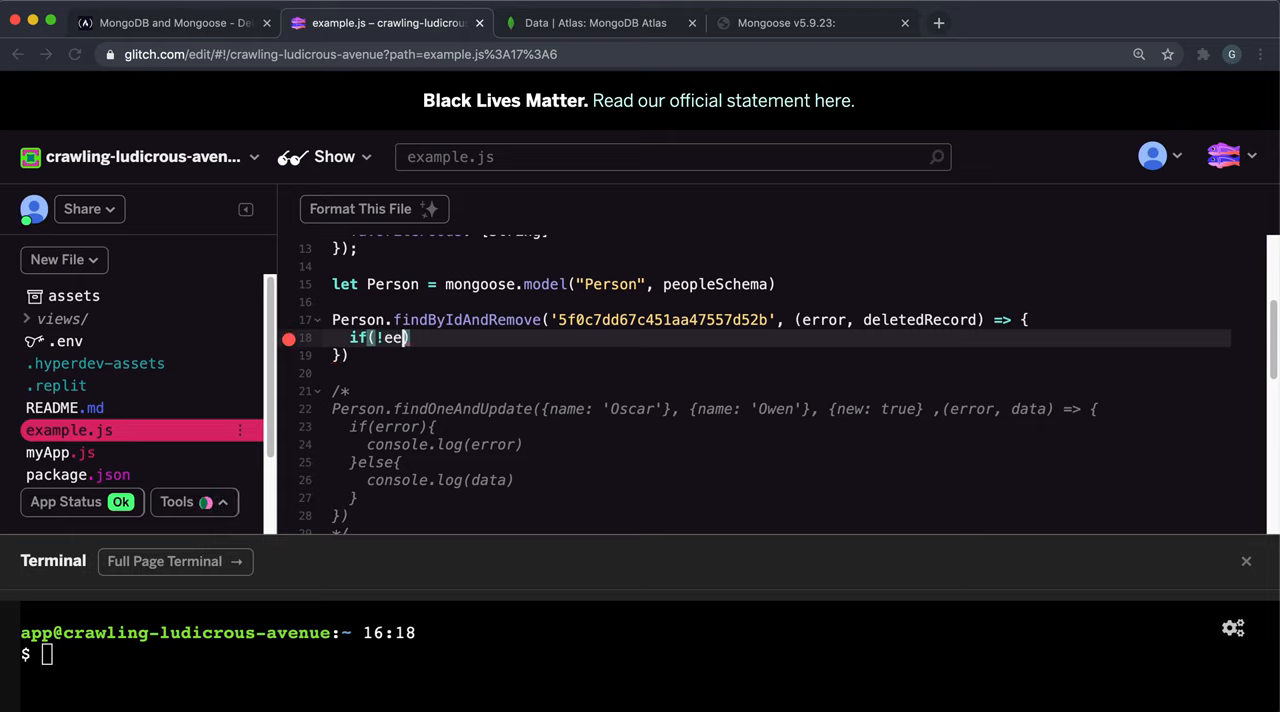
text(rror))
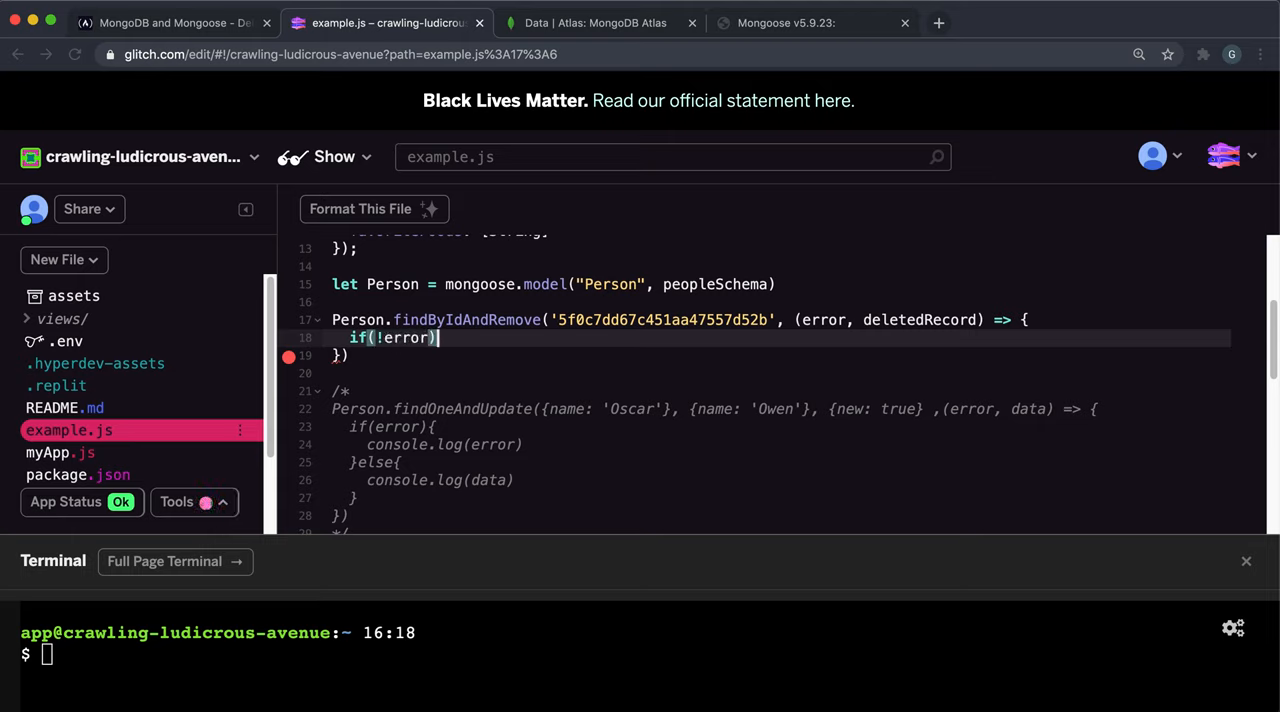
text({)
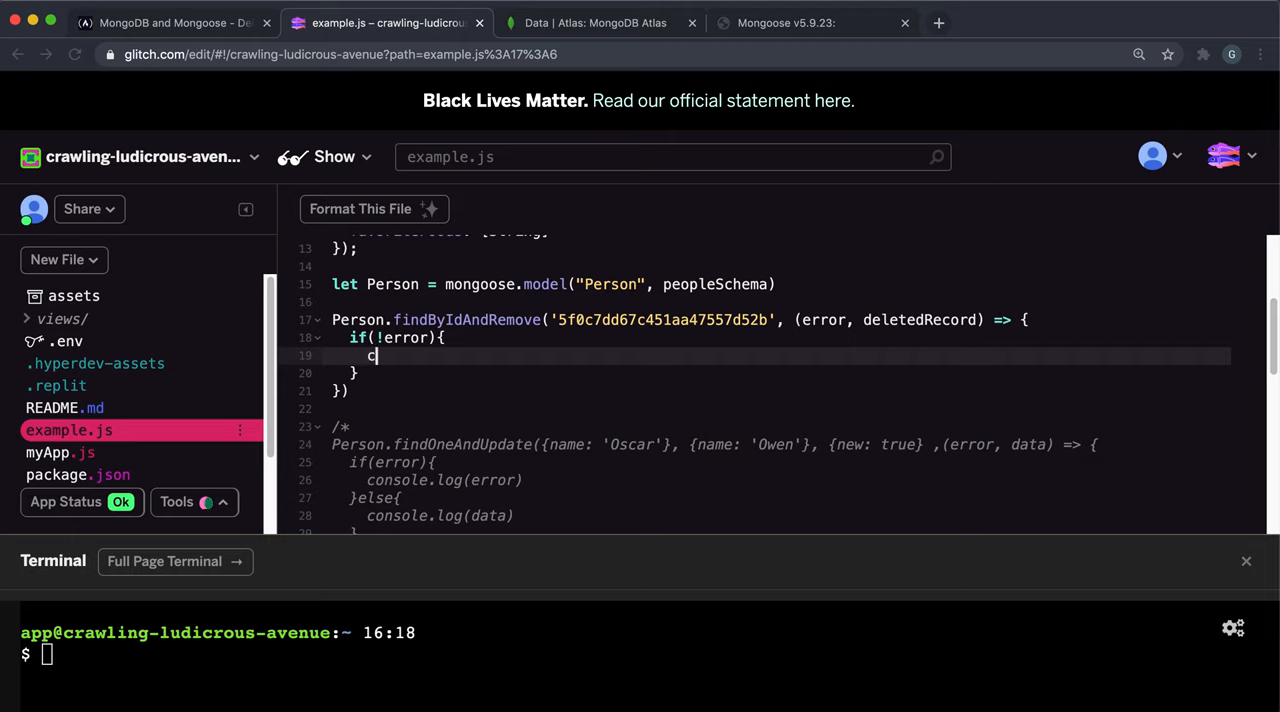
text(console.log(d)
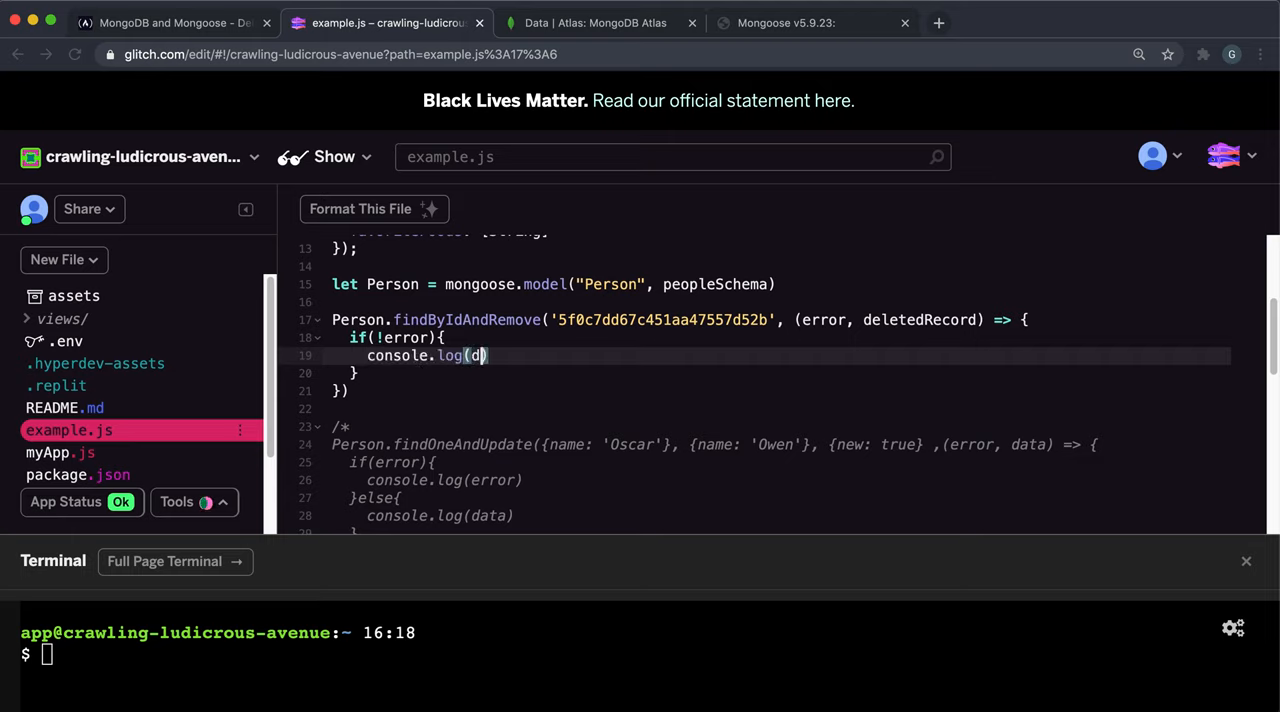
text(eletedReco)
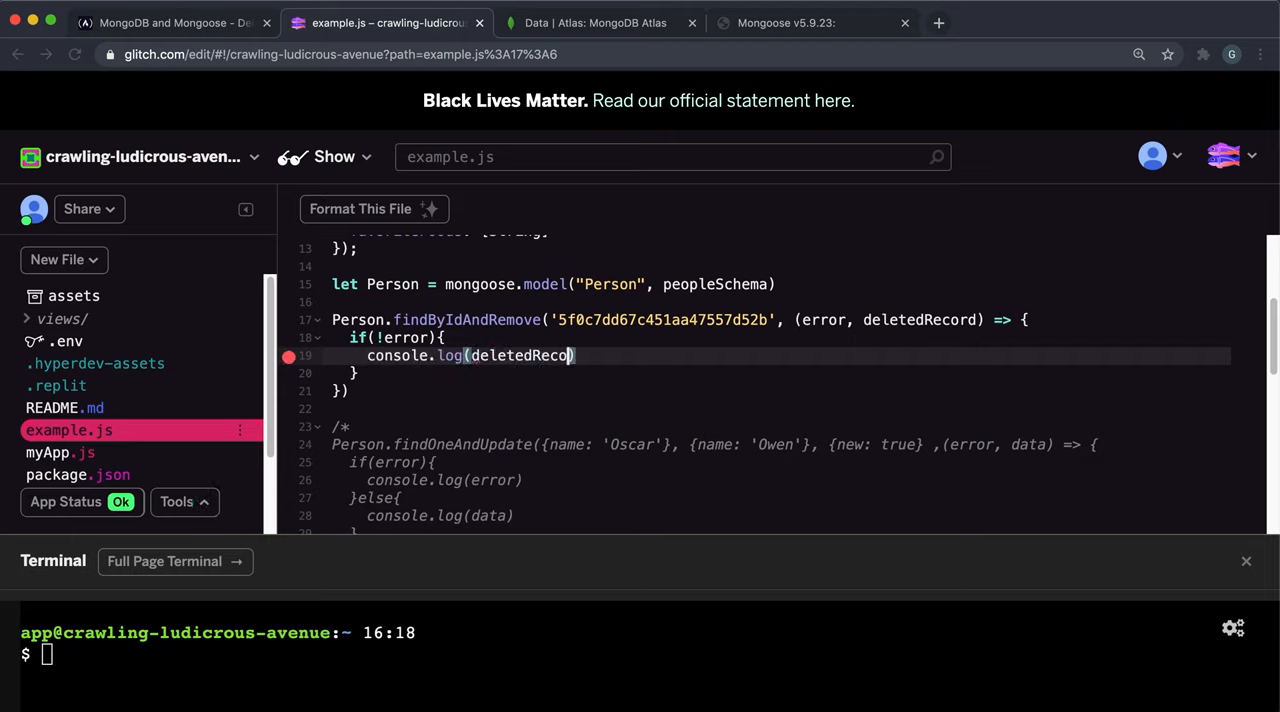
text(rd)
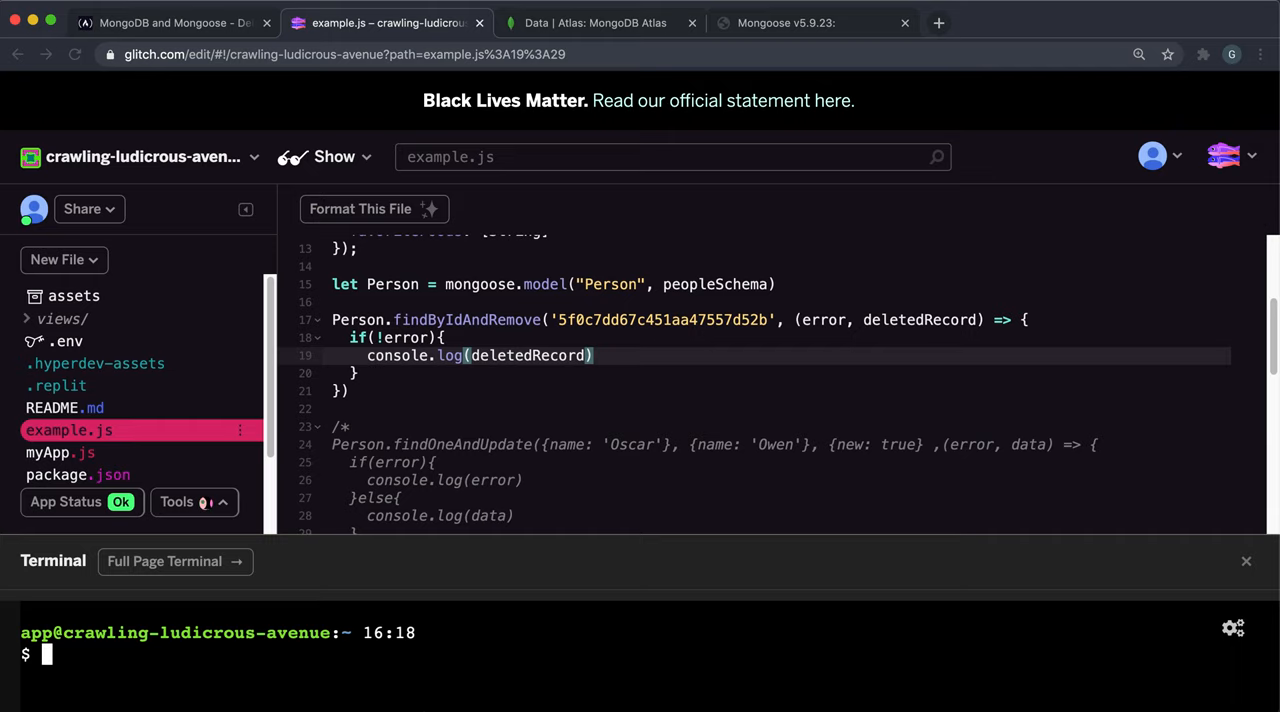
text(node example.js)
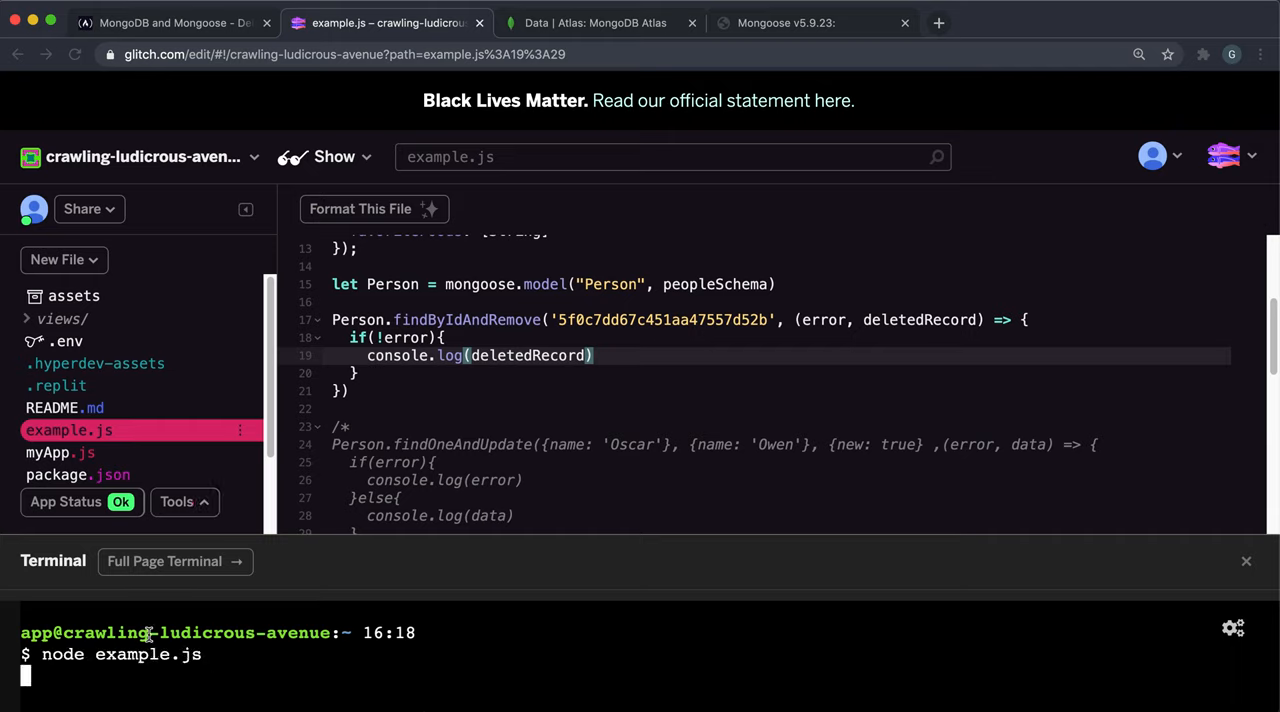
Run node example.js so Quincy's deleted record (Hamburger and Chips, age 35) is logged.
key(Return)
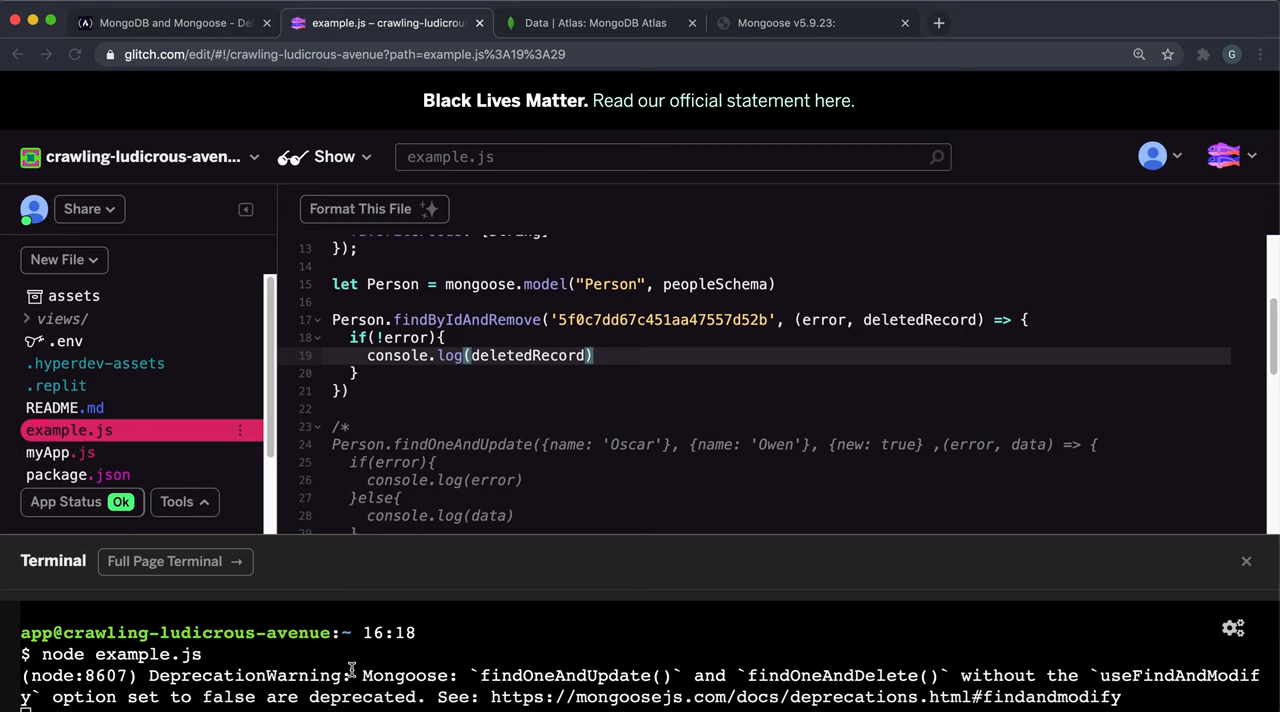
scroll(down, 3)
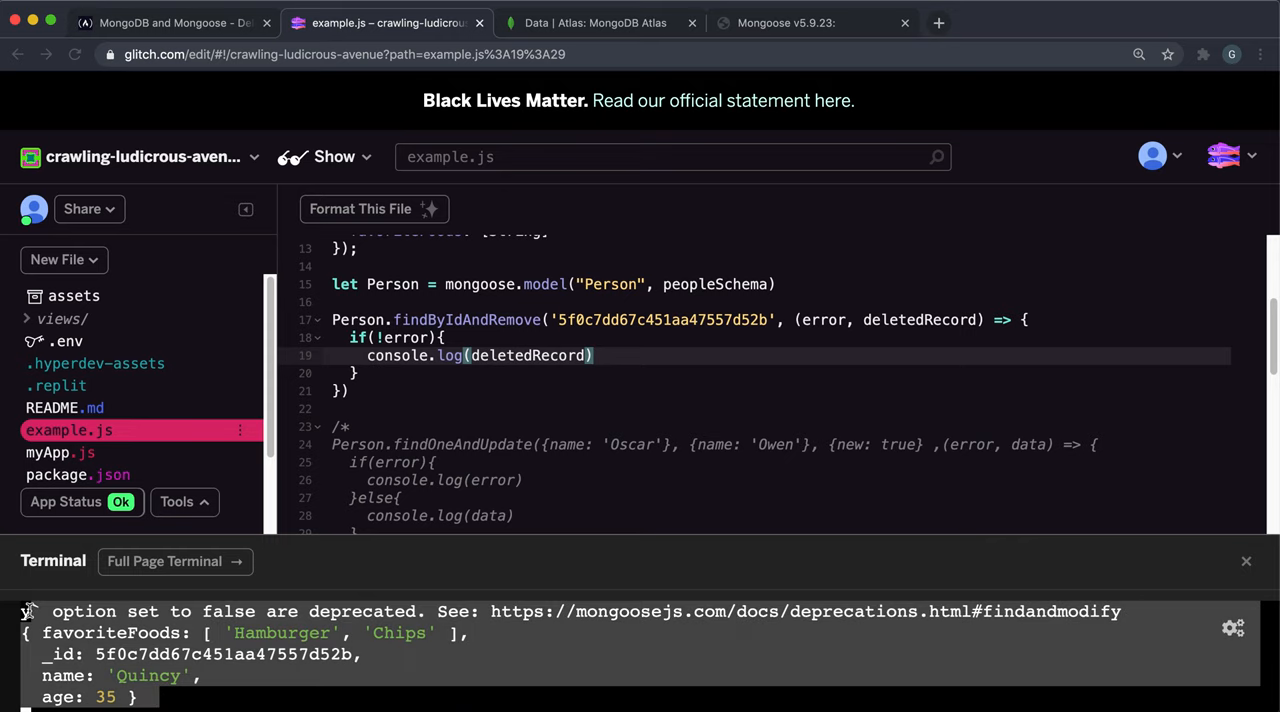
click(596, 22)
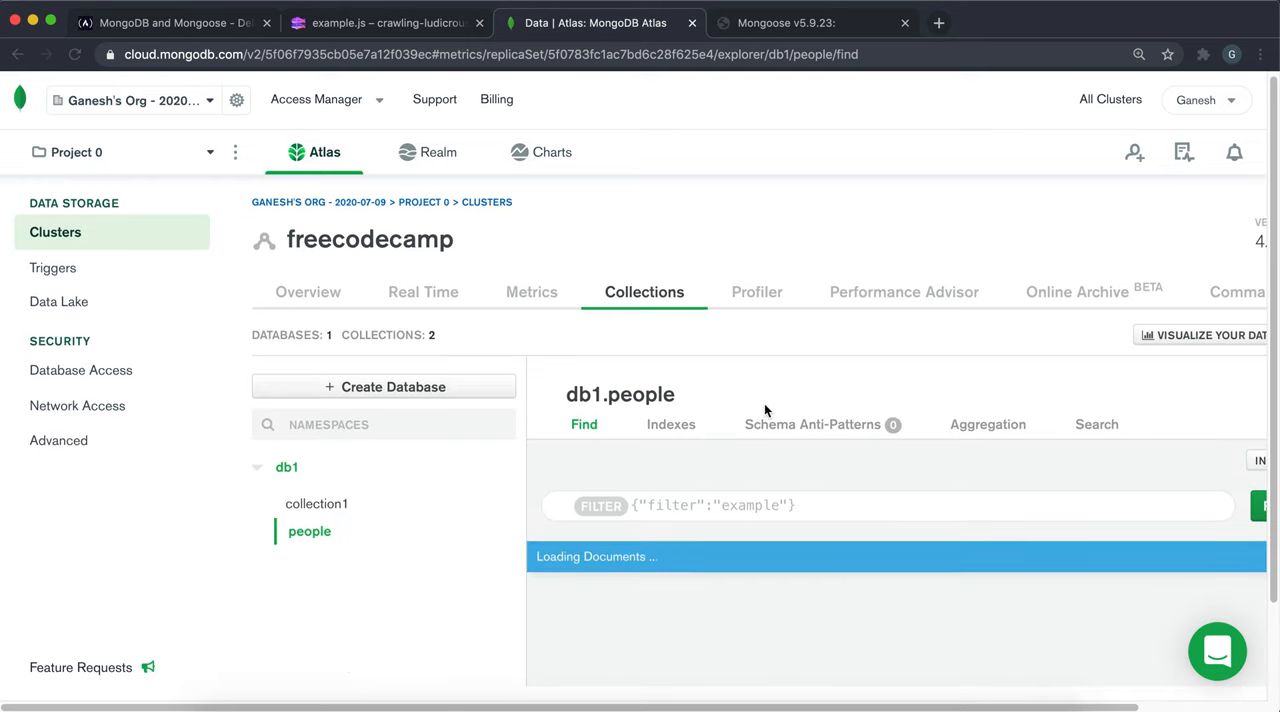
Scroll through the reloaded db1.people collection of 8 documents and return to Glitch.
scroll(down, 3)
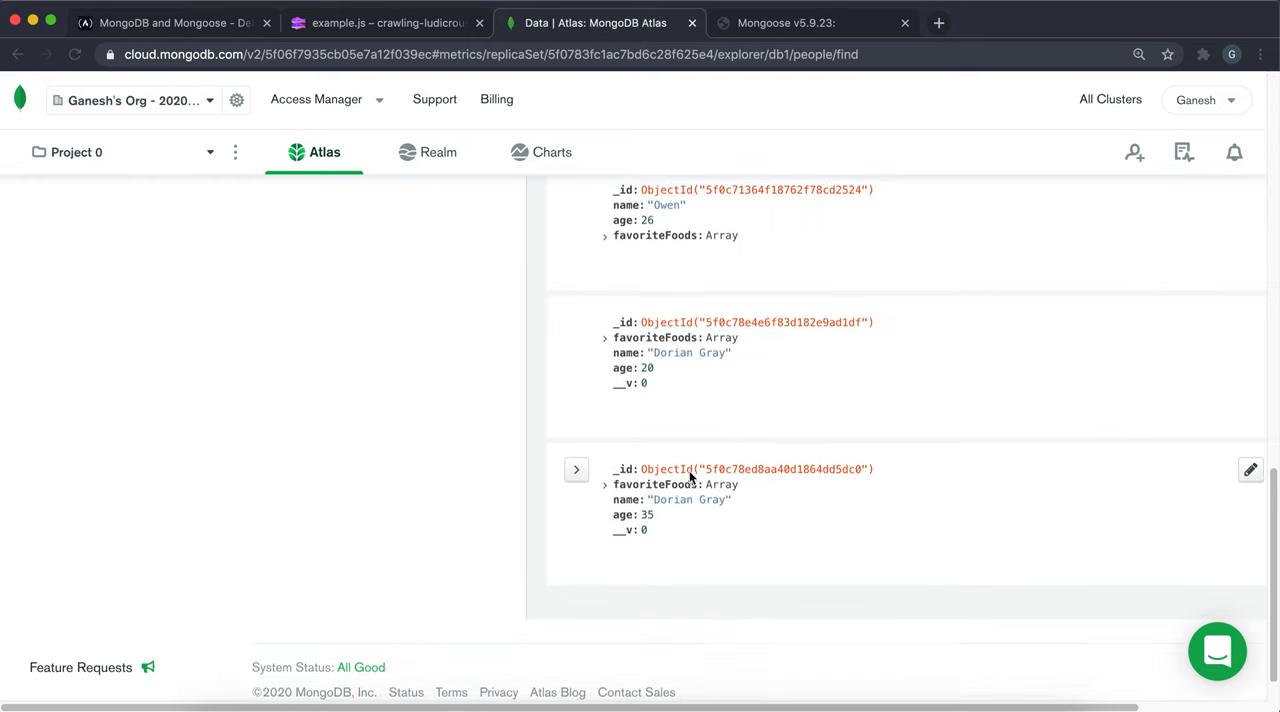
scroll(up, 3)
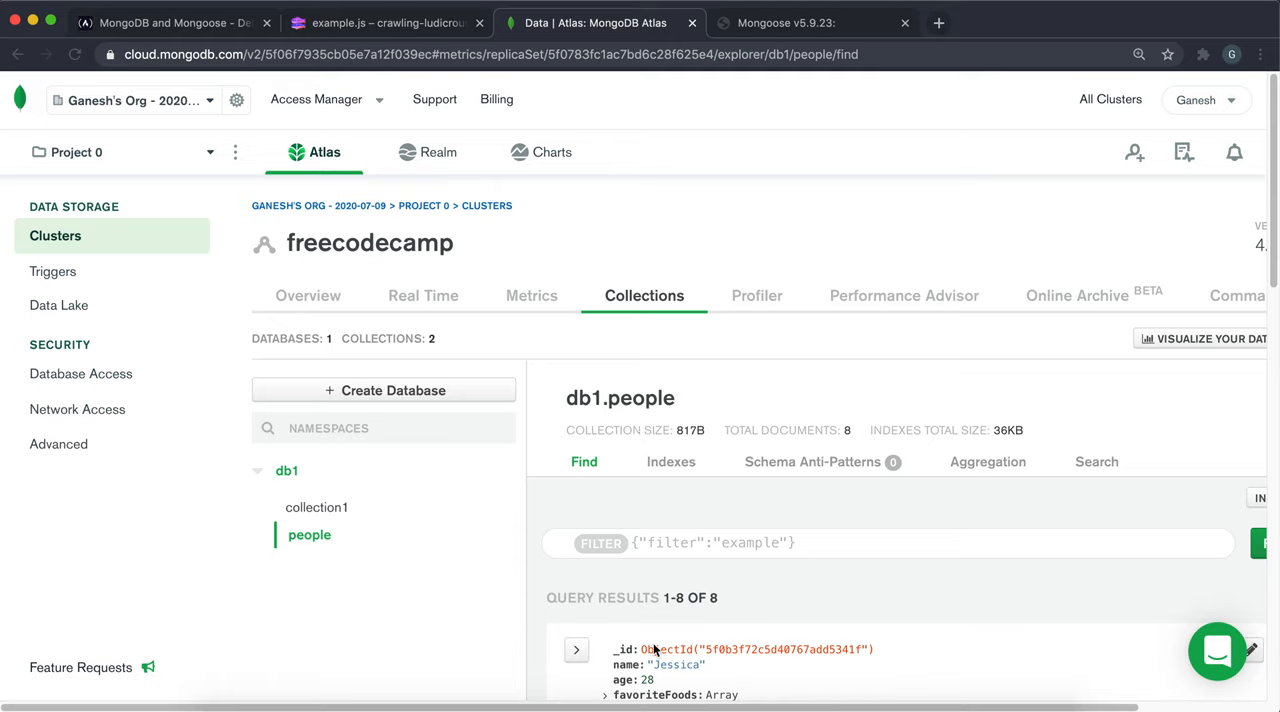
scroll(down, 3)
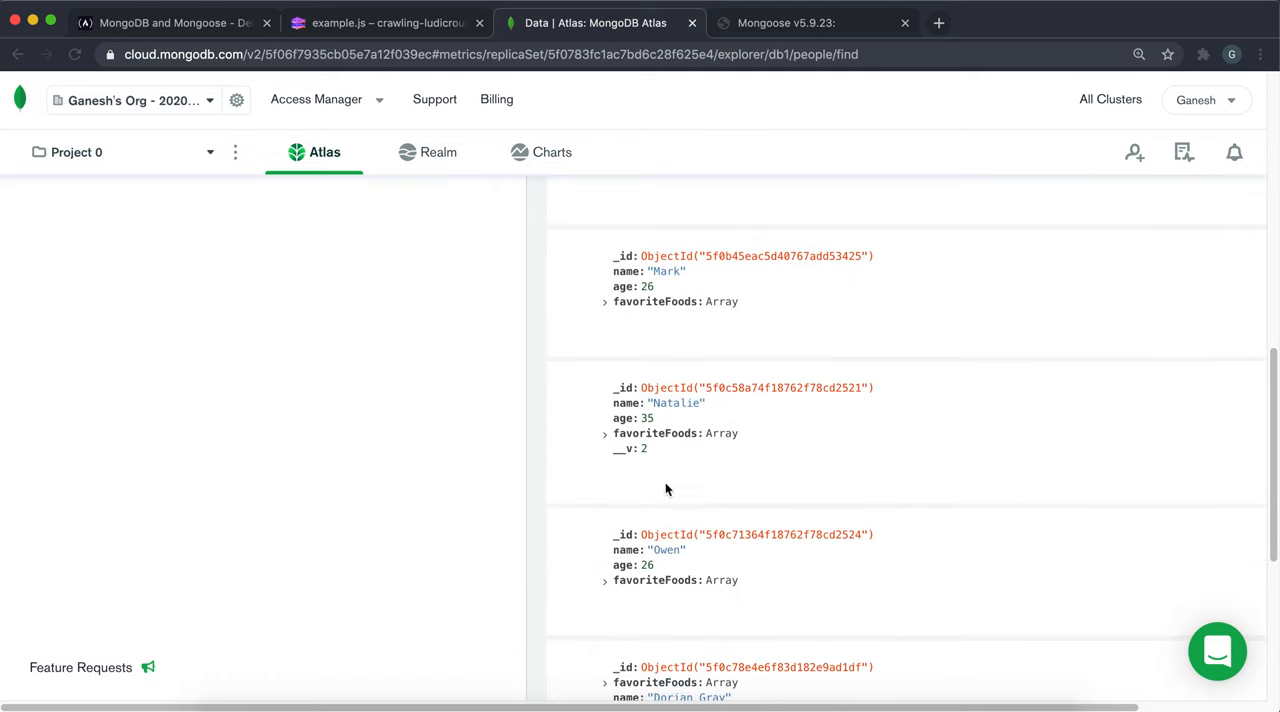
scroll(down, 3)
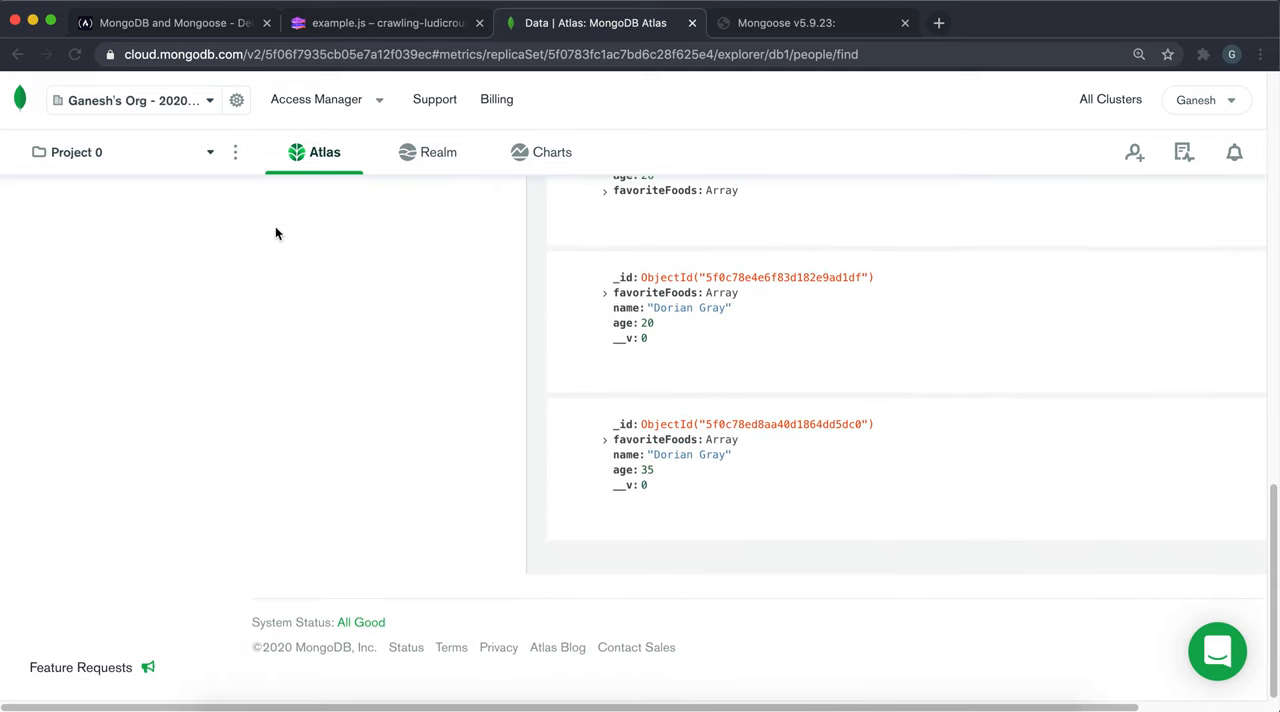
mouse_move(338, 38)
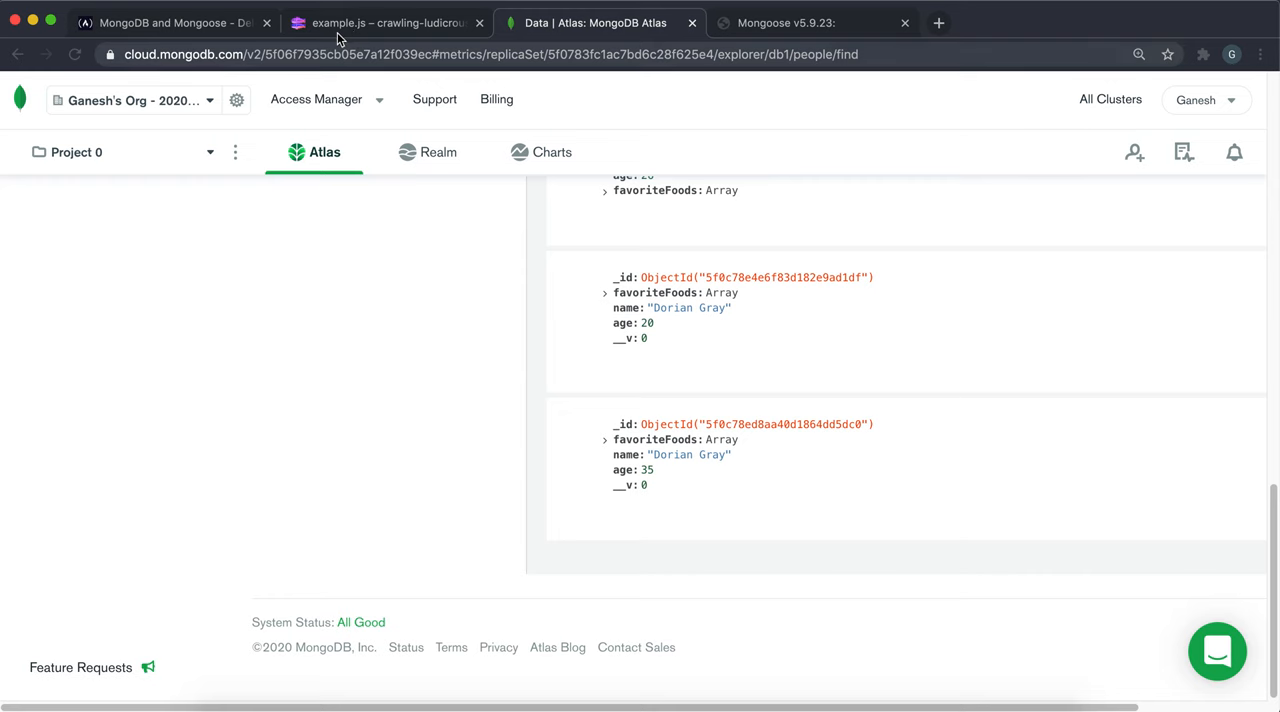
click(384, 22)
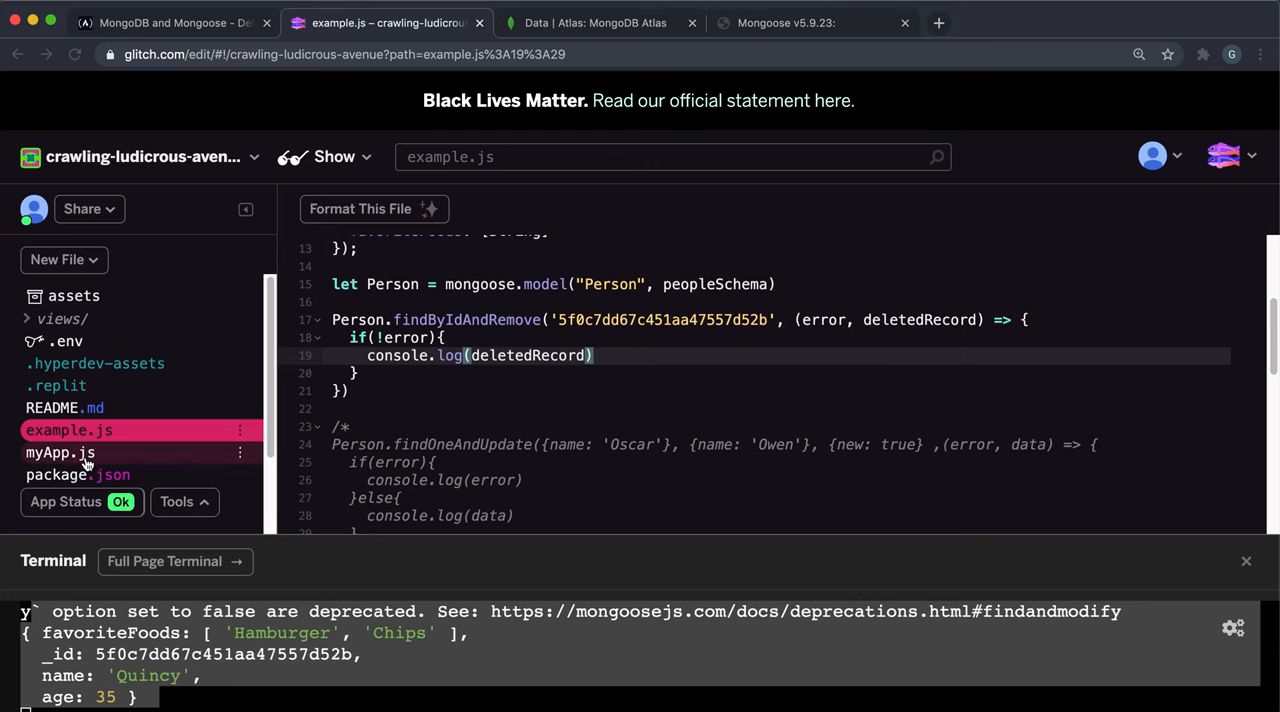
Locate the removeById section in myApp.js and glance at the Atlas people collection.
click(60, 452)
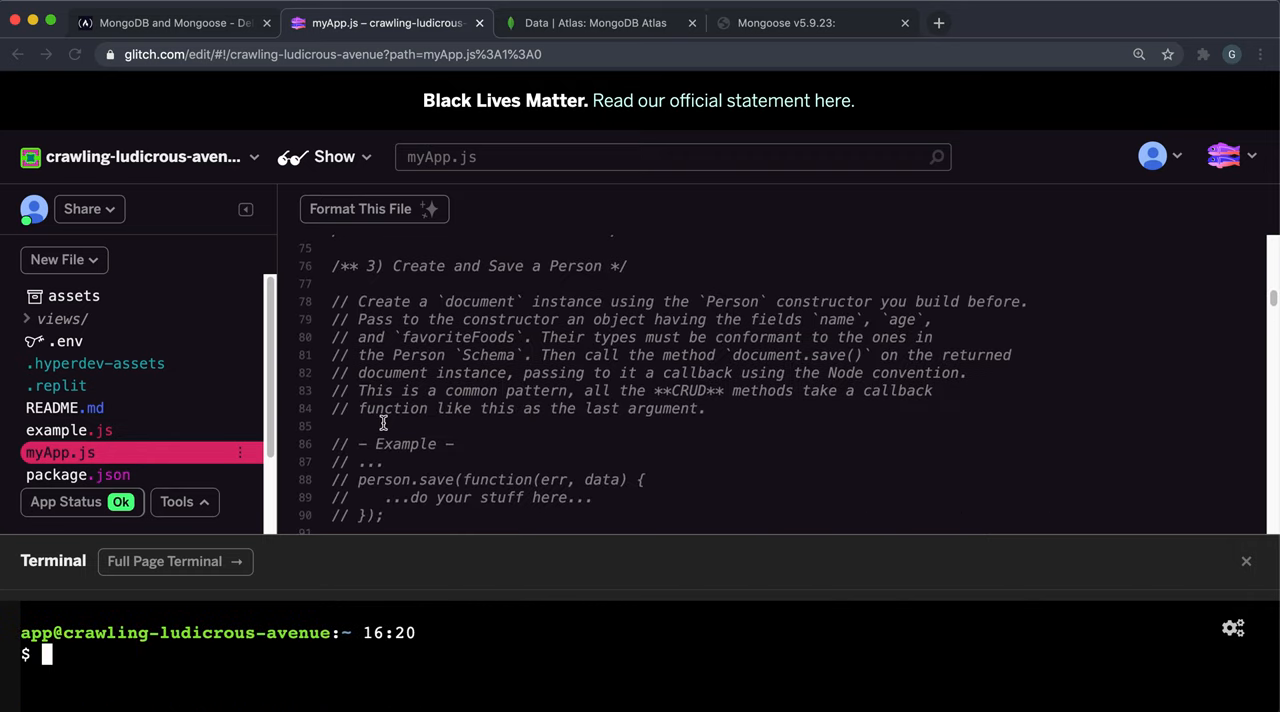
scroll(down, 3)
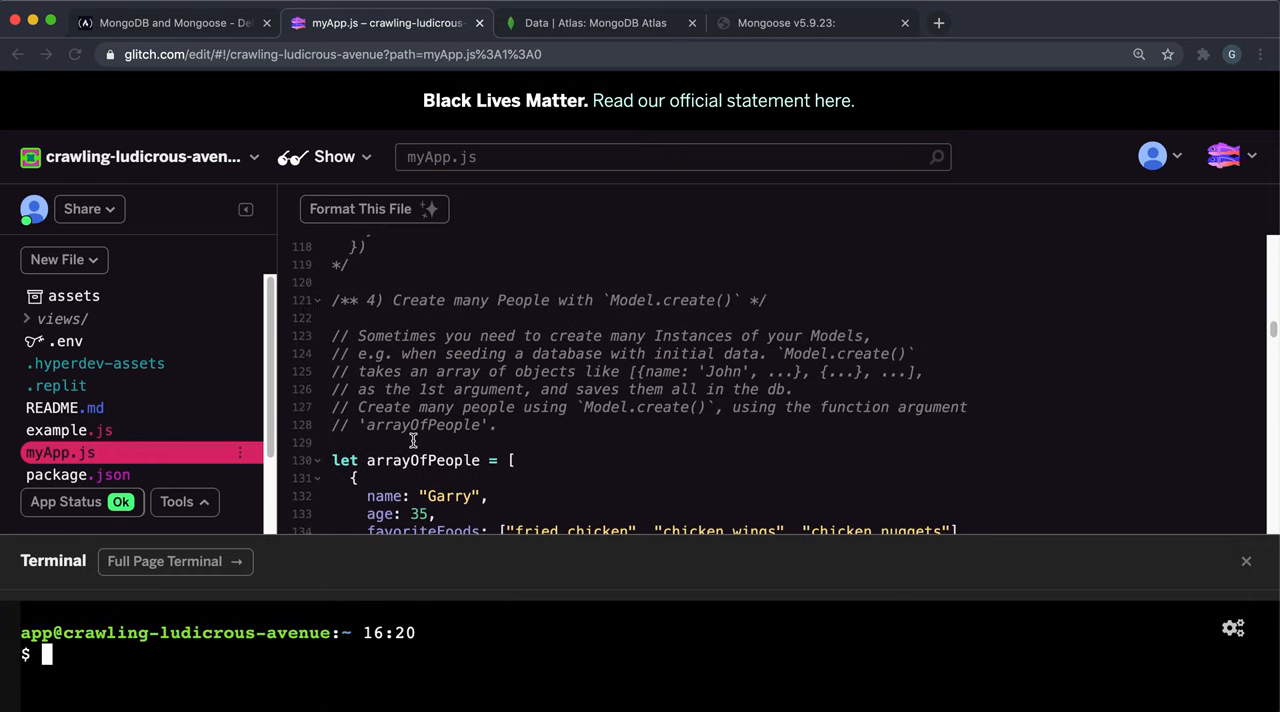
scroll(down, 3)
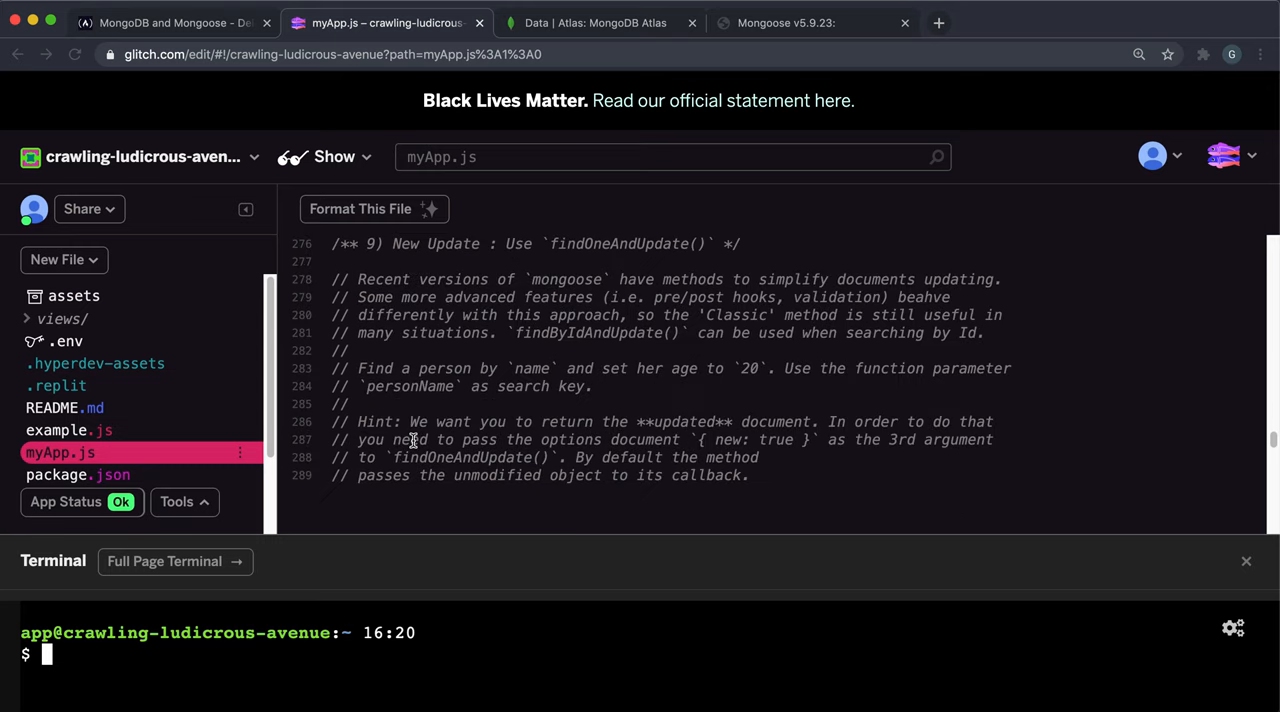
scroll(down, 3)
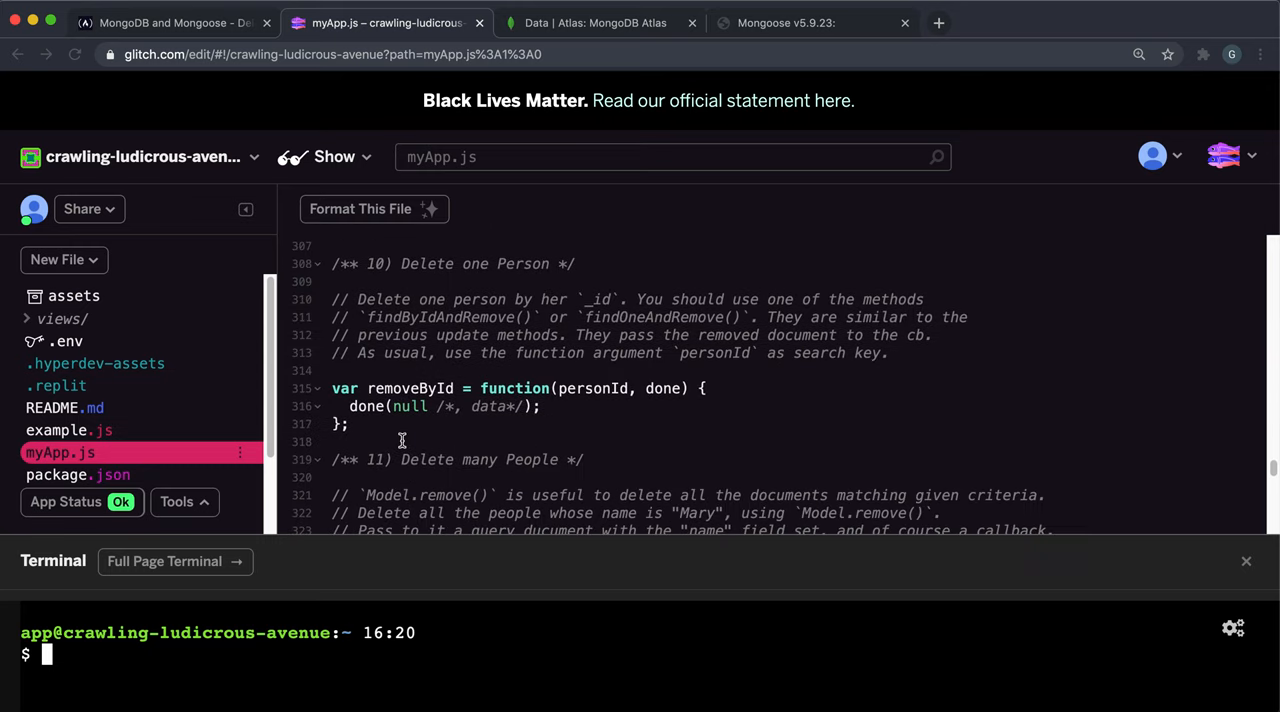
mouse_move(410, 264)
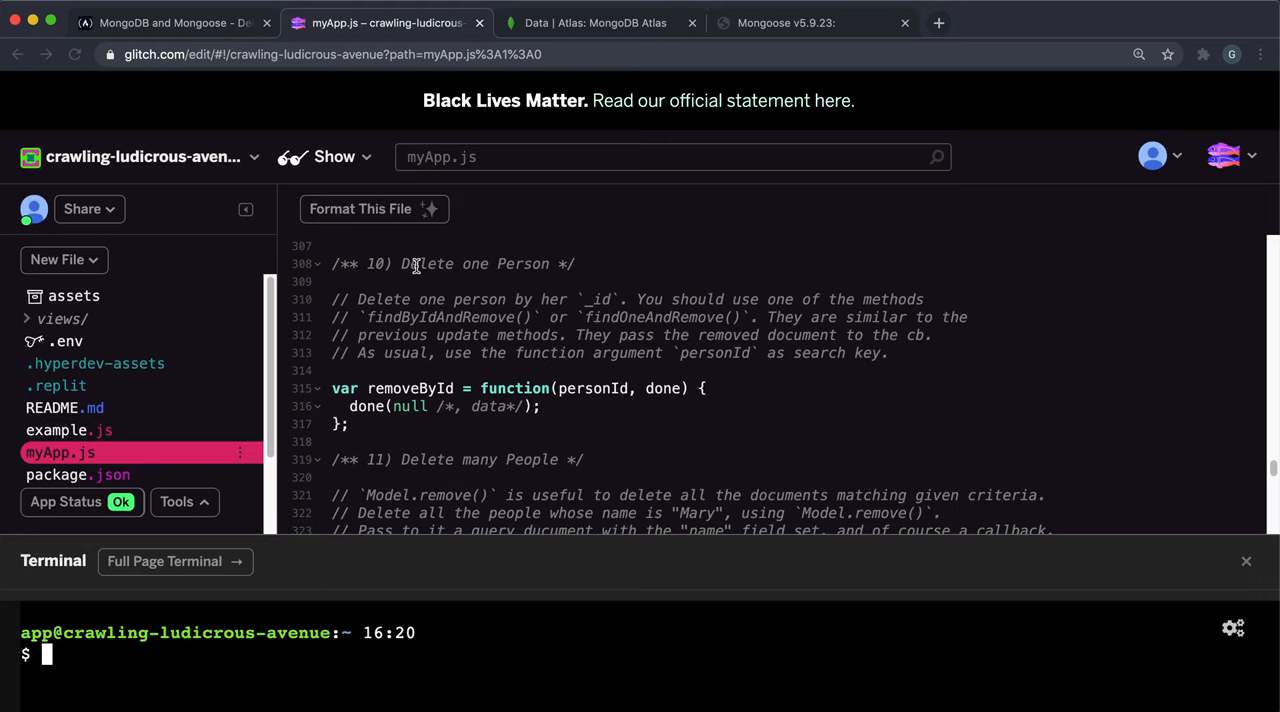
double_click(424, 264)
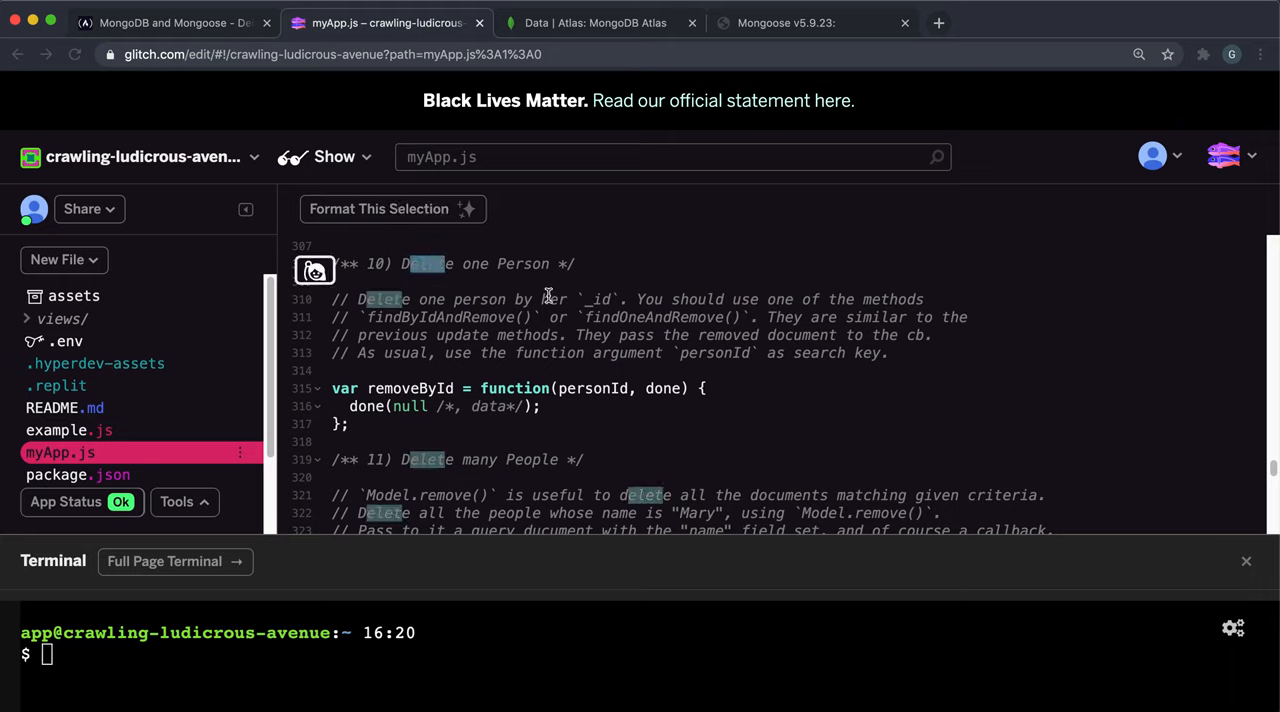
mouse_move(600, 388)
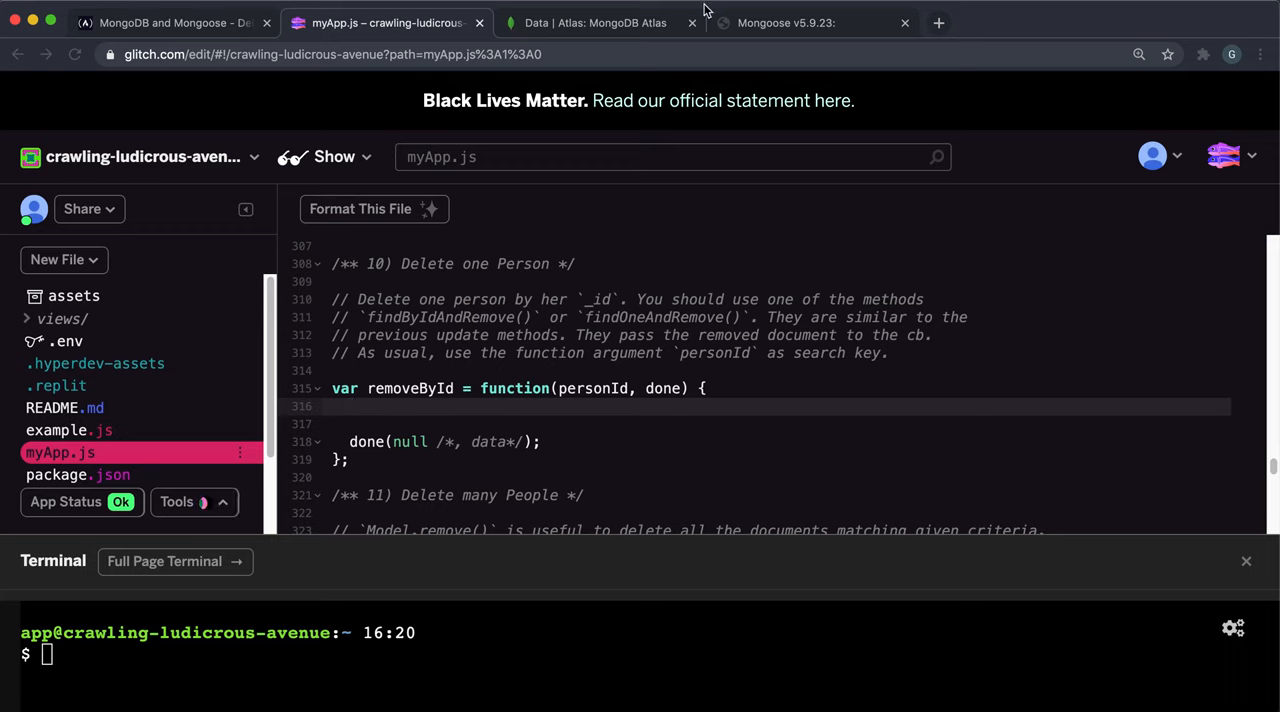
click(596, 22)
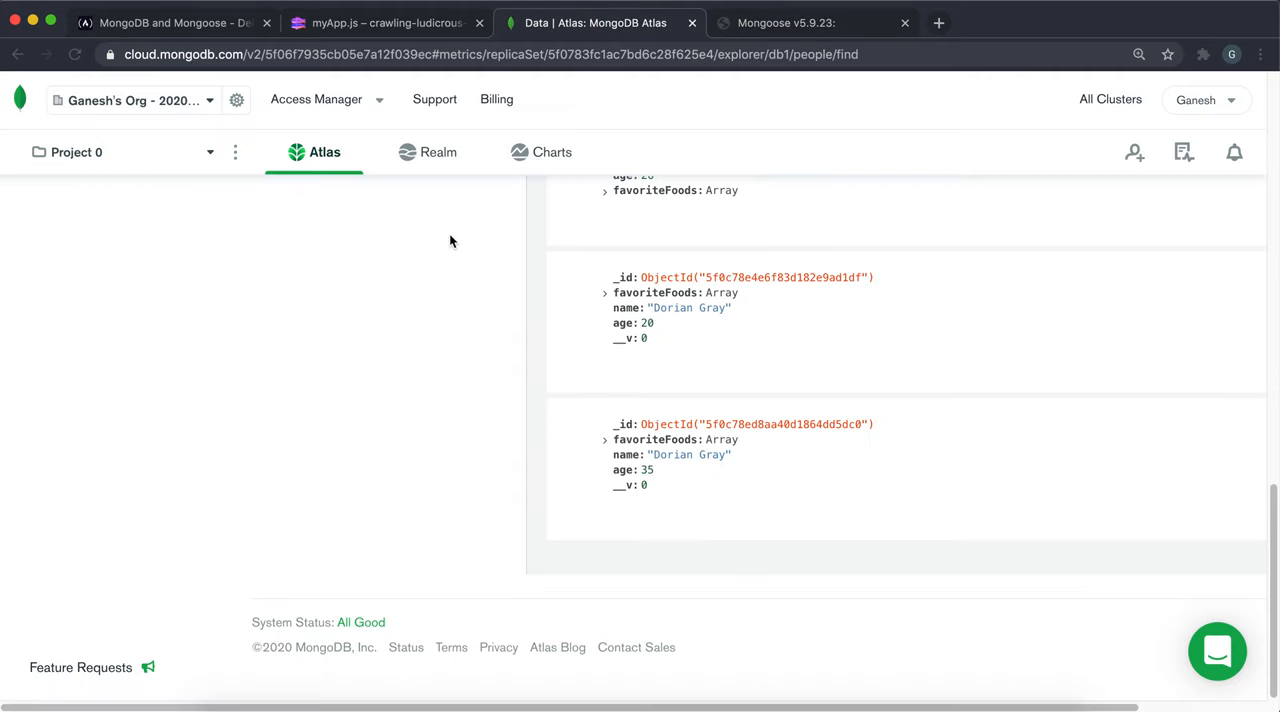
scroll(up, 3)
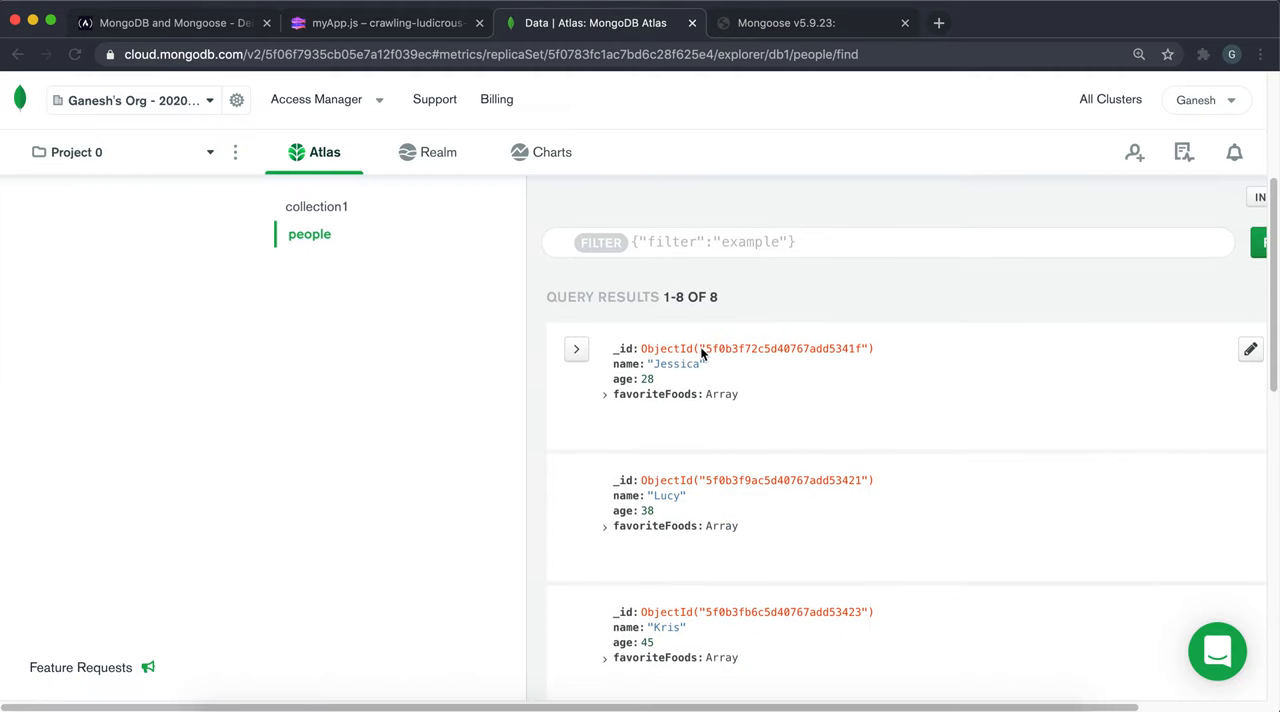
Start removeById with Person.findByIdAndRemove and bring up the freeCodeCamp challenge page.
click(384, 22)
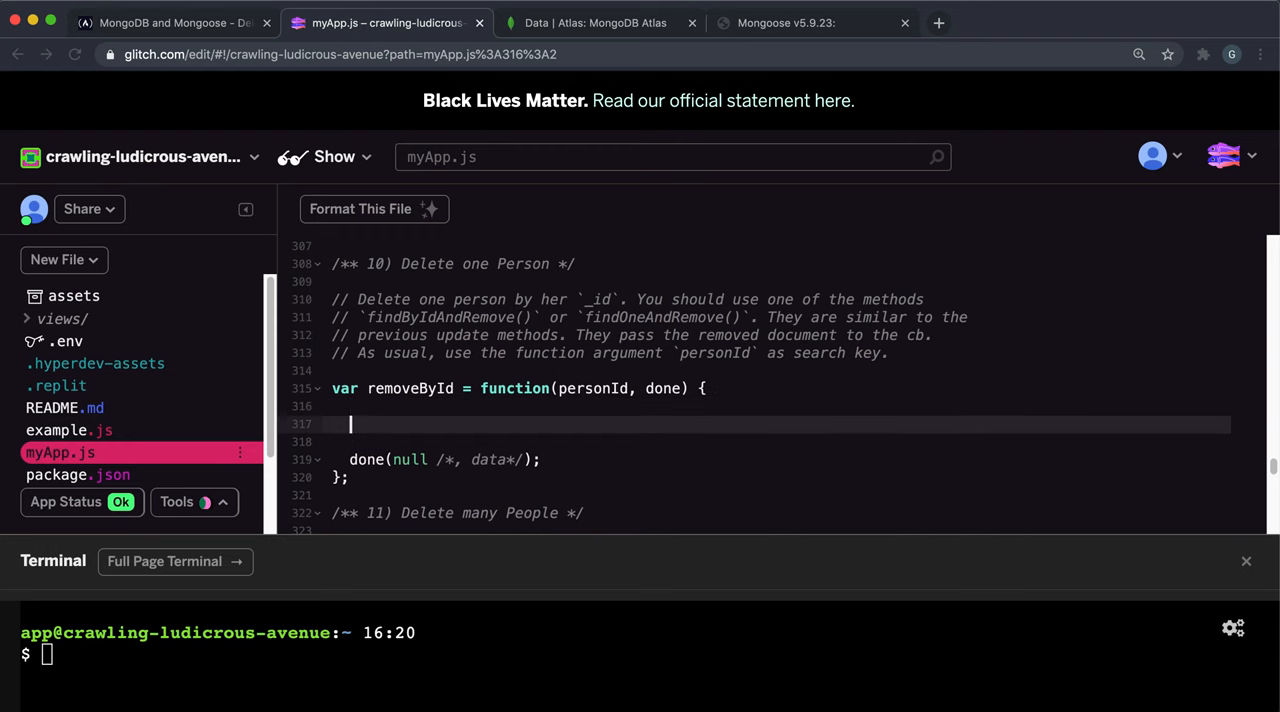
text(Person)
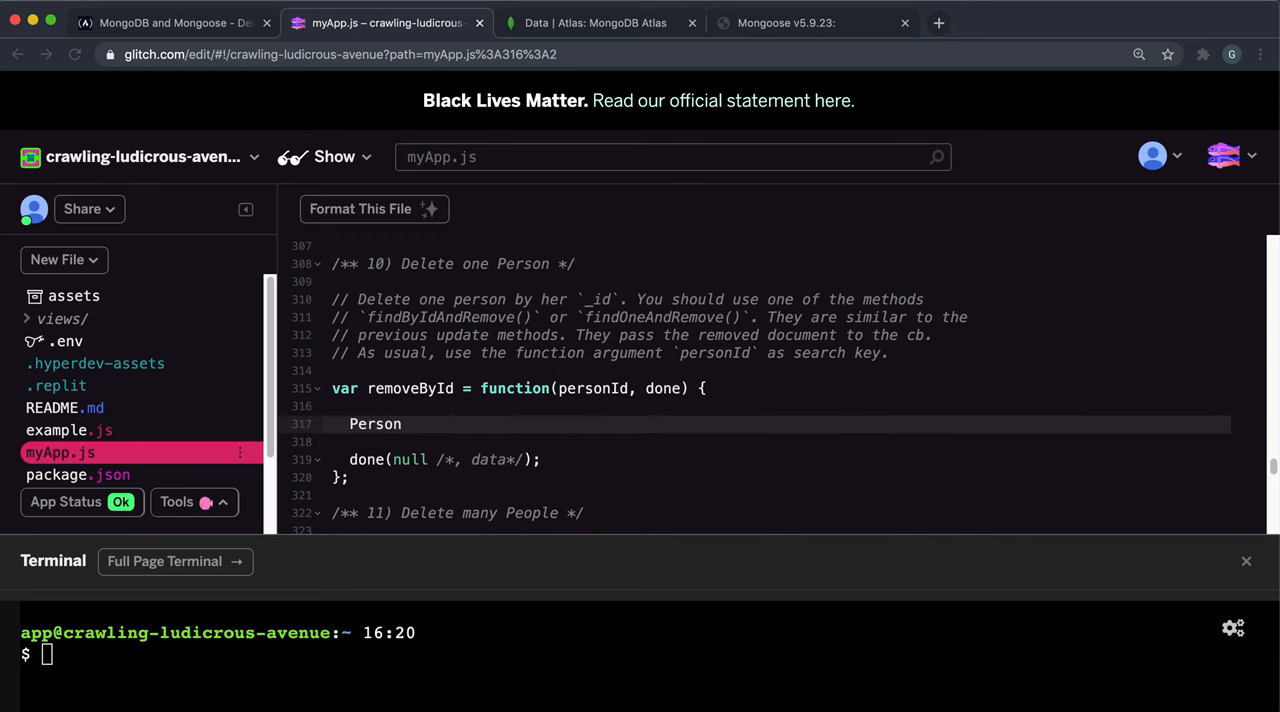
text(.findB)
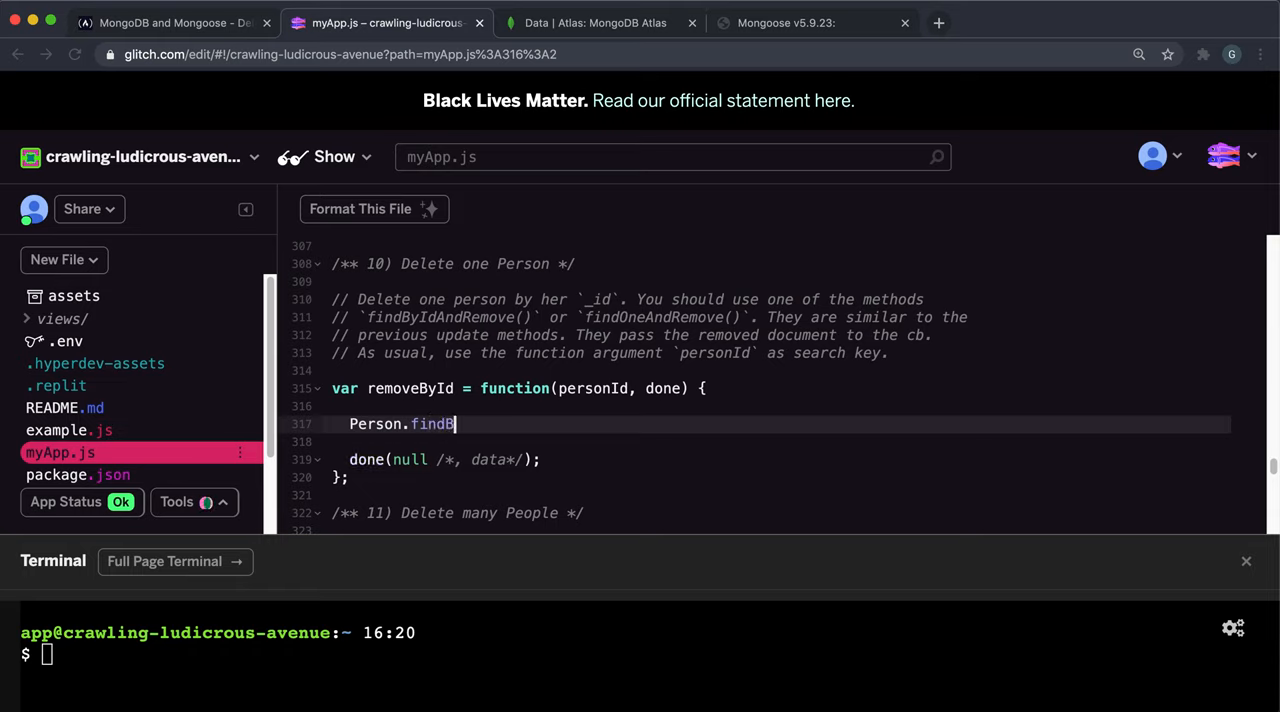
text(y)
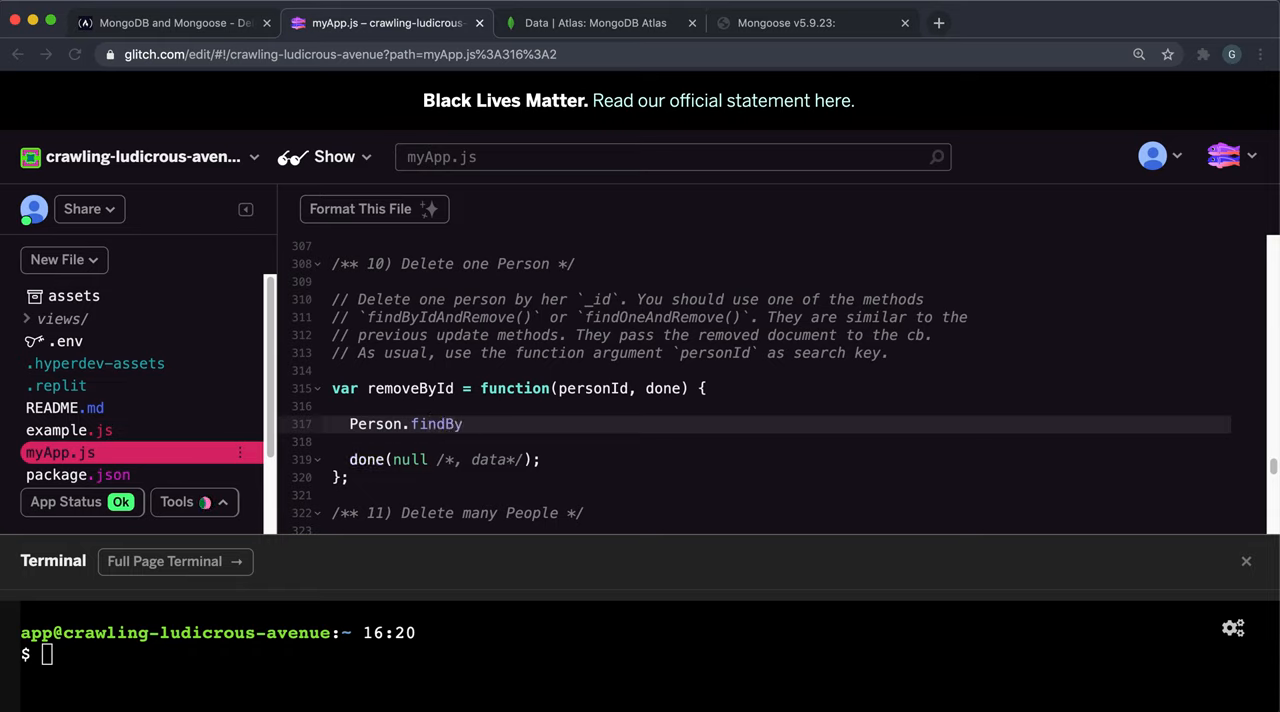
text(I)
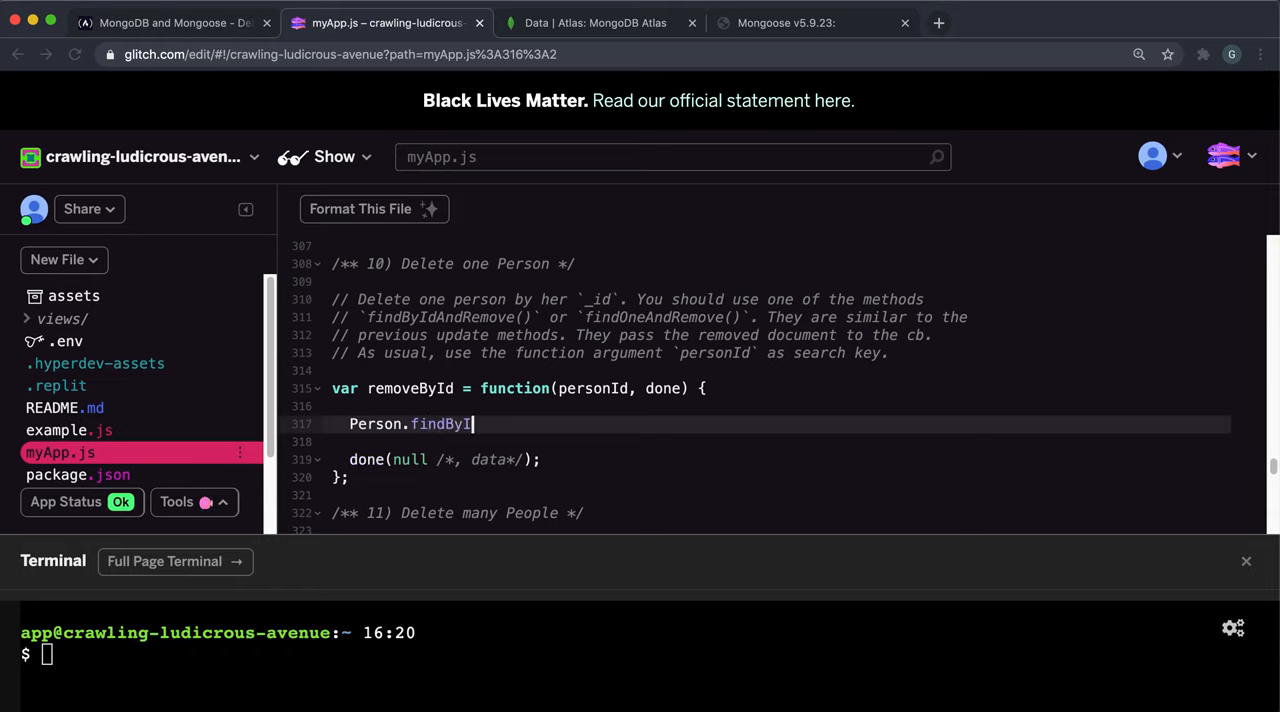
text(dAndRemove)
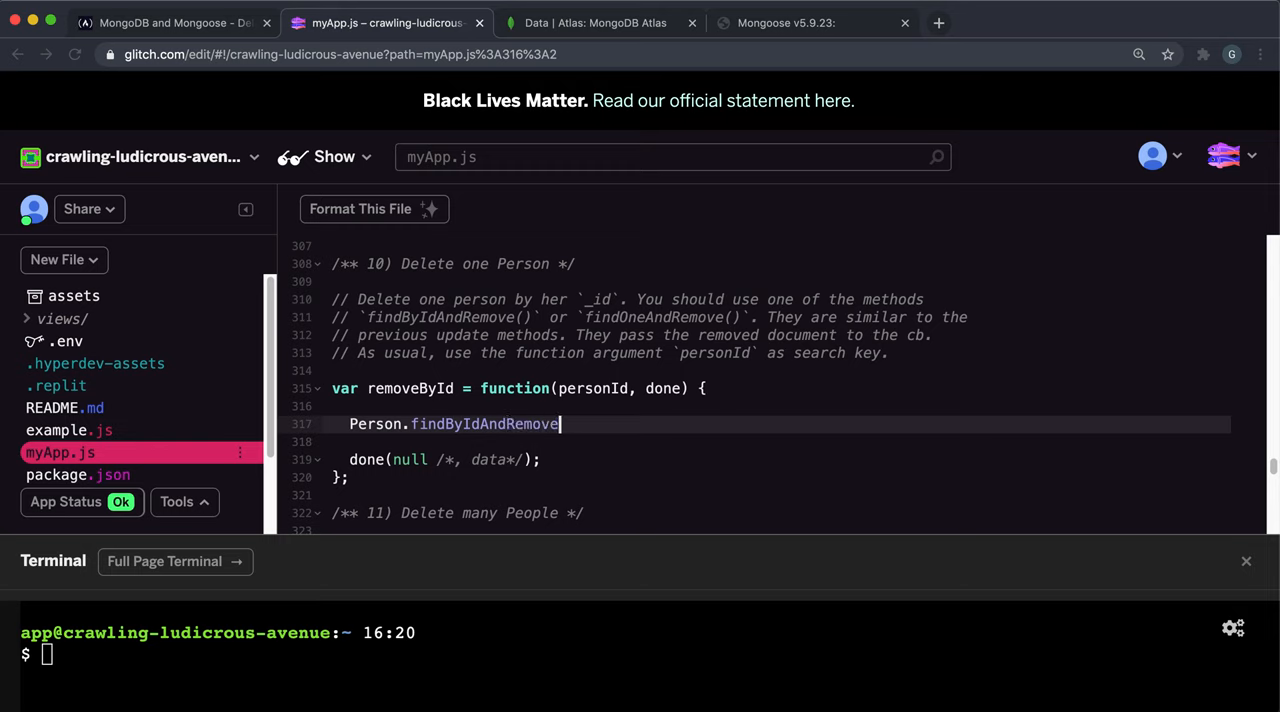
click(160, 22)
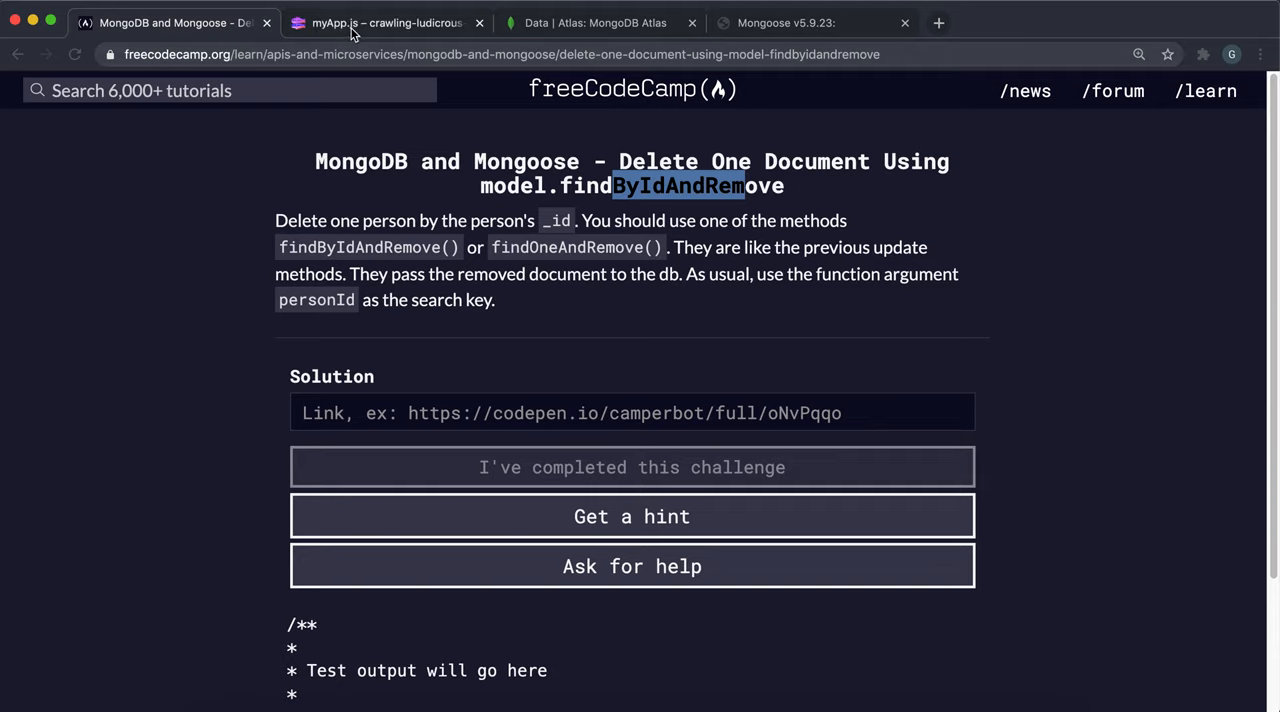
Pass personId and an (error, data) => arrow callback to findByIdAndRemove.
click(384, 22)
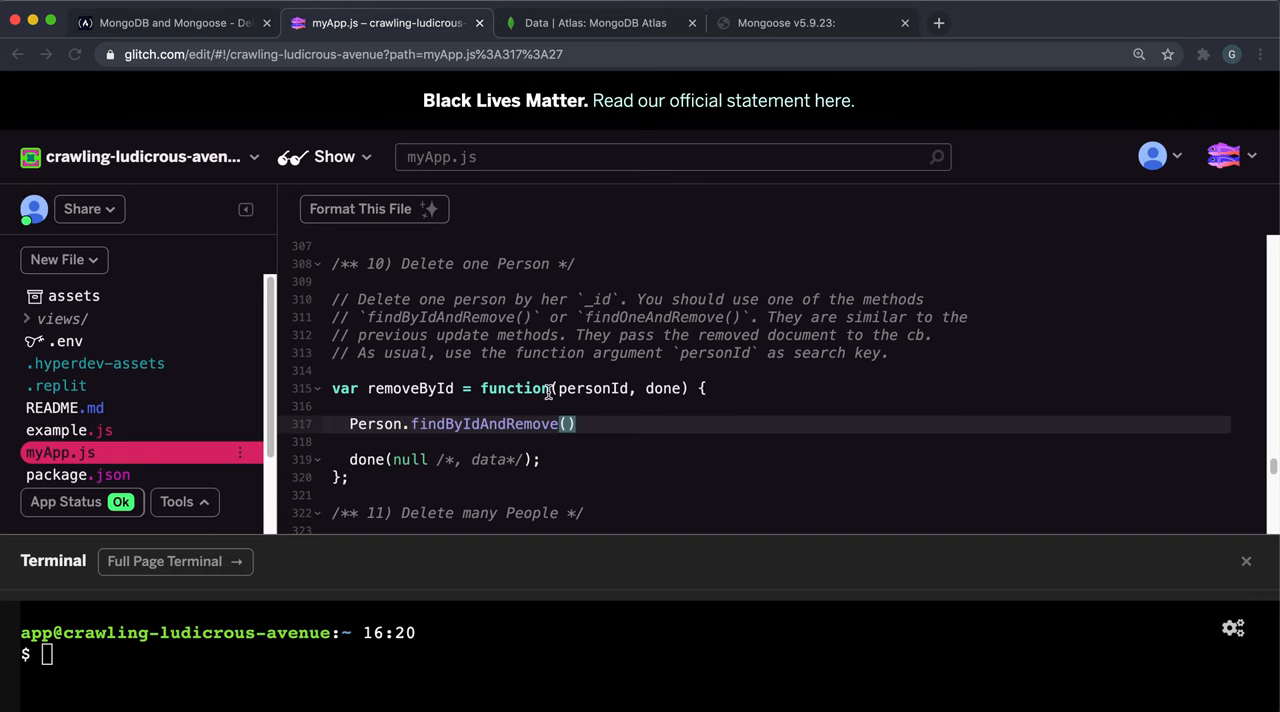
mouse_move(554, 388)
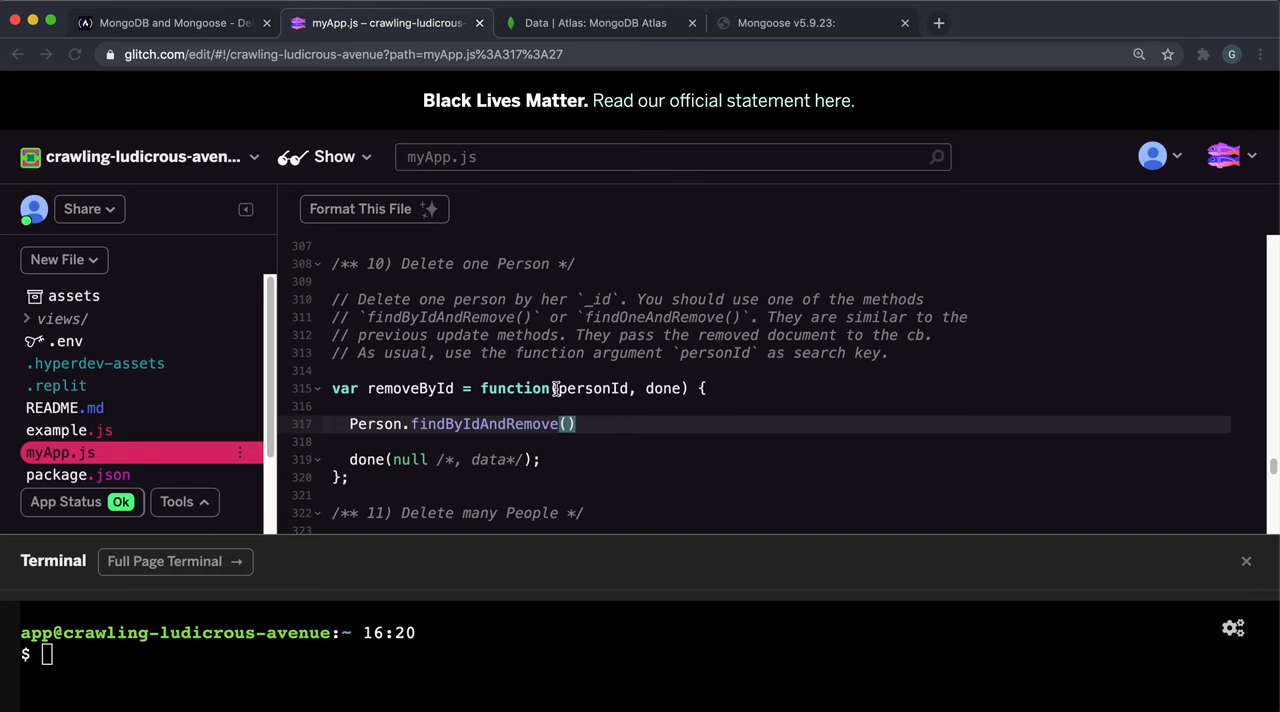
double_click(592, 388)
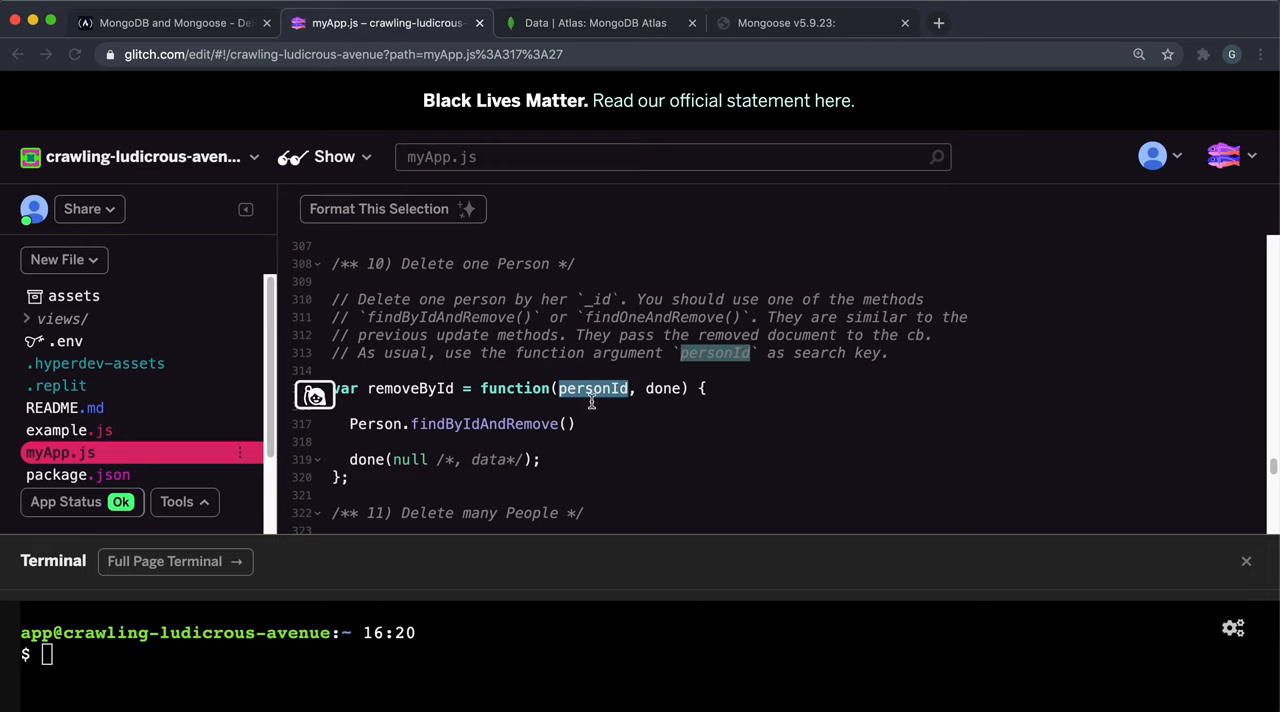
mouse_move(560, 432)
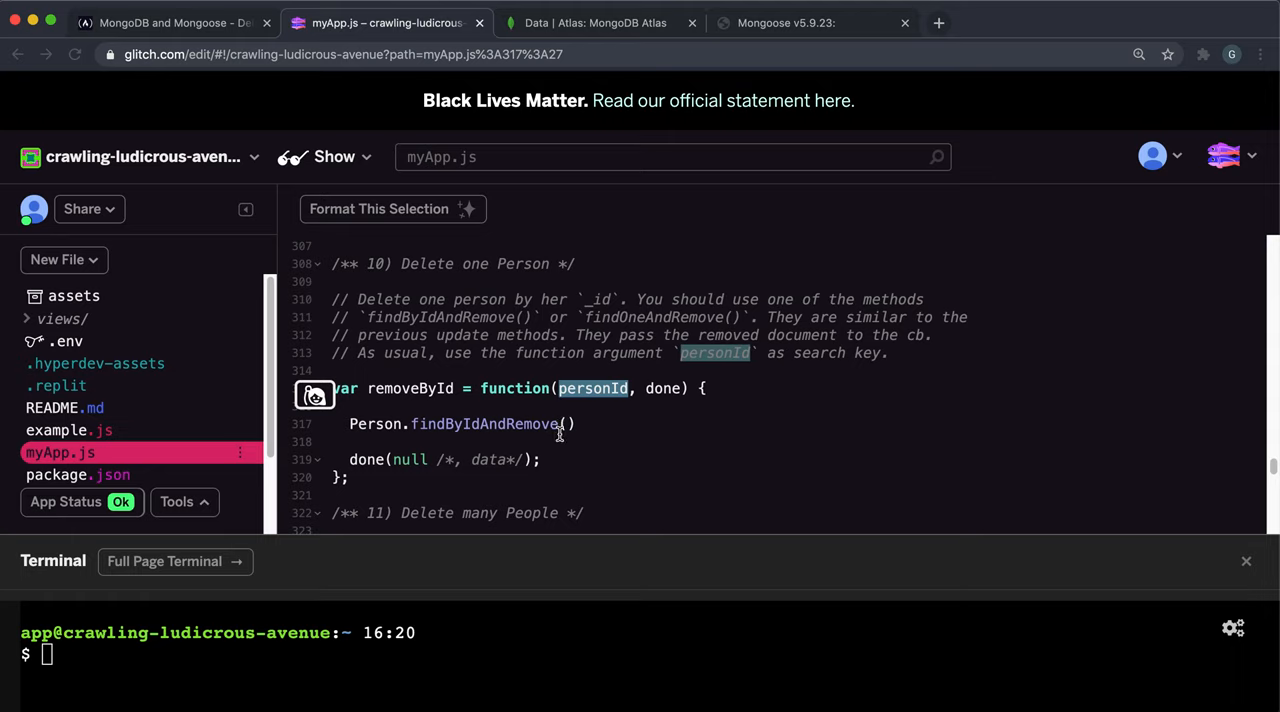
text(pe)
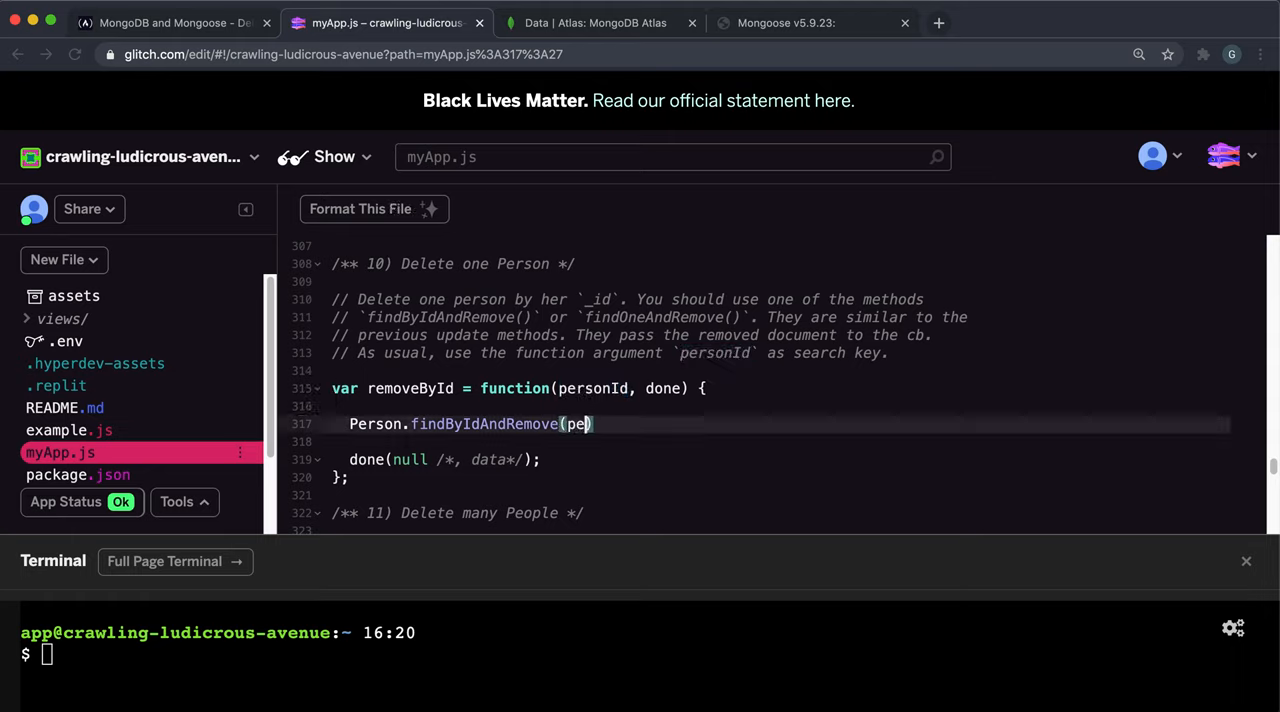
text(rsonId,)
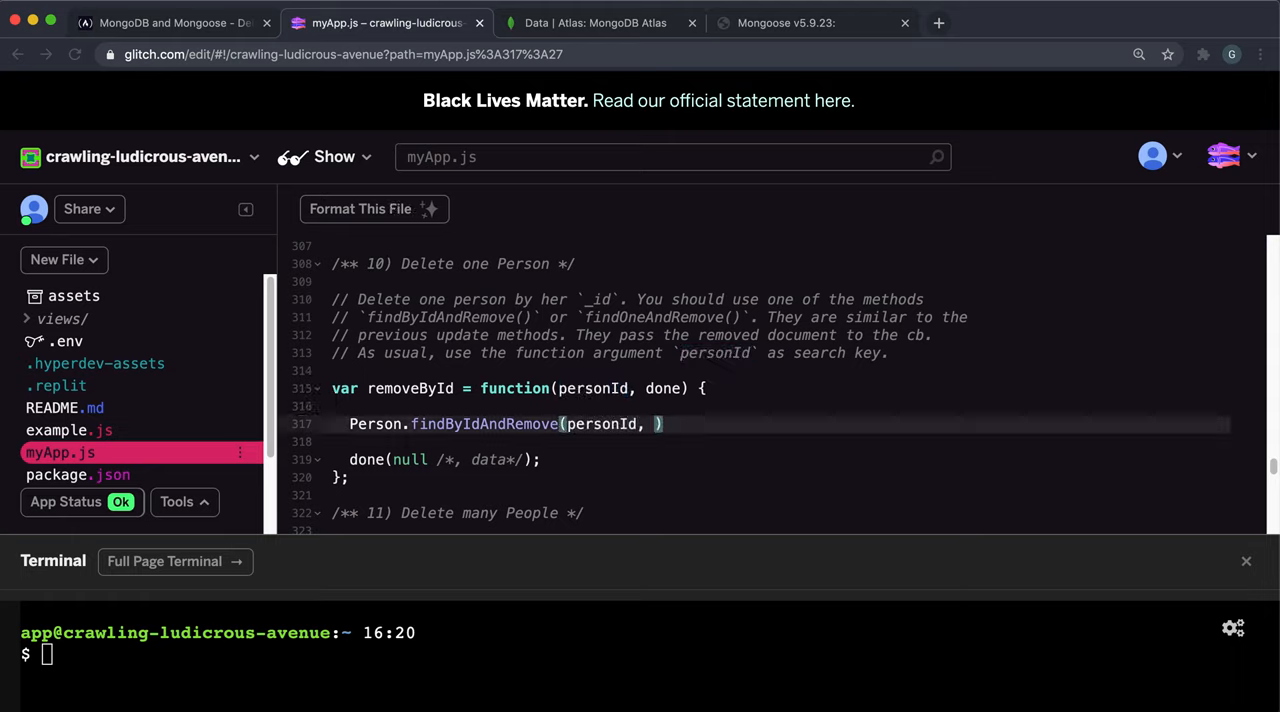
text(error, d)
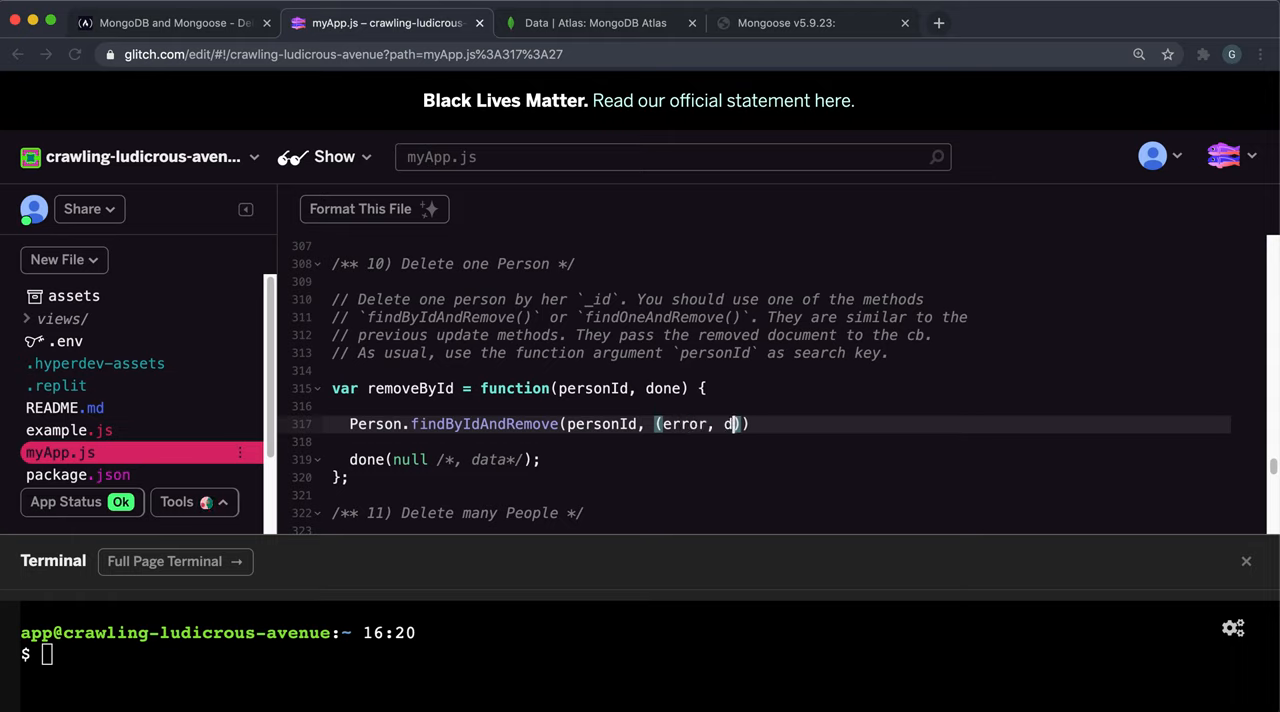
text(ata))
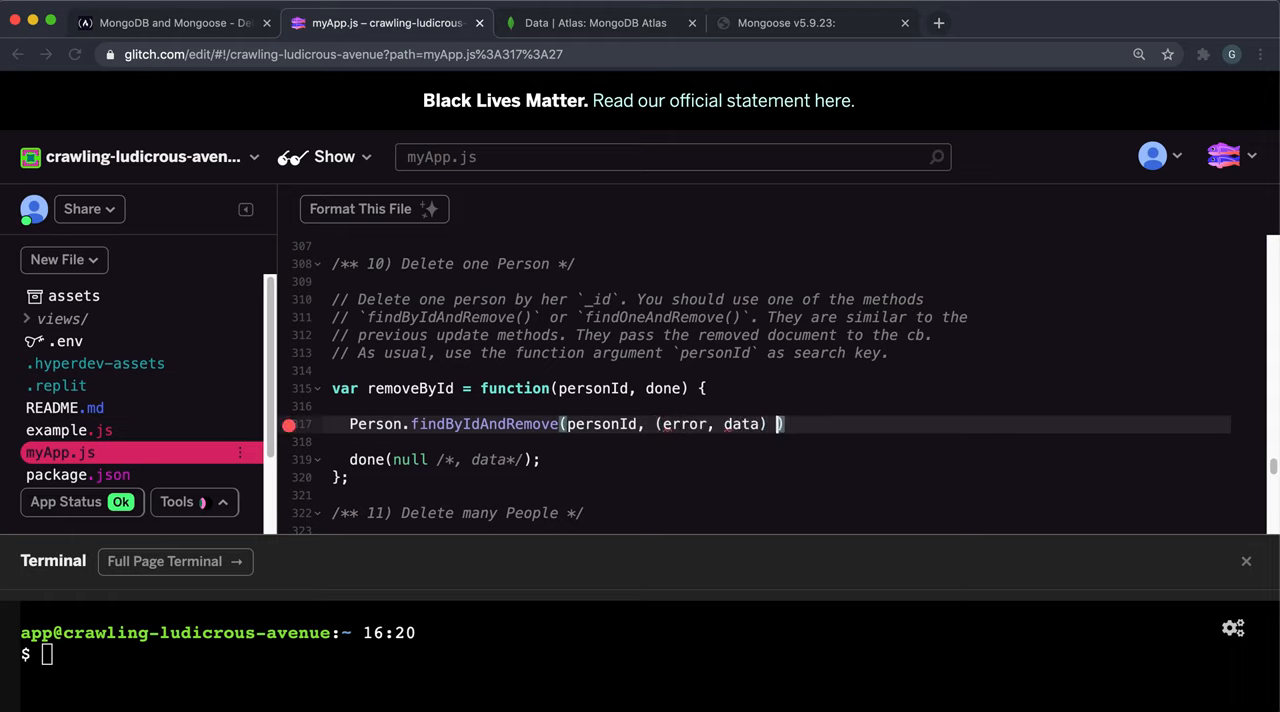
text(=> {)
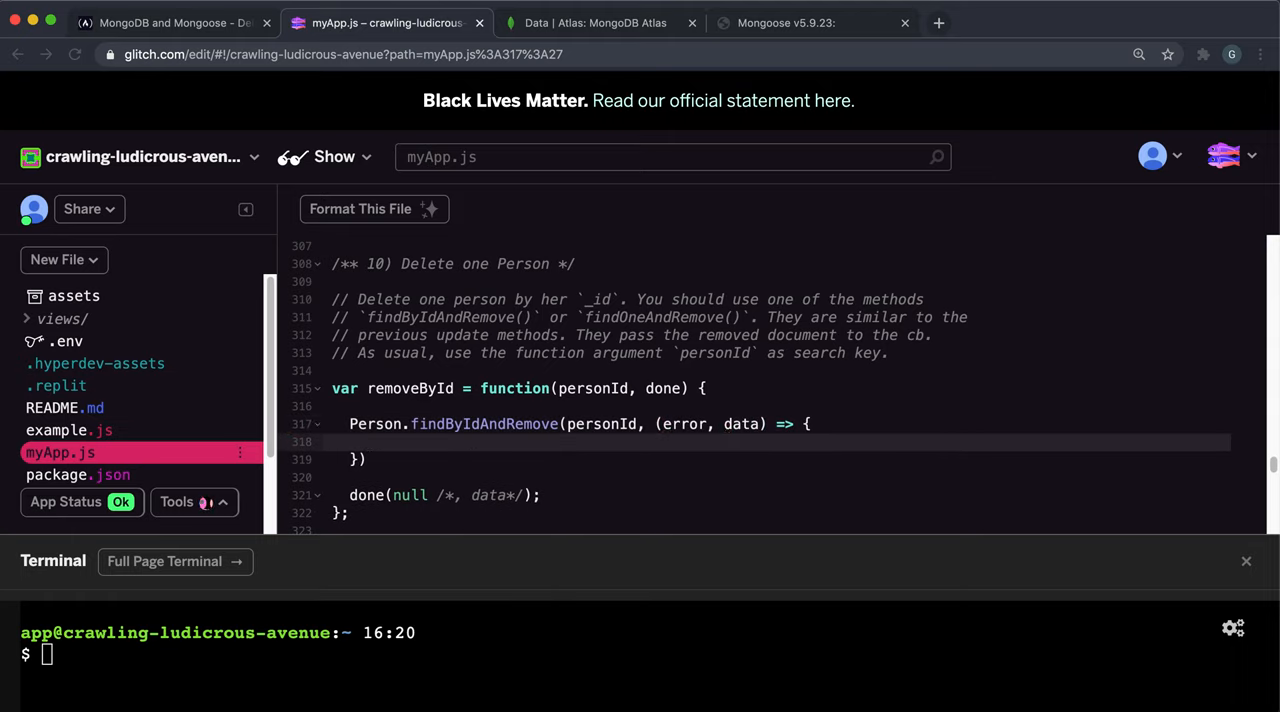
Add if(error) console.log(error) else {} and rename the data parameter to deletedRecord.
text(if(error){)
text(console)
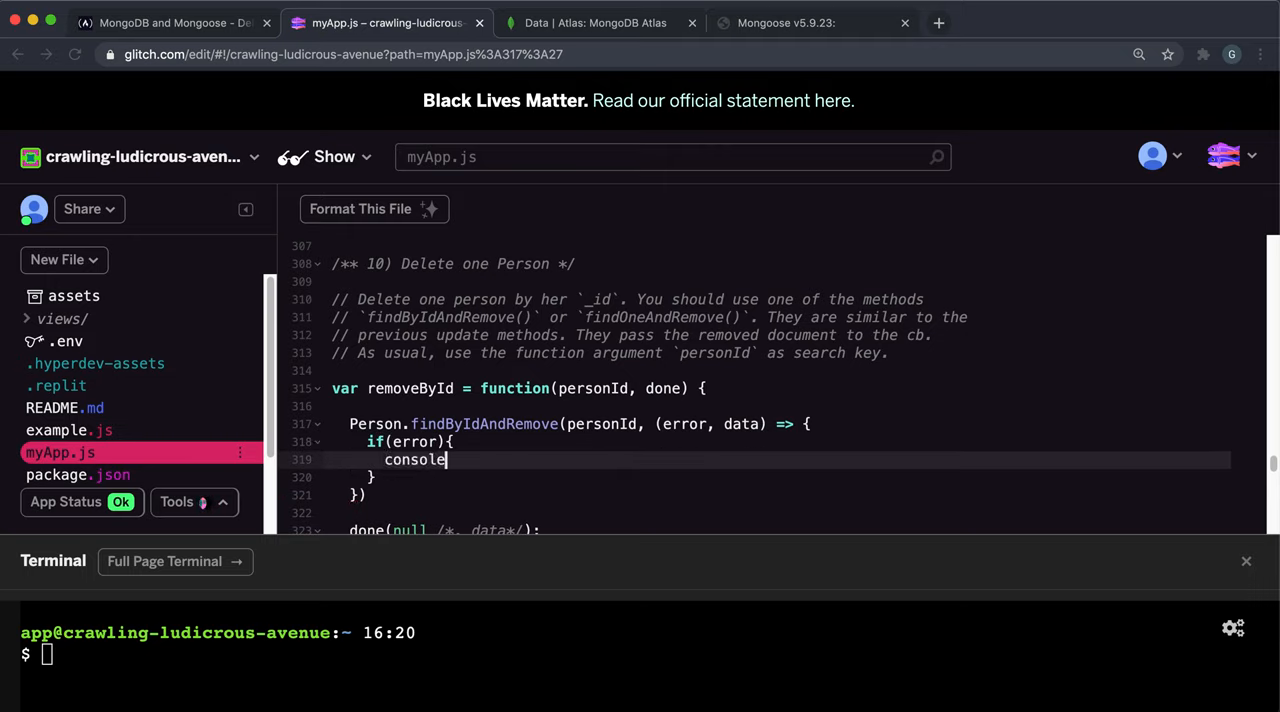
text(.log(error))
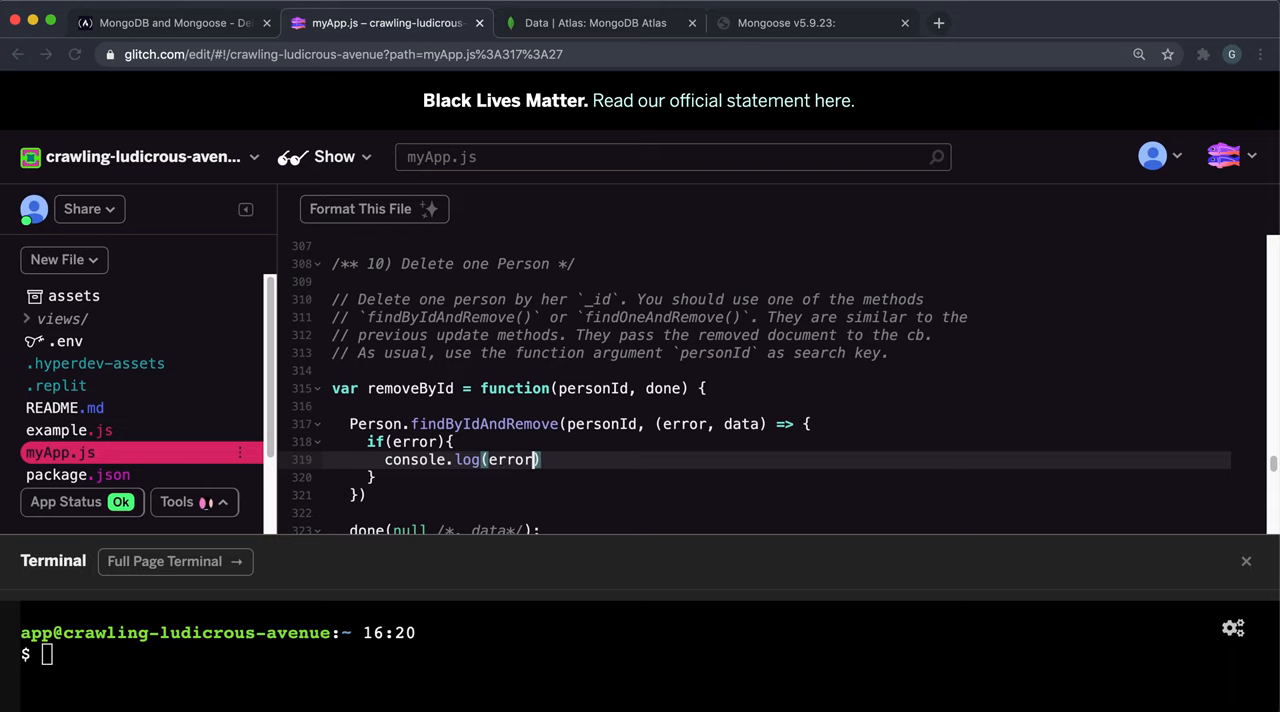
text(}else{)
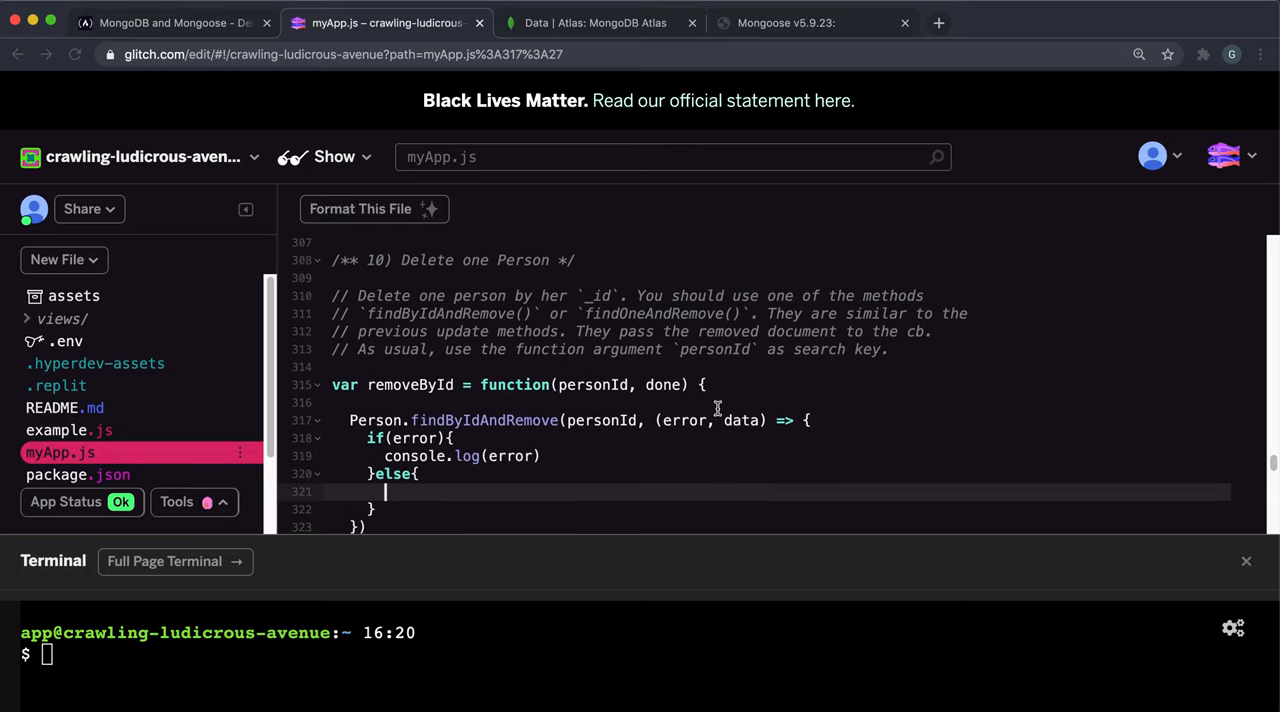
double_click(744, 420)
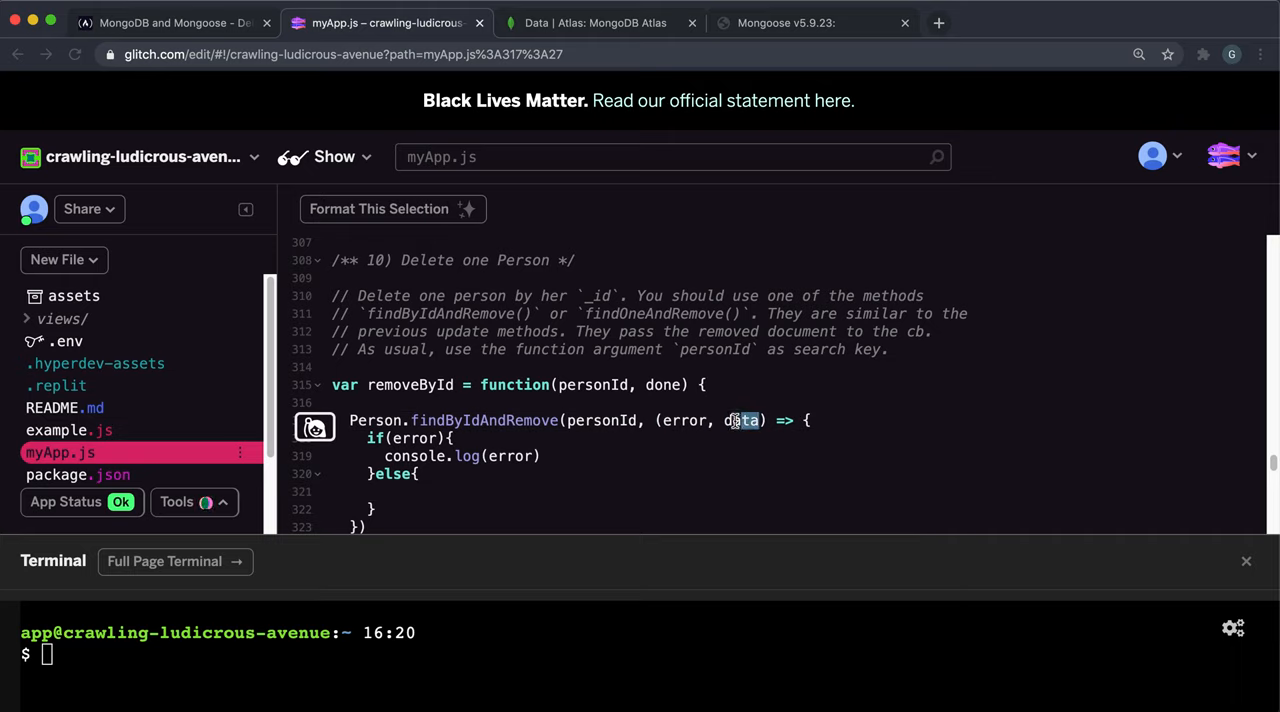
text(deleted)
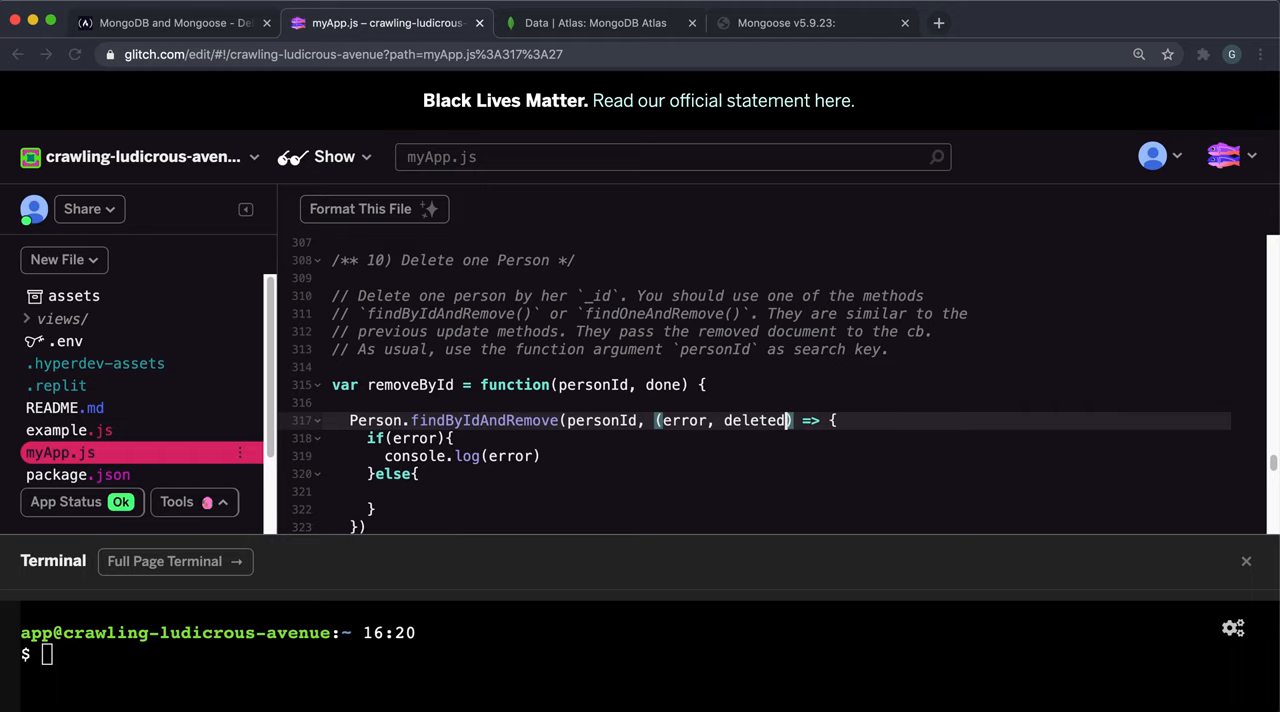
text(Record)
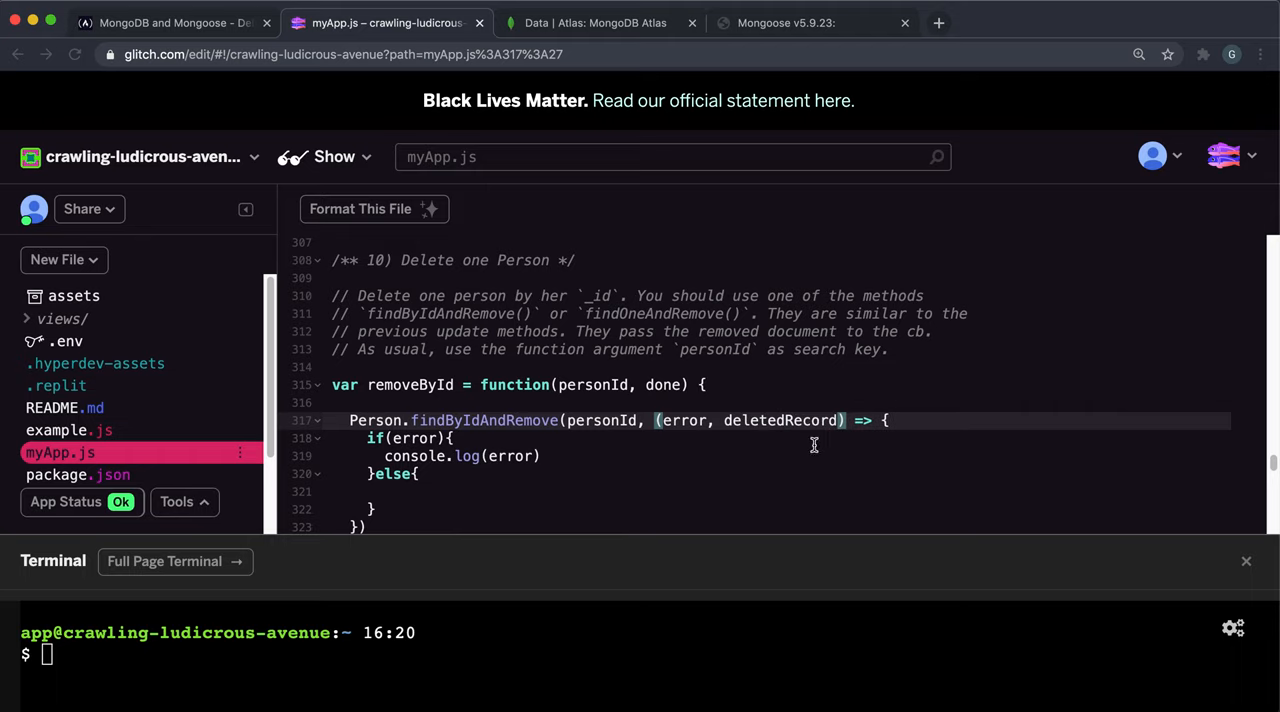
Call done(null, deletedRecord) in the else branch and comment out the old done stub.
scroll(down, 3)
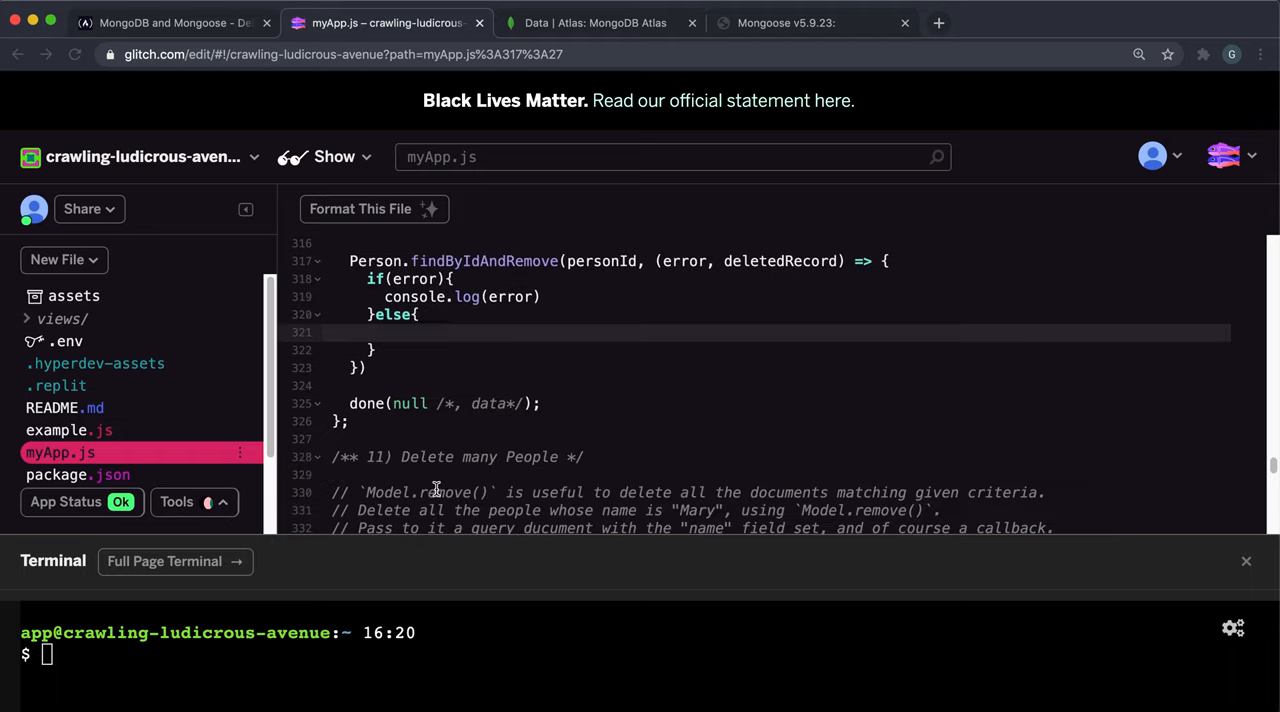
text(done)
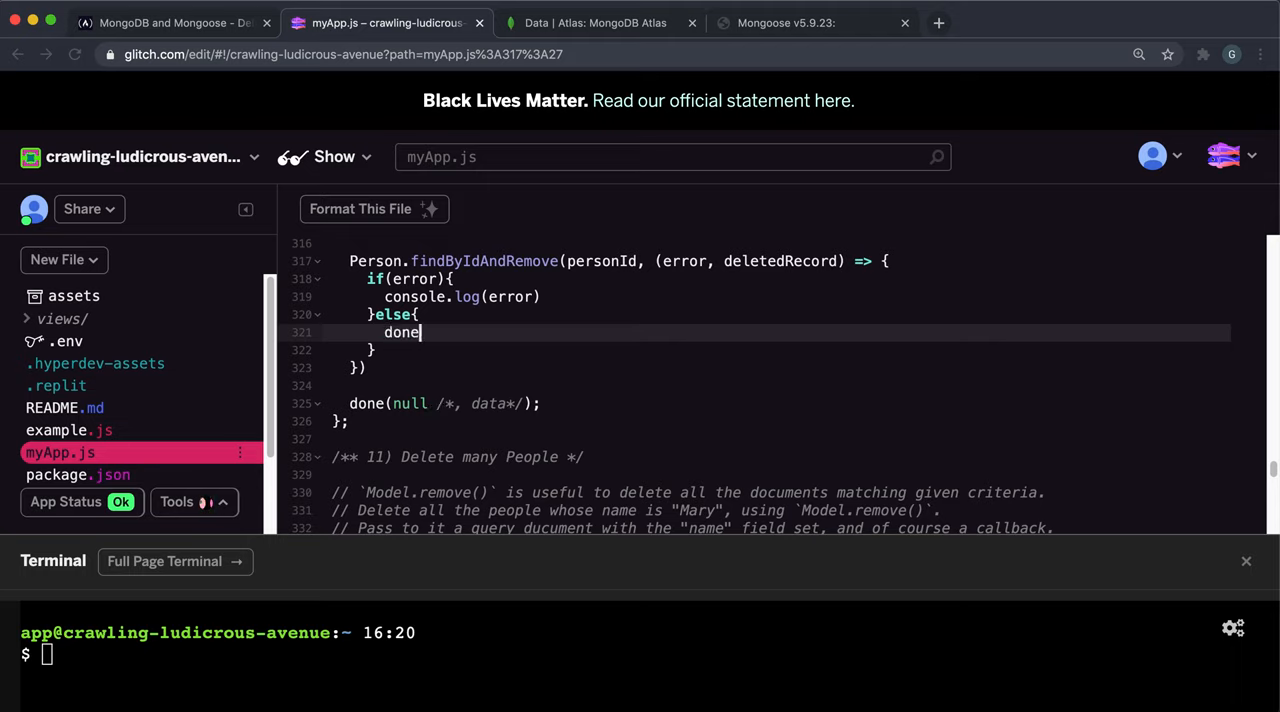
text(())
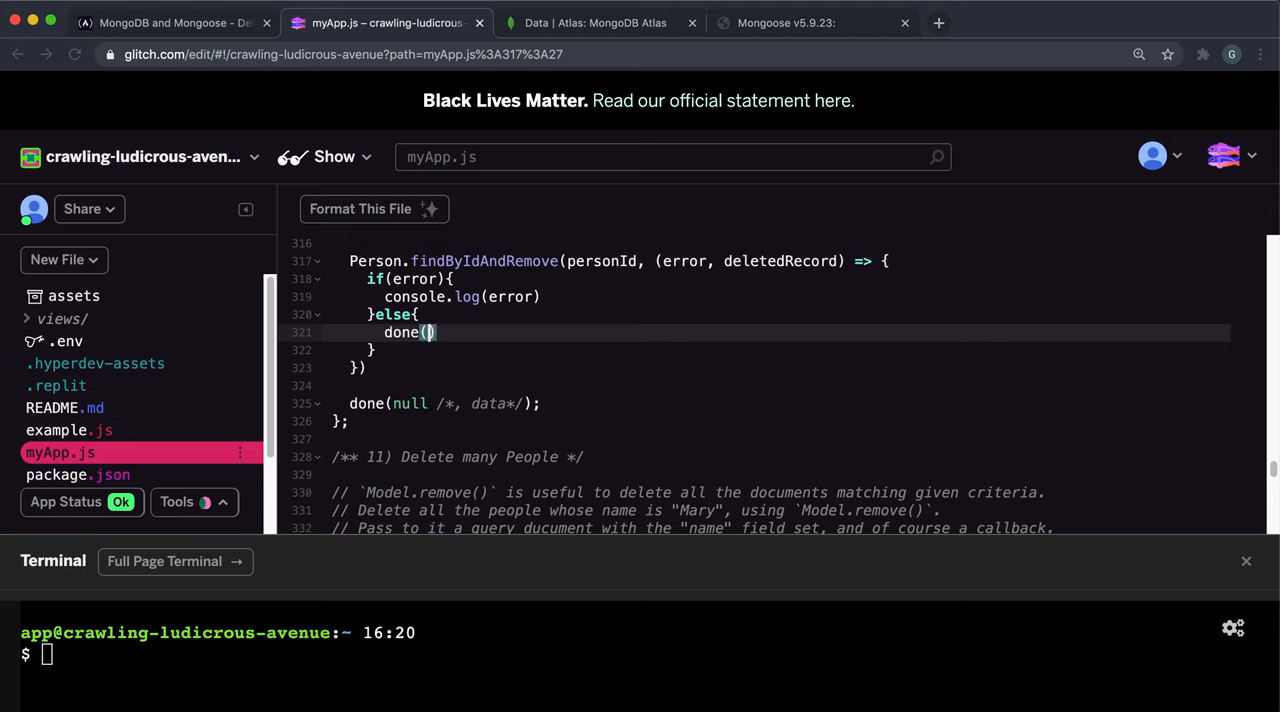
text(null,)
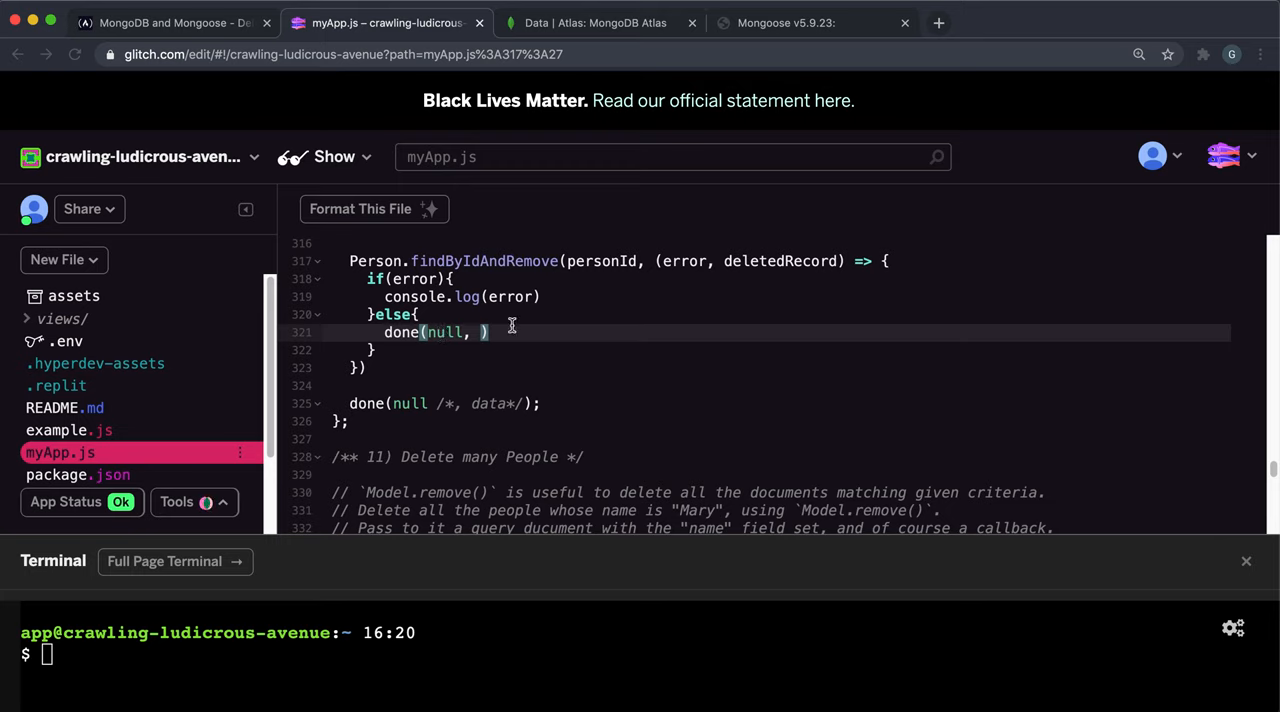
text(deleted)
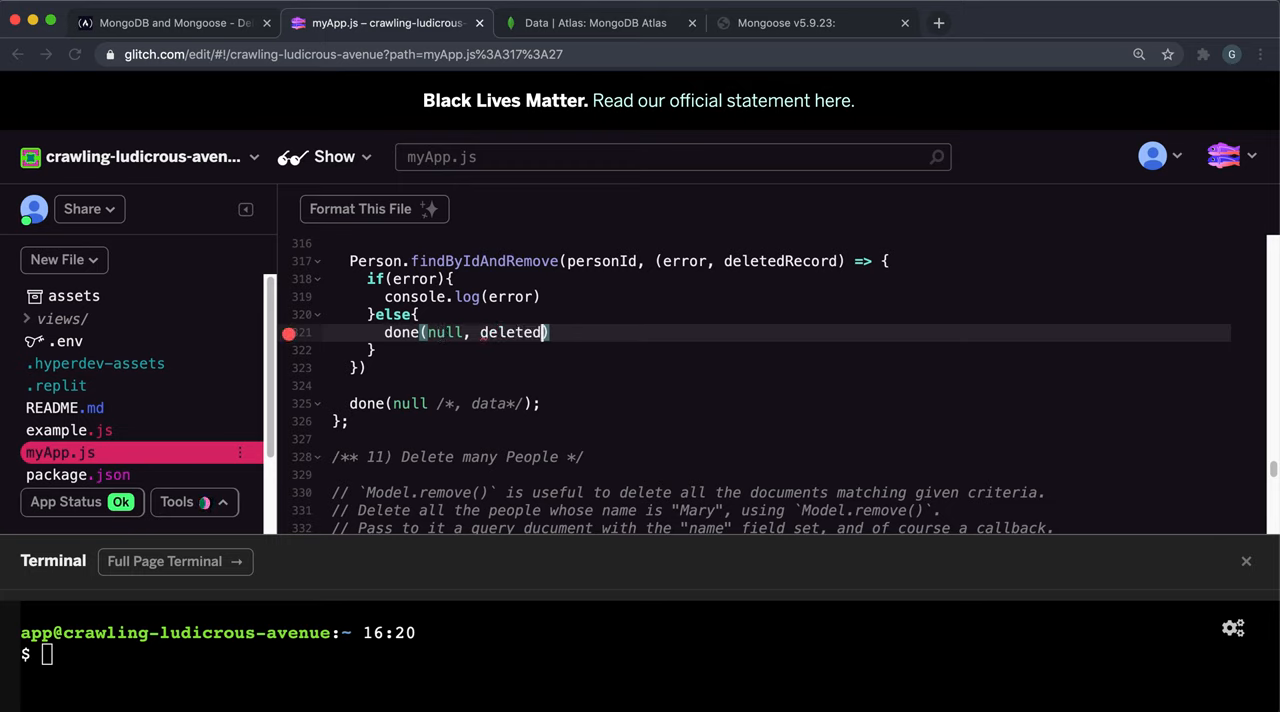
text(Record)
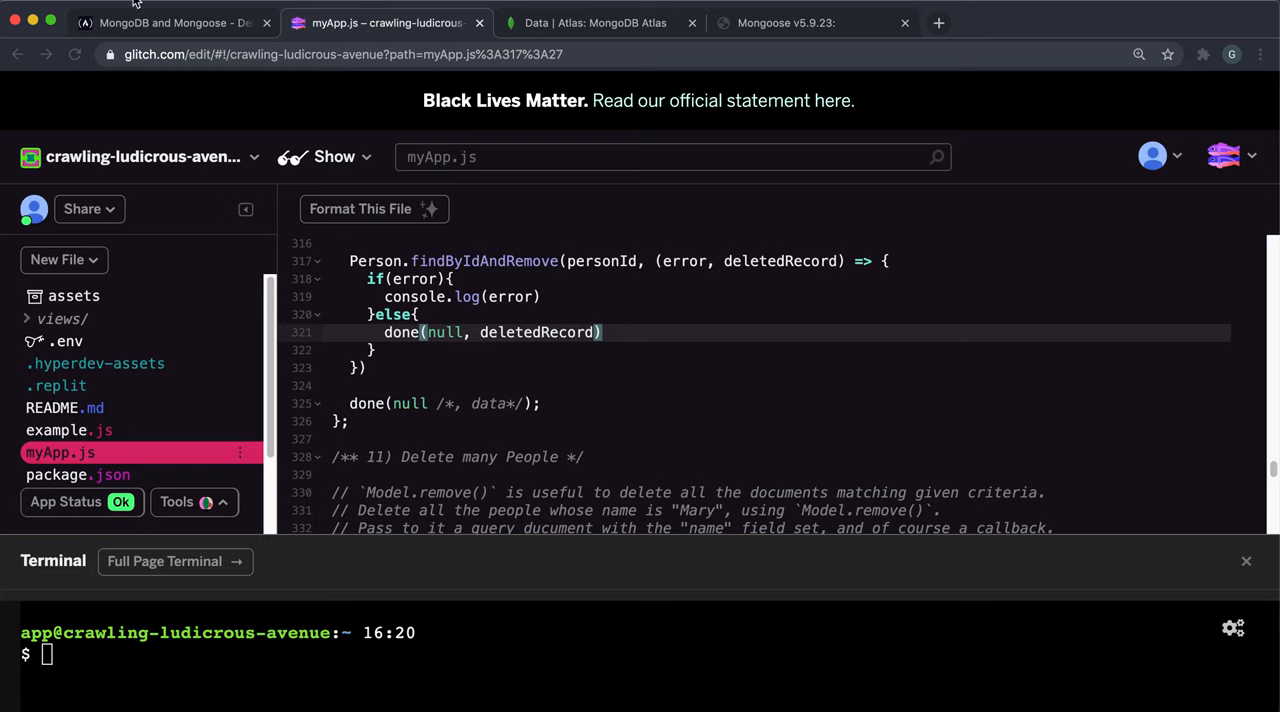
mouse_move(508, 248)
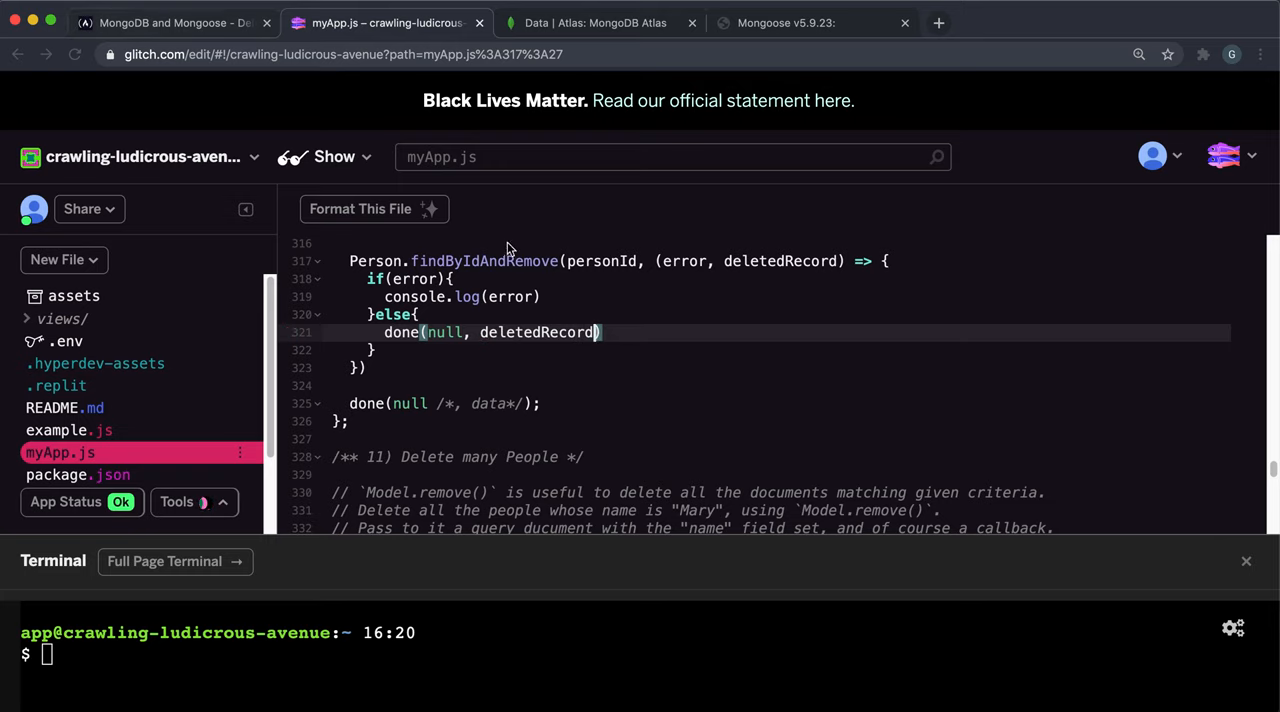
scroll(up, 3)
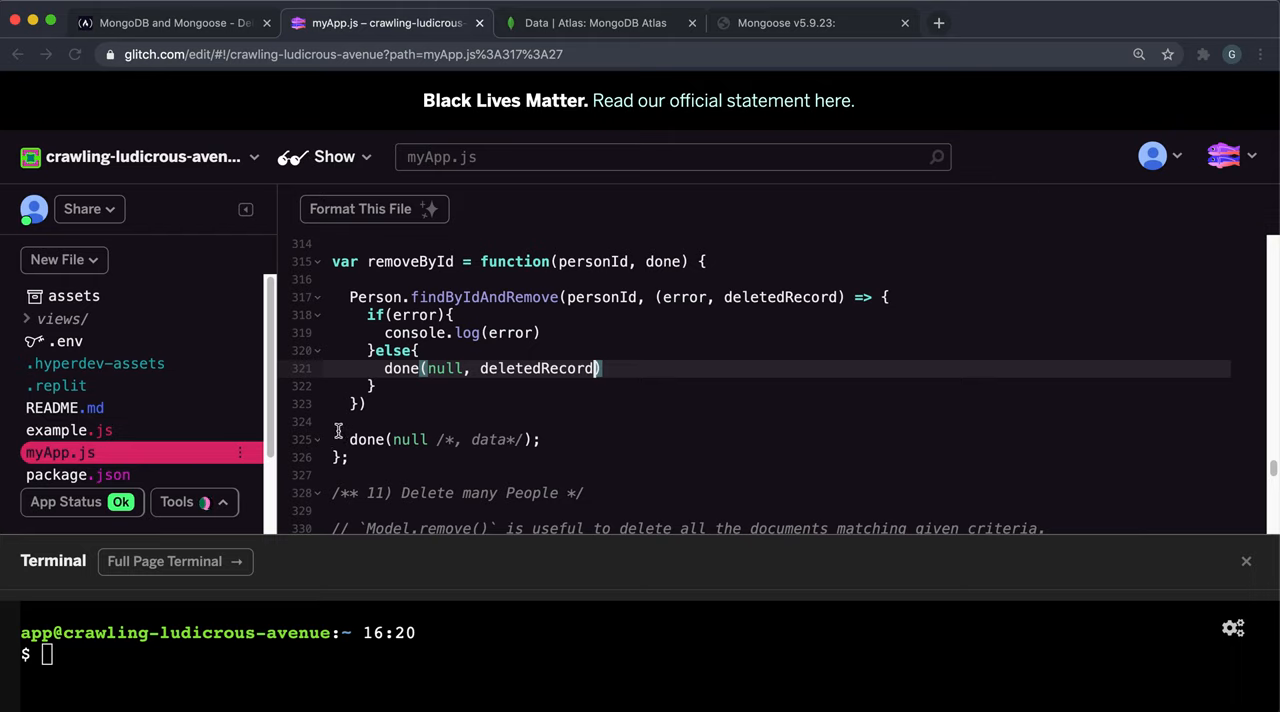
text(//)
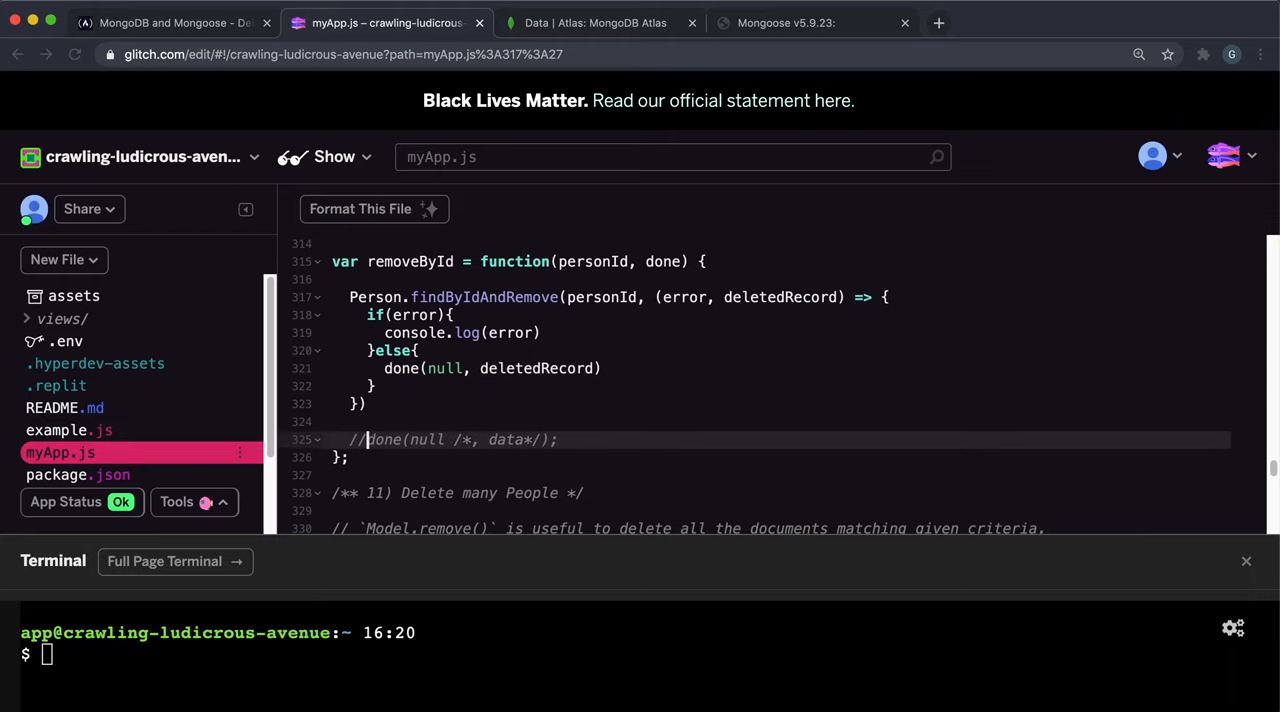
Copy the project's live app link from Share > Live App for submission.
click(82, 208)
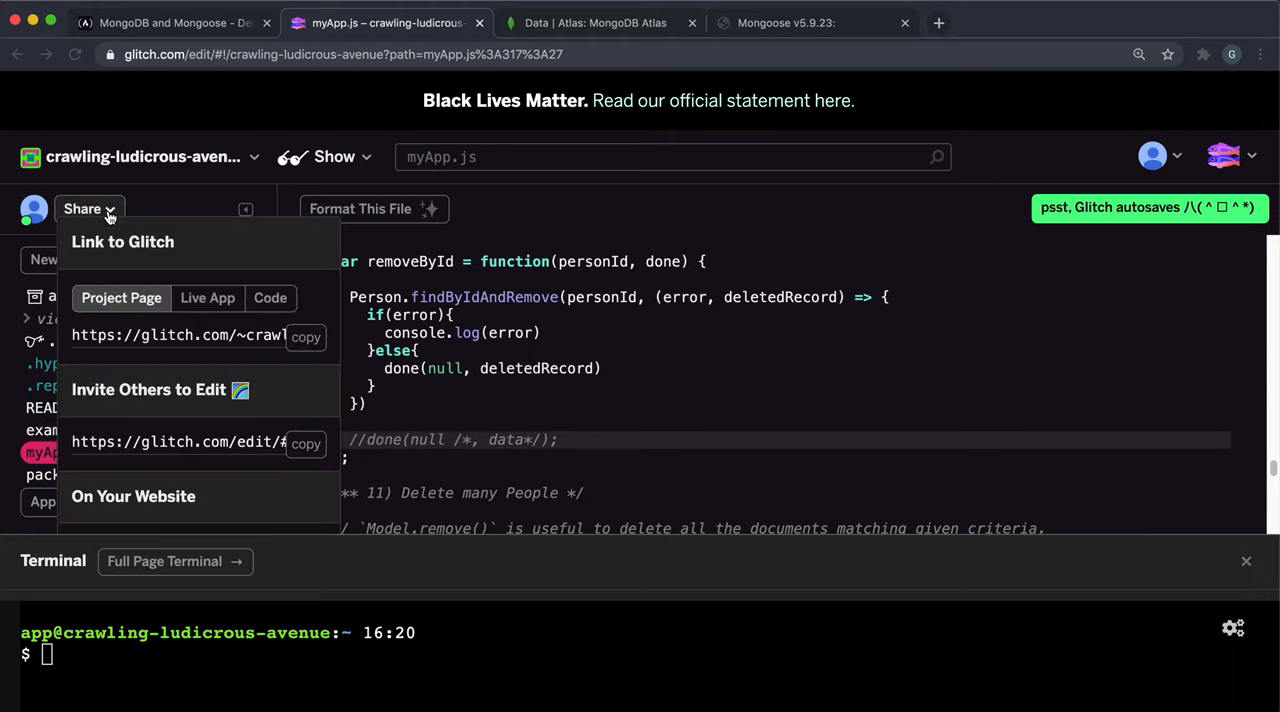
click(208, 298)
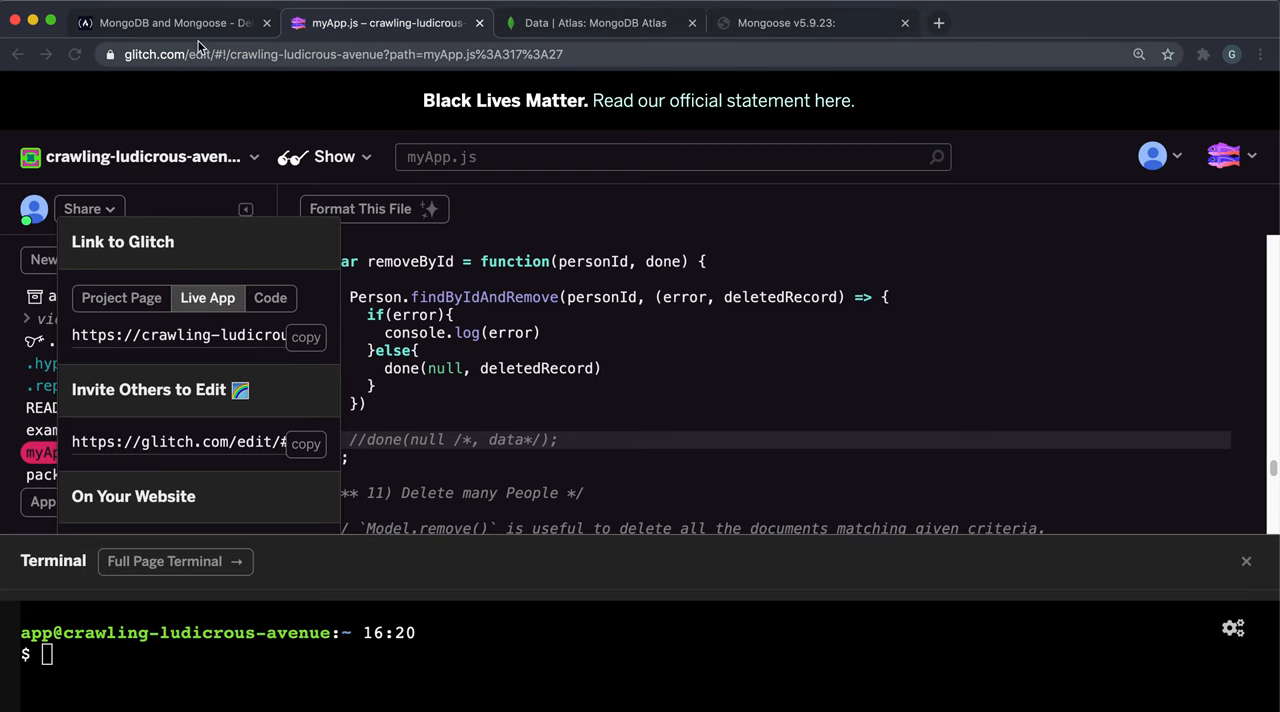
click(170, 22)
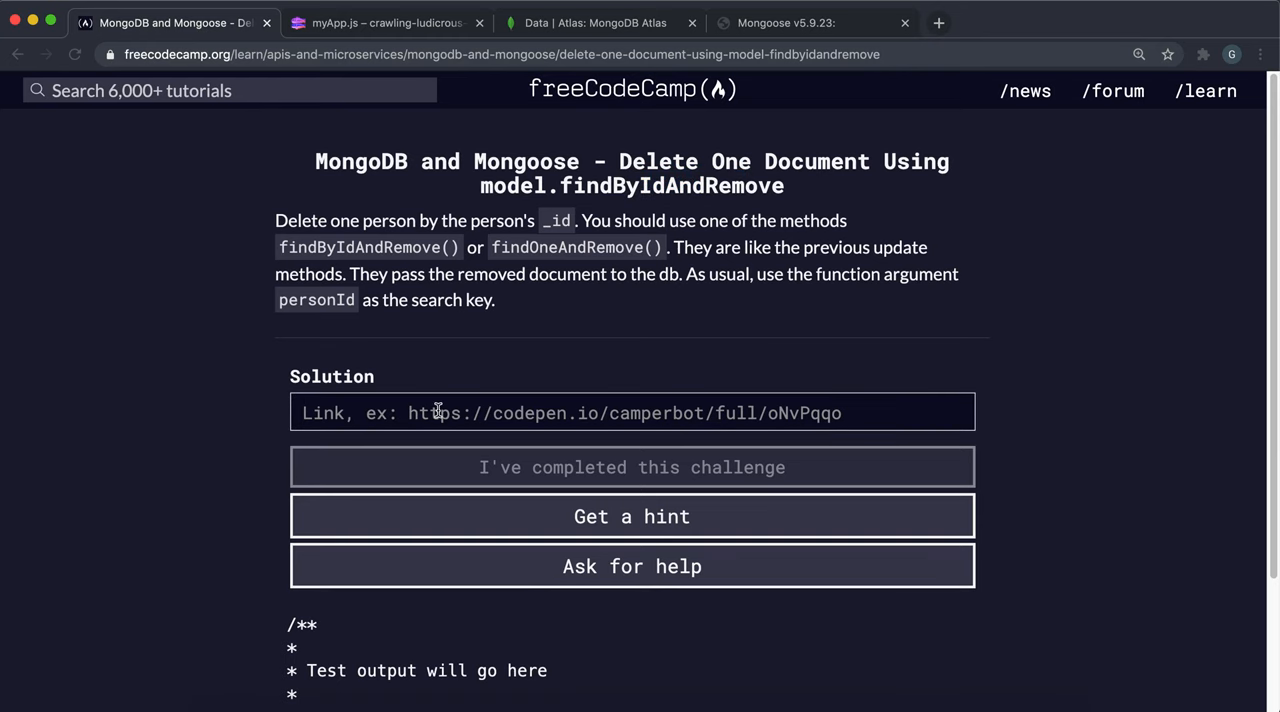